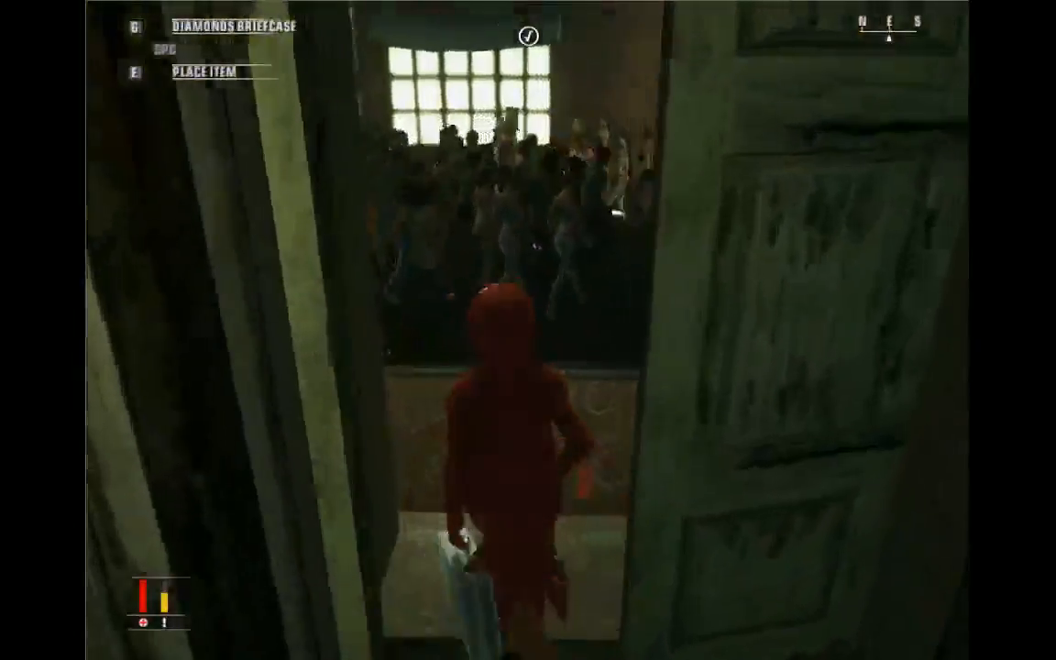
Step: Play through the level until the Mission Accomplished results show six kills and two bodies found
key("m")
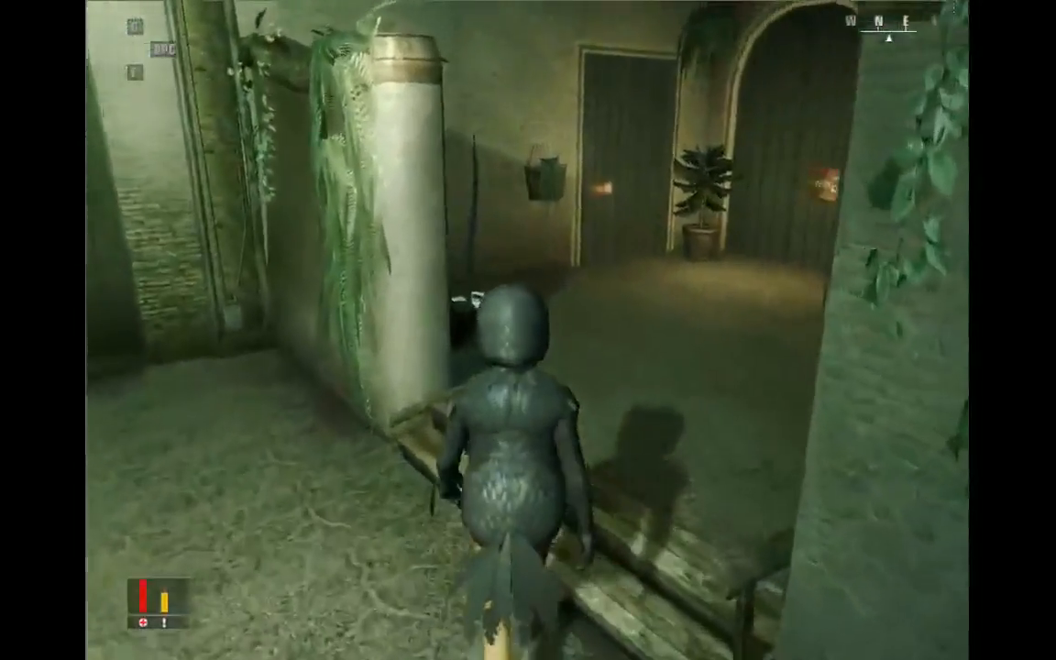
key("w")
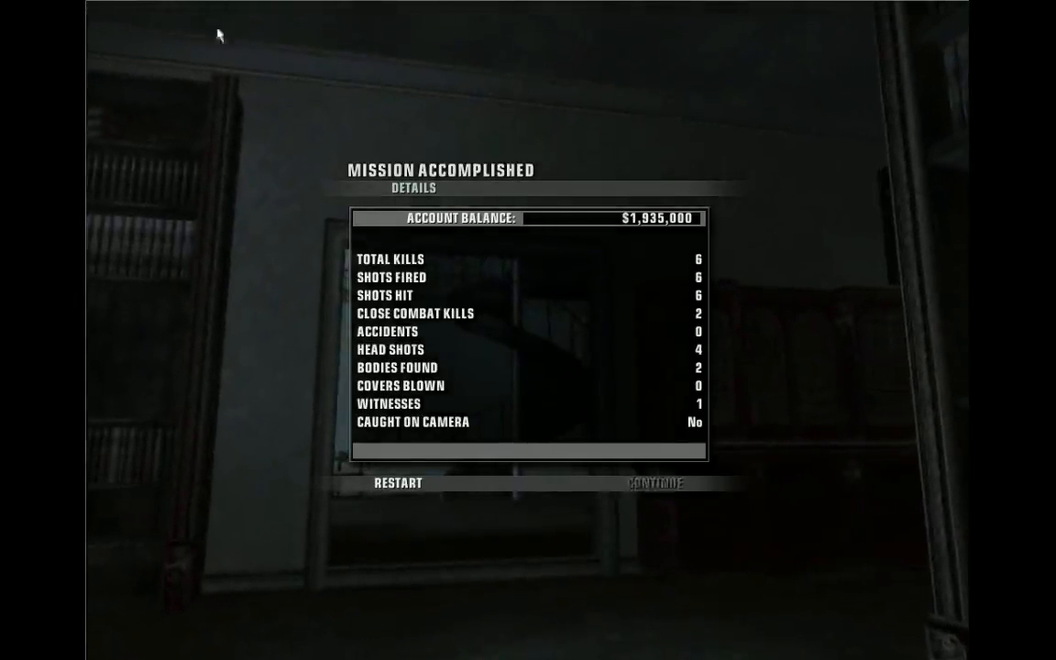
Step: Advance through the mission statistics, notoriety rating and money breakdown to the bribes
left_click(654, 483)
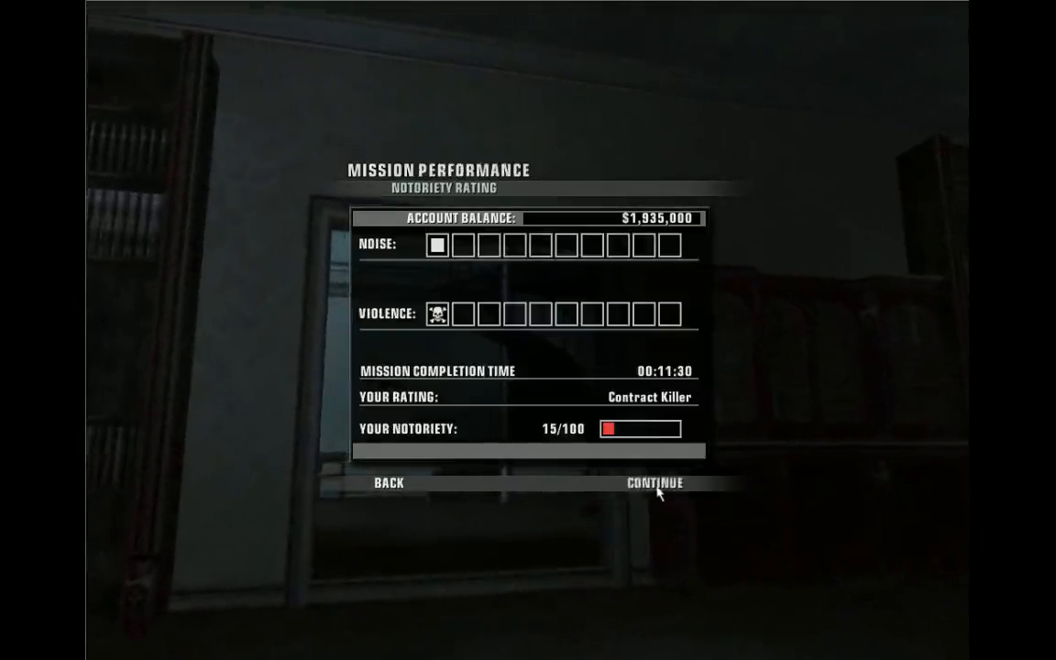
left_click(652, 482)
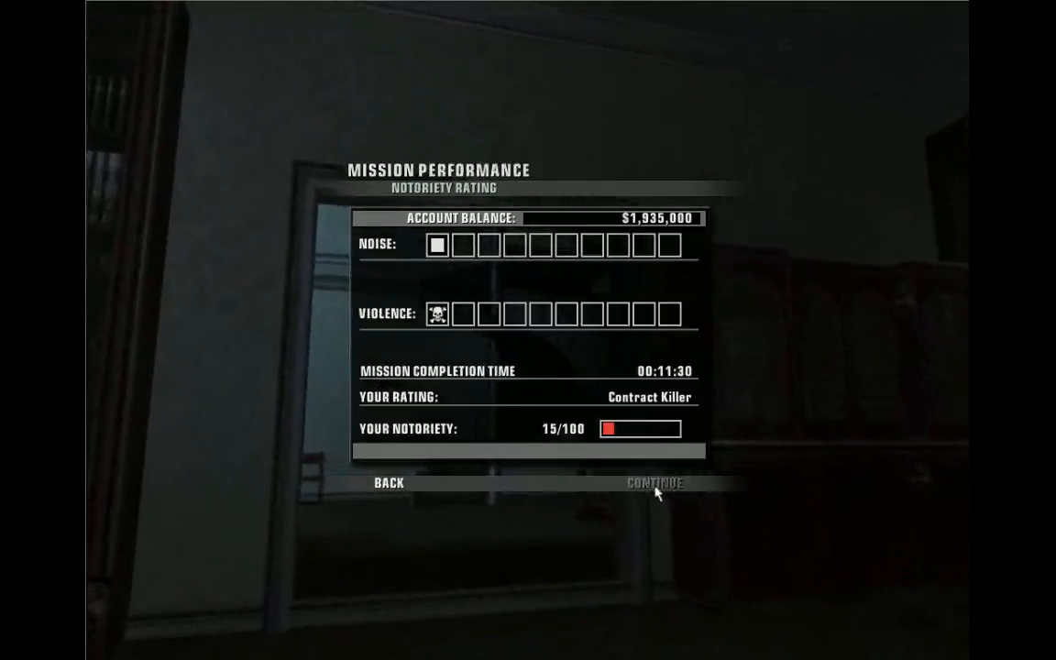
left_click(653, 482)
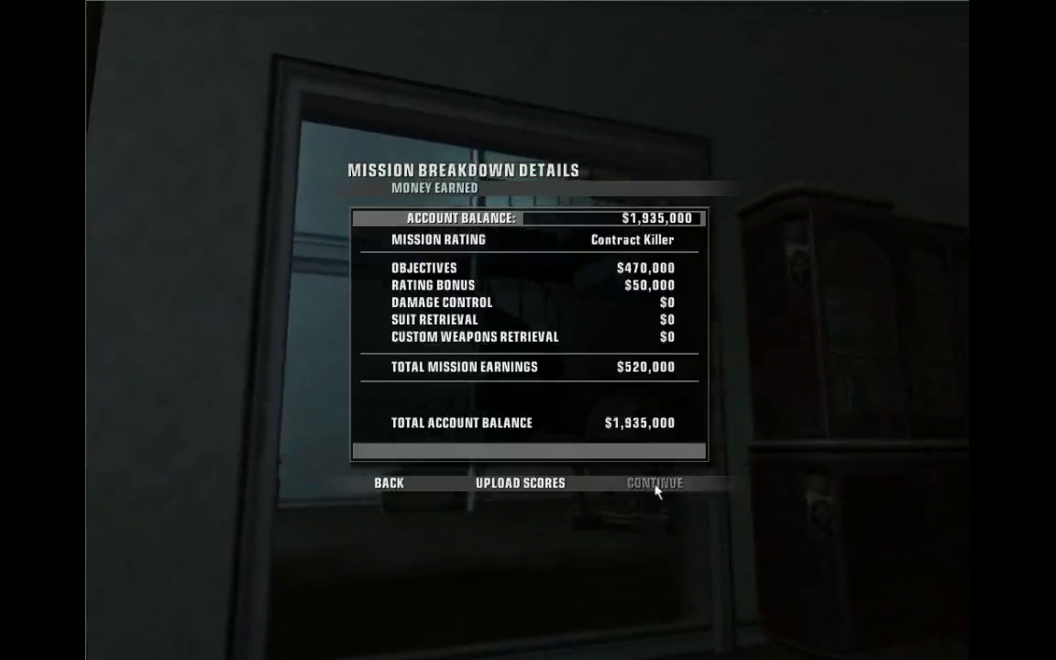
left_click(652, 483)
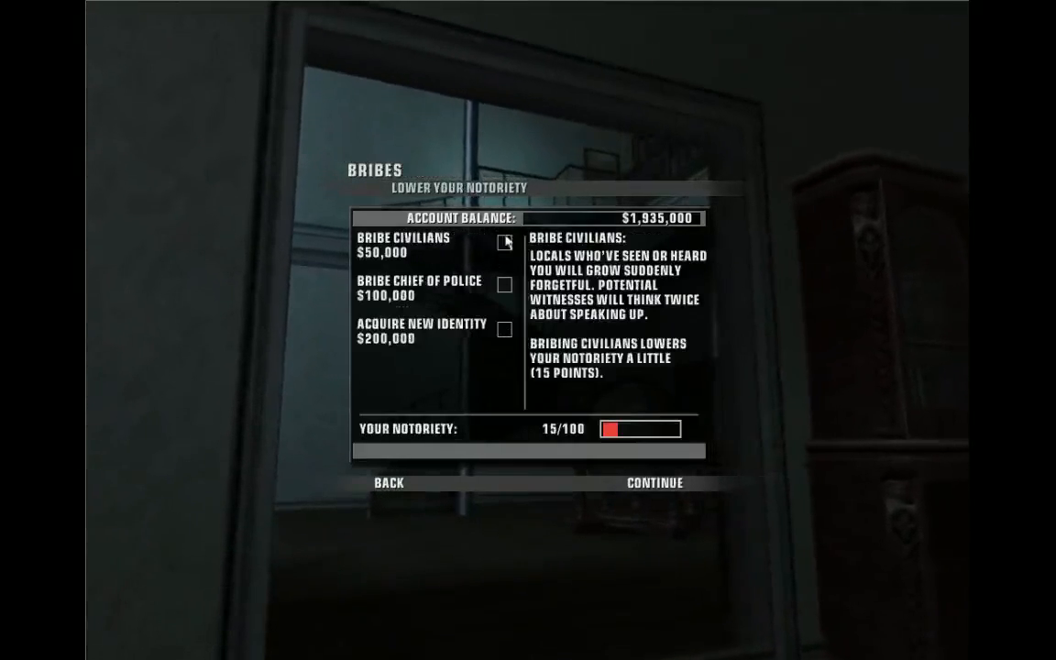
Step: Bribe civilians to cut notoriety from 15 to 0 and continue
left_click(504, 243)
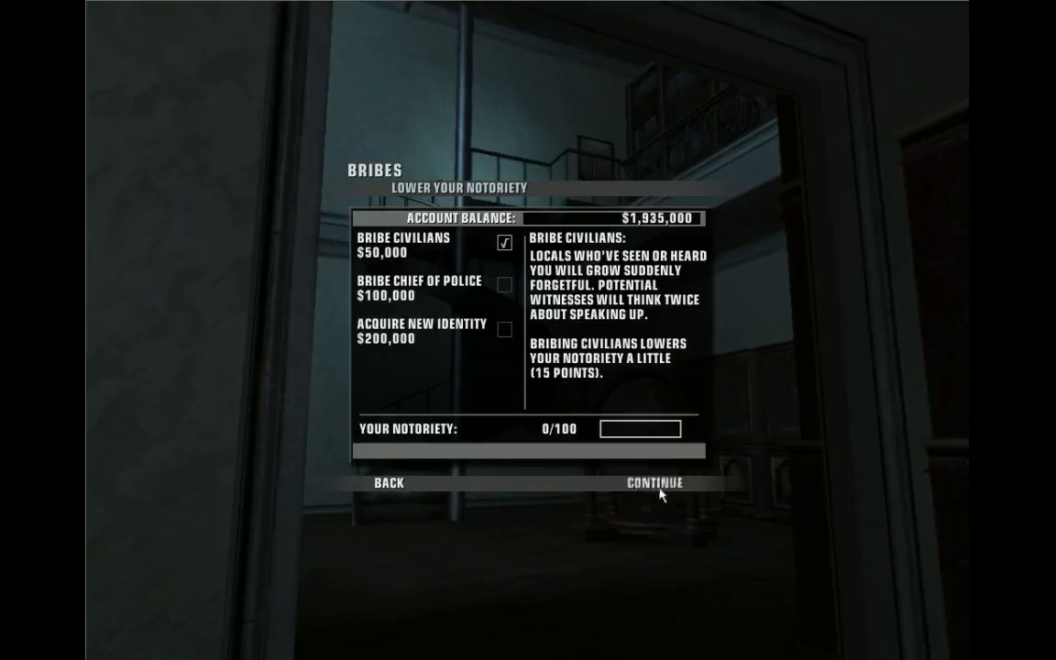
left_click(652, 482)
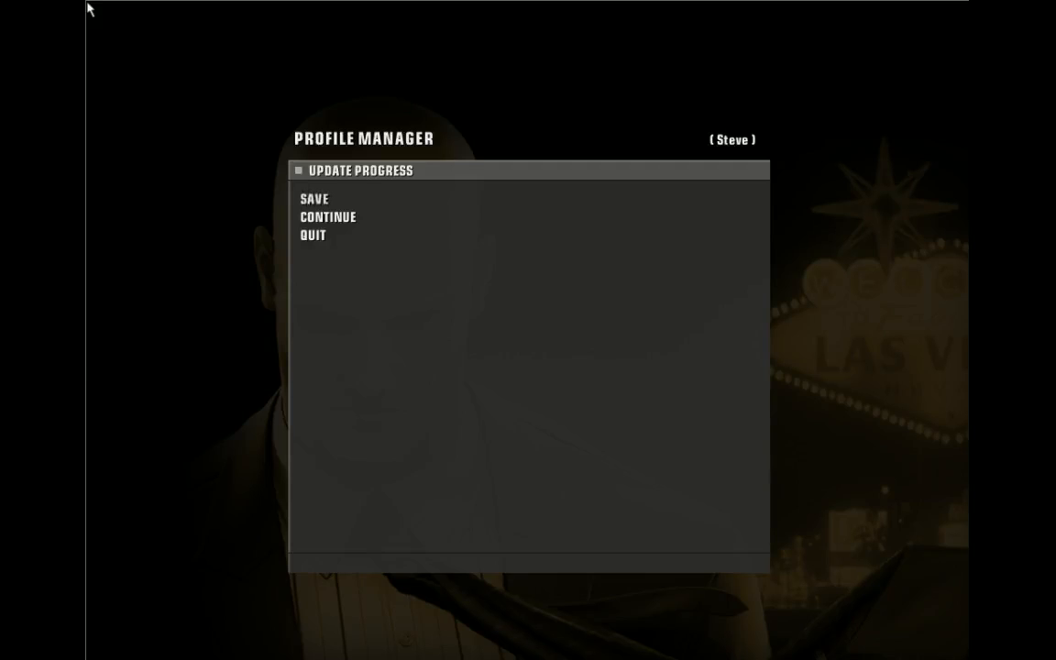
Step: Save the profile's progress and quit the Profile Manager
left_click(313, 198)
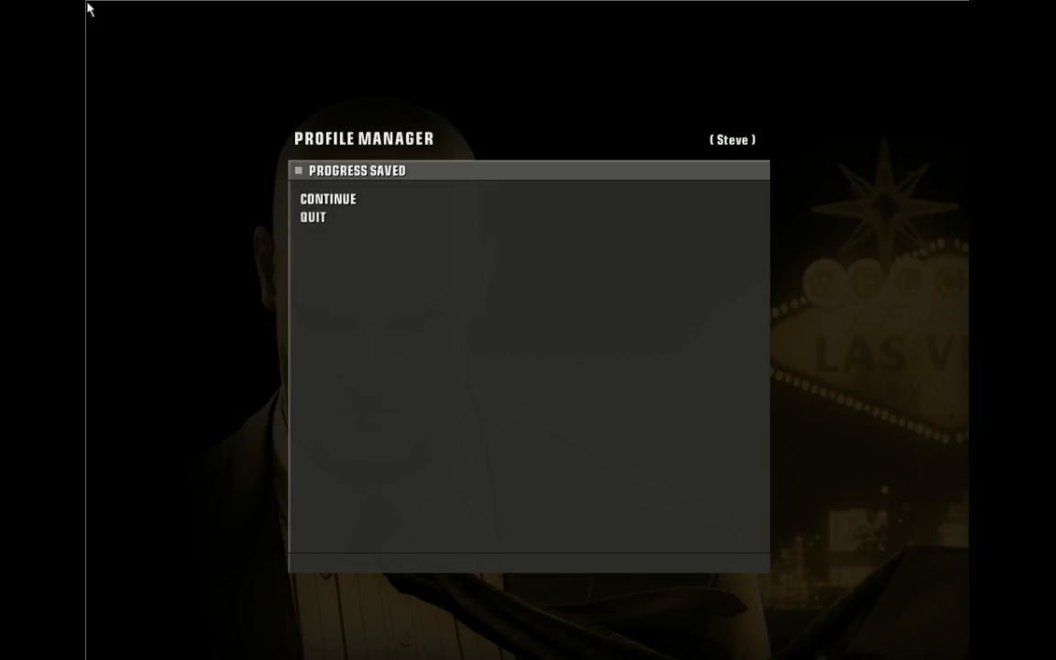
left_click(312, 216)
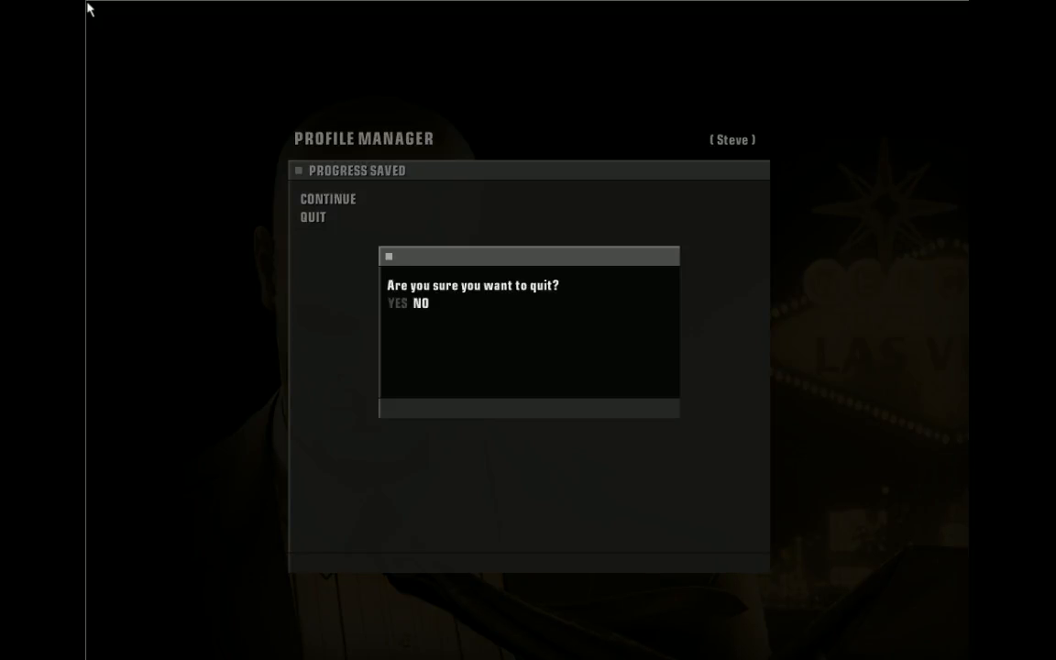
left_click(392, 304)
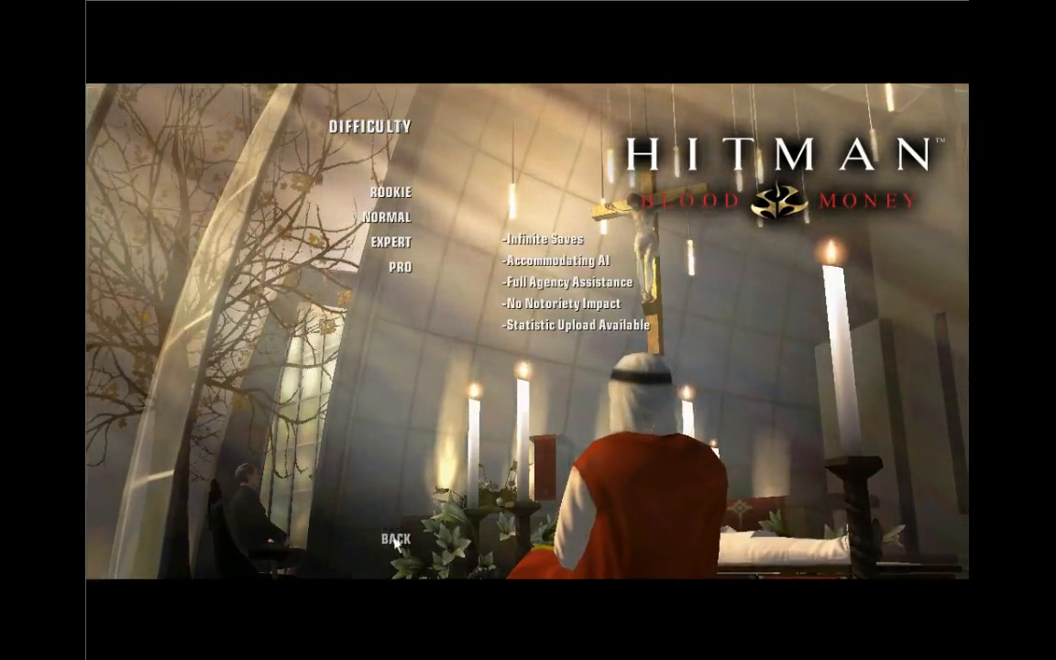
Step: Return to the main menu and exit Hitman: Blood Money
left_click(396, 539)
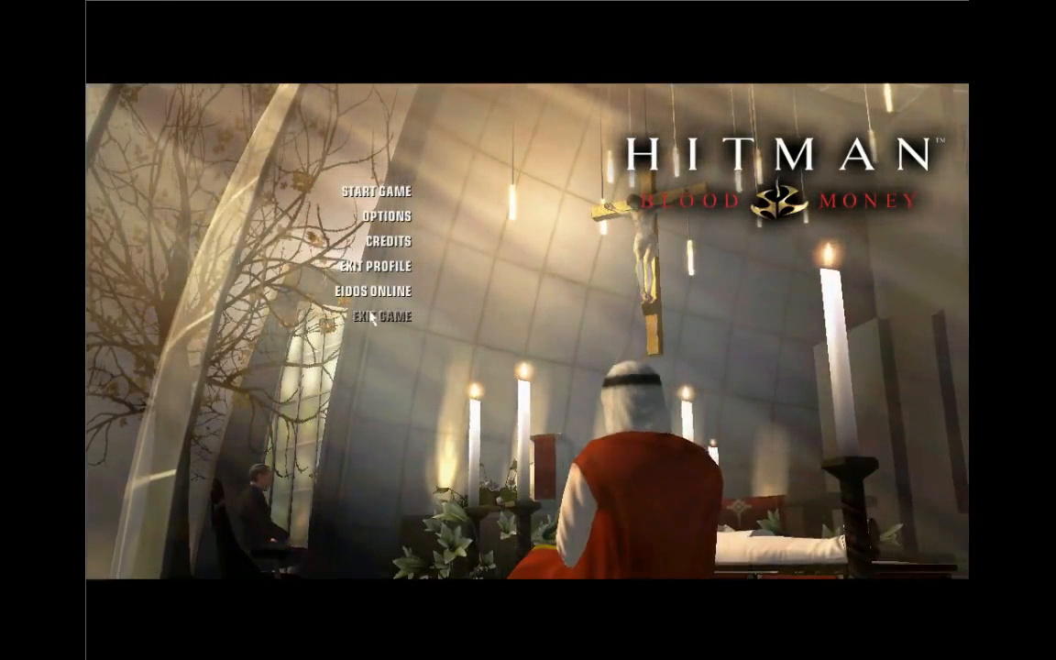
left_click(377, 321)
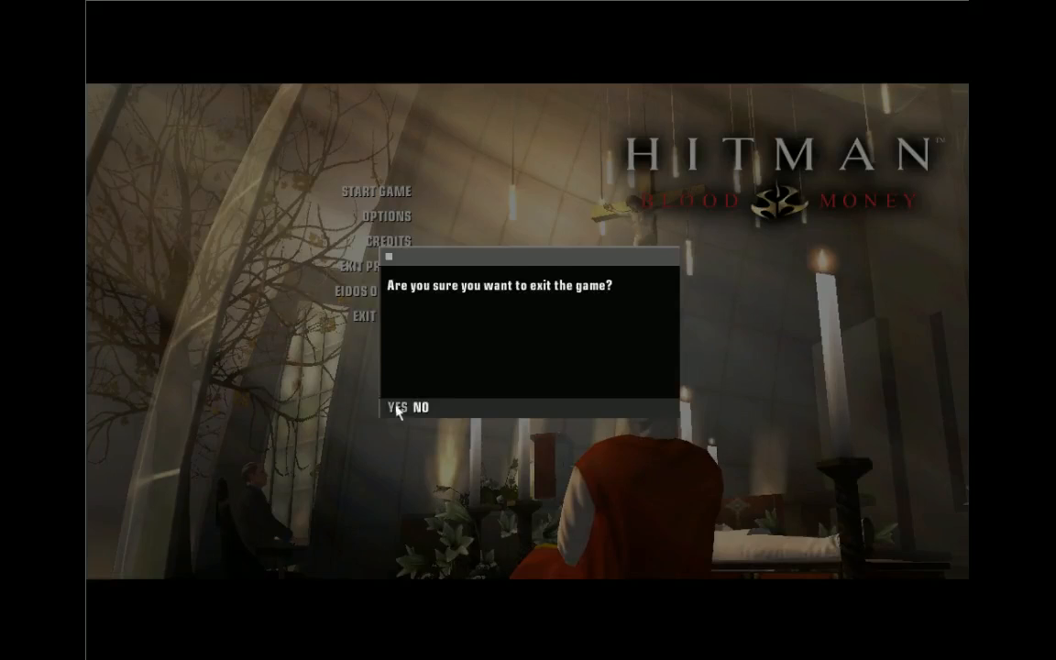
left_click(392, 407)
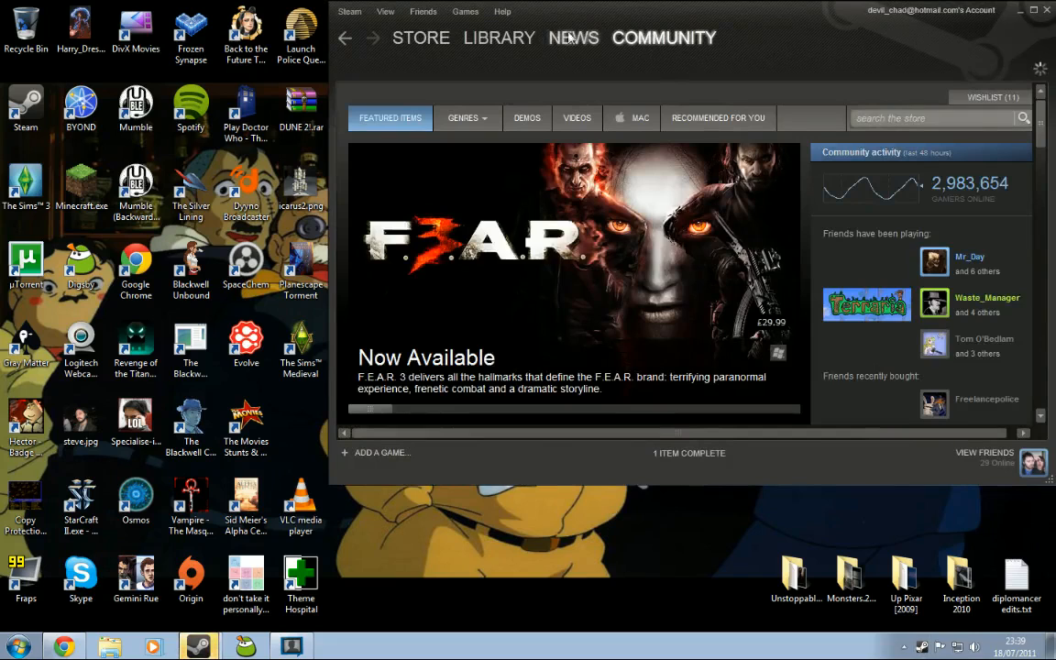
Step: Reach the Create a Group form via Community > Groups
left_click(671, 37)
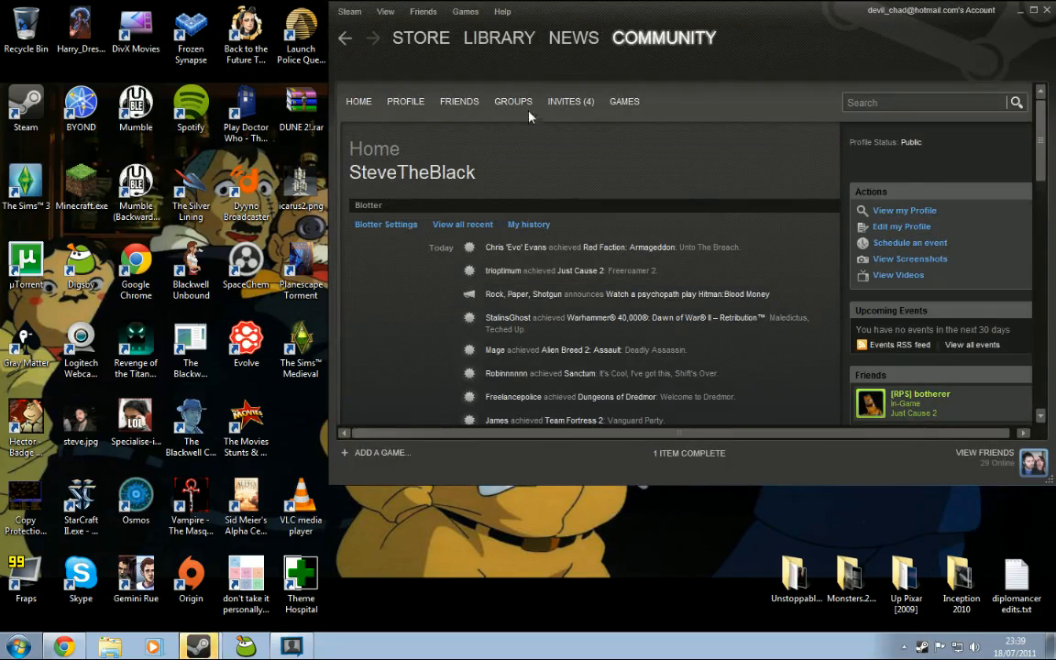
left_click(513, 101)
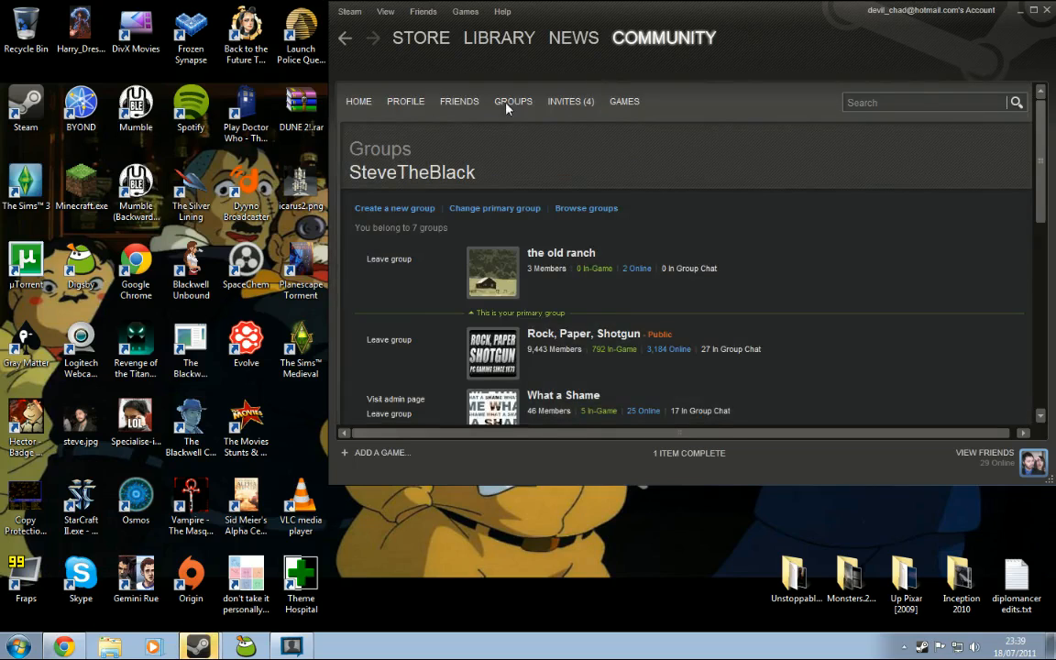
mouse_move(396, 209)
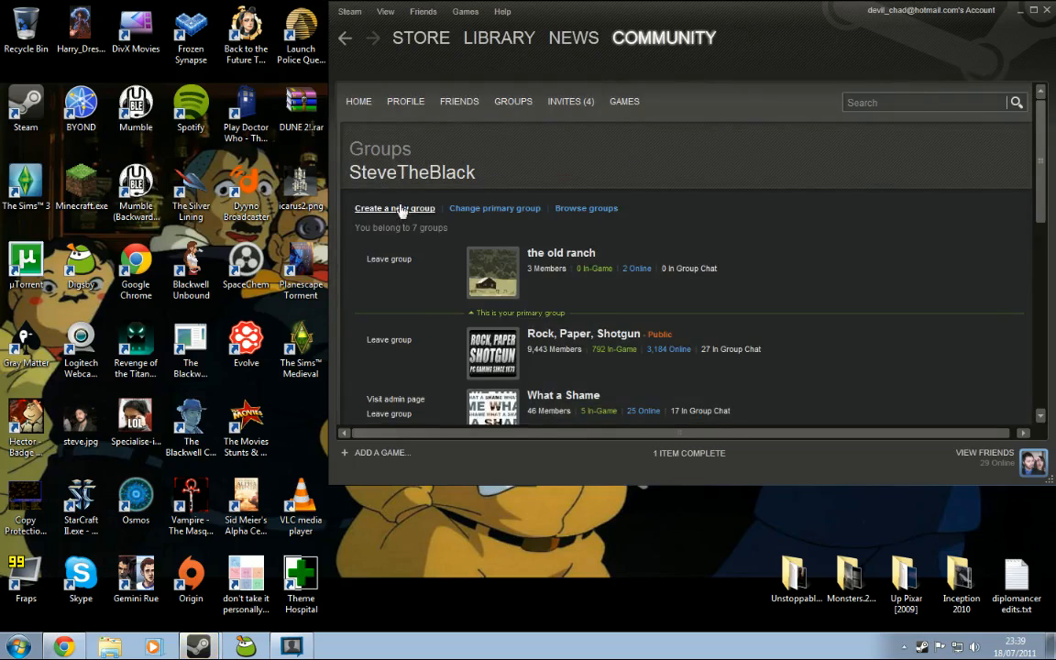
left_click(394, 208)
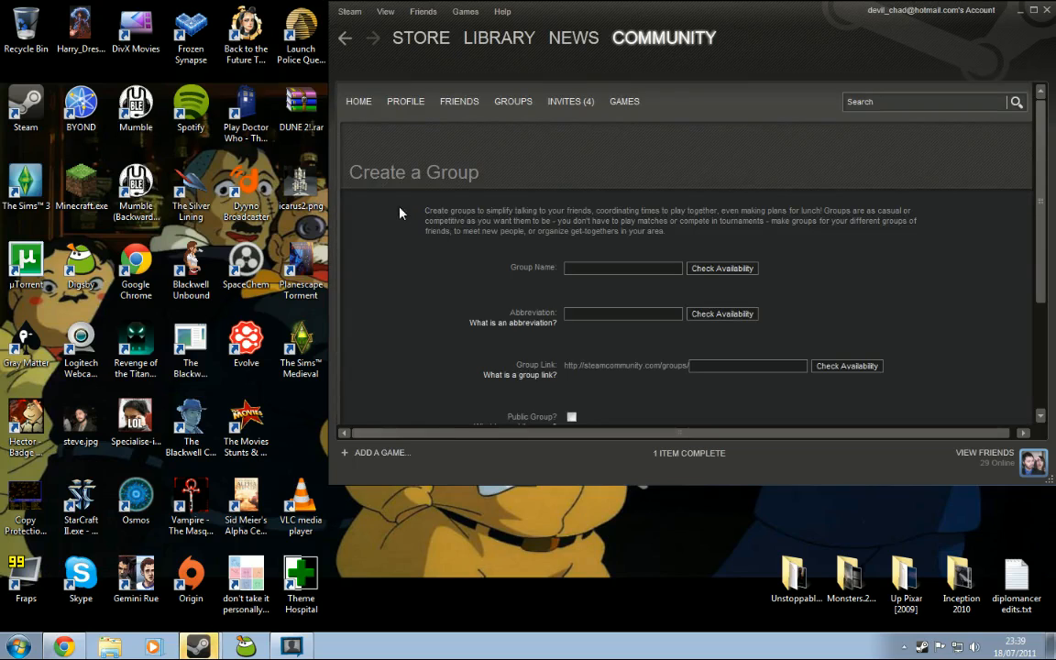
mouse_move(400, 231)
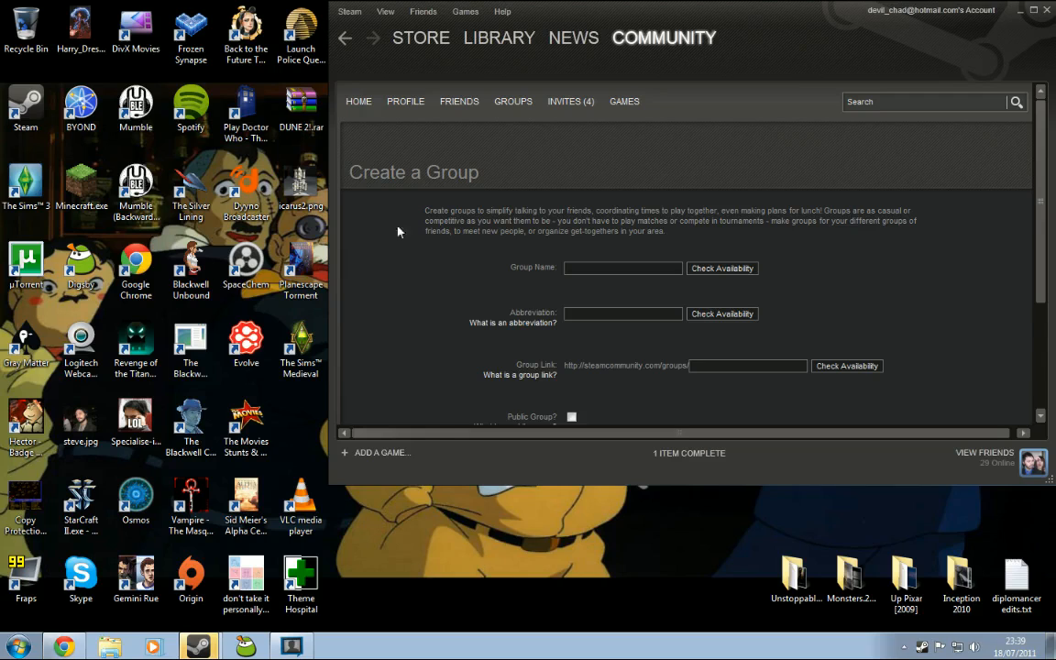
mouse_move(147, 542)
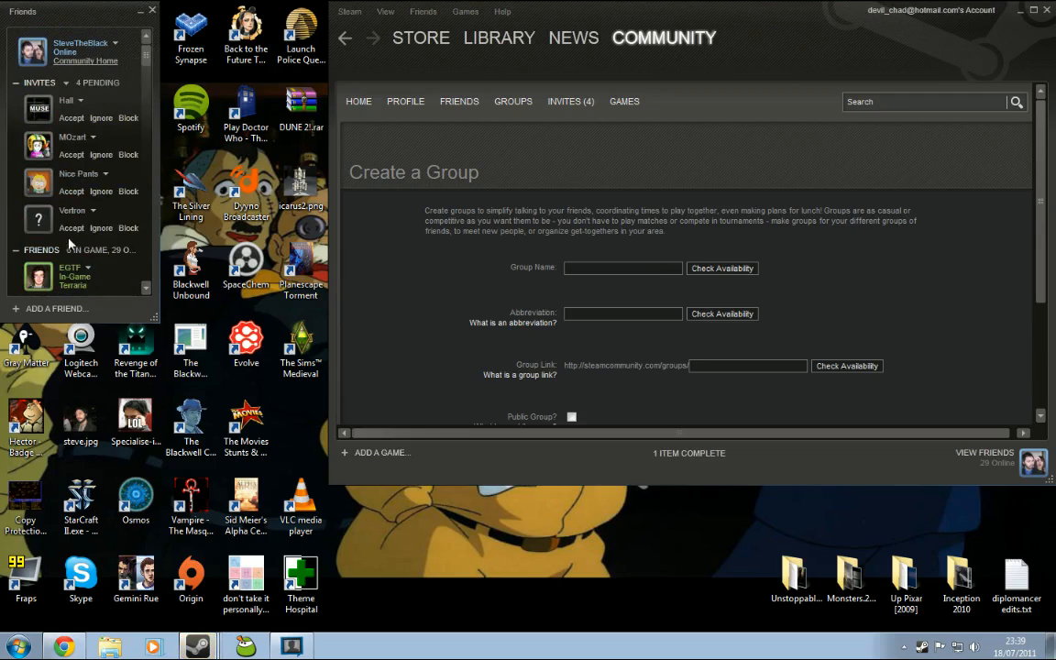
Step: Accept Hall's pending friend invite and dismiss the confirmation
left_click(69, 191)
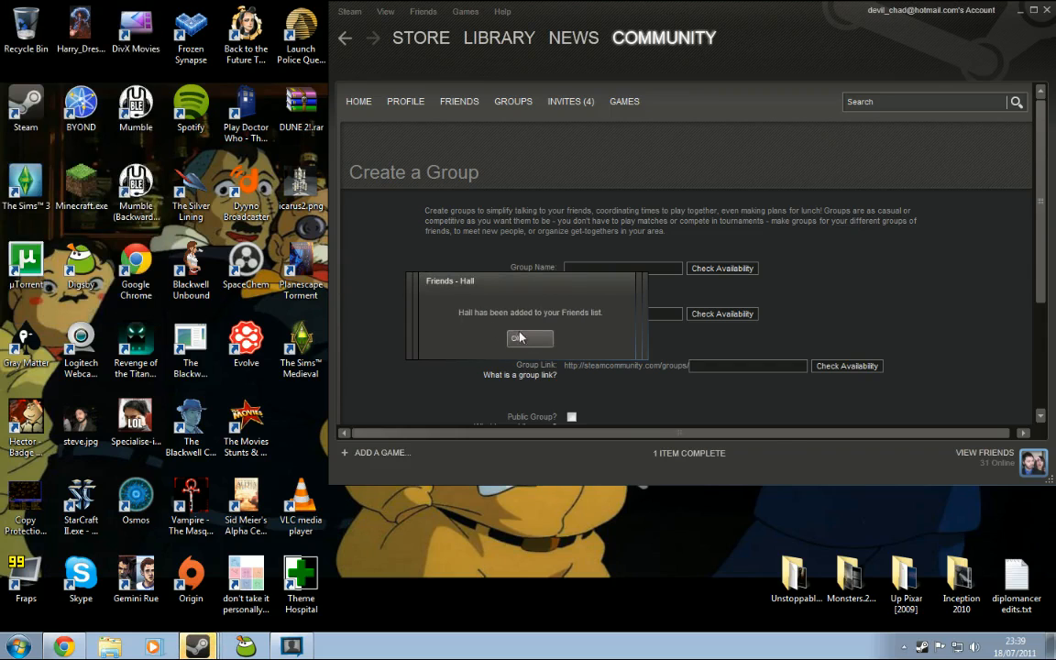
left_click(529, 337)
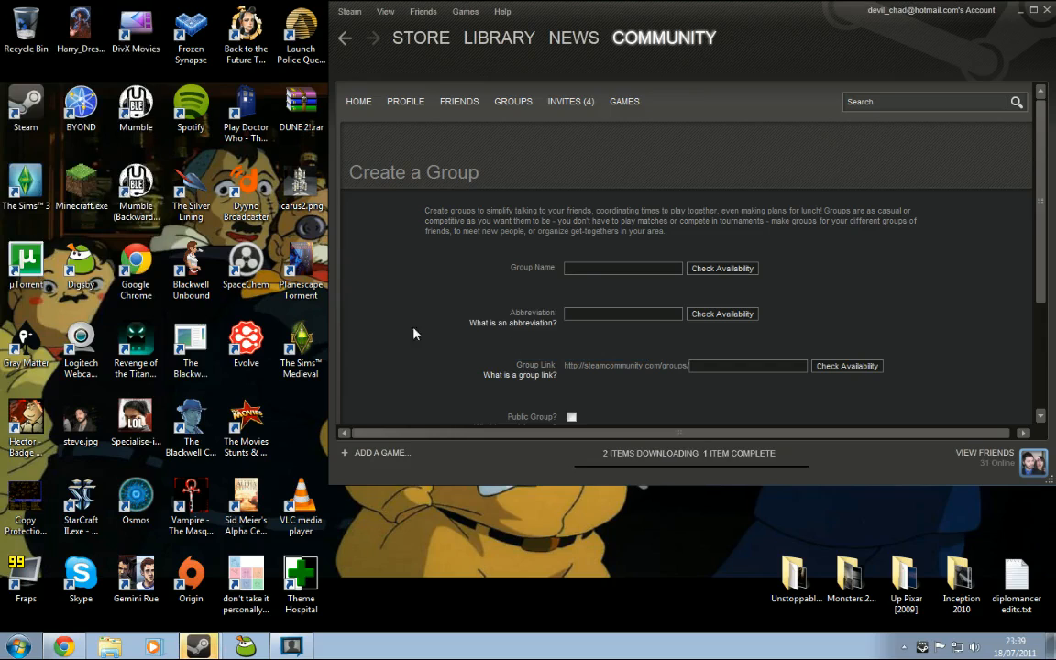
left_click(623, 267)
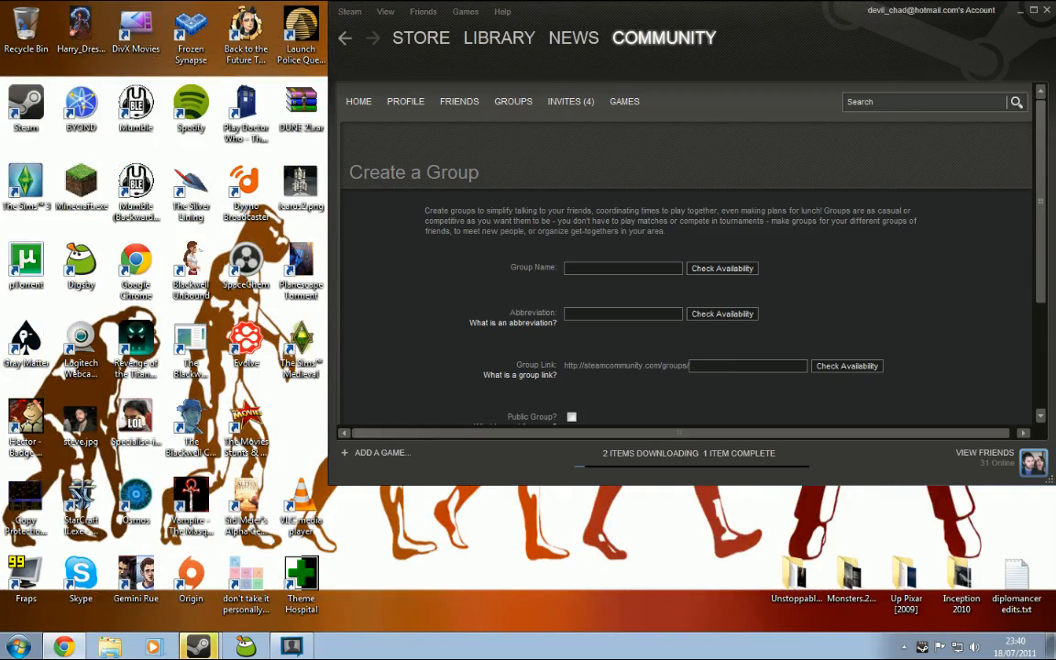
mouse_move(940, 348)
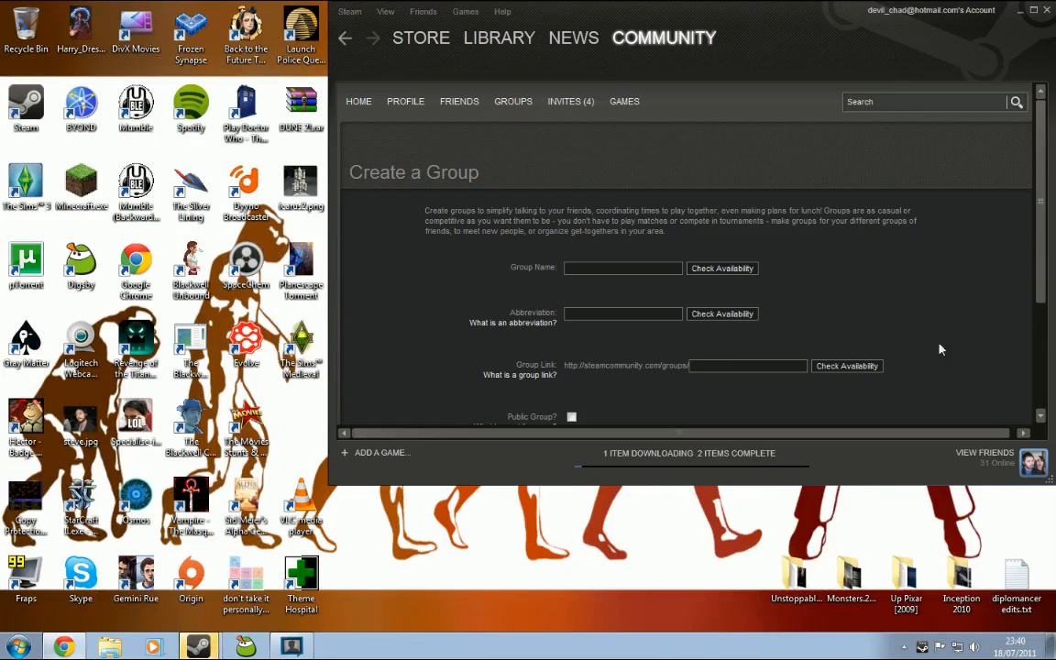
Step: Enter the group name 'Steve's Streaming Funhouse' and confirm it is available
left_click(623, 267)
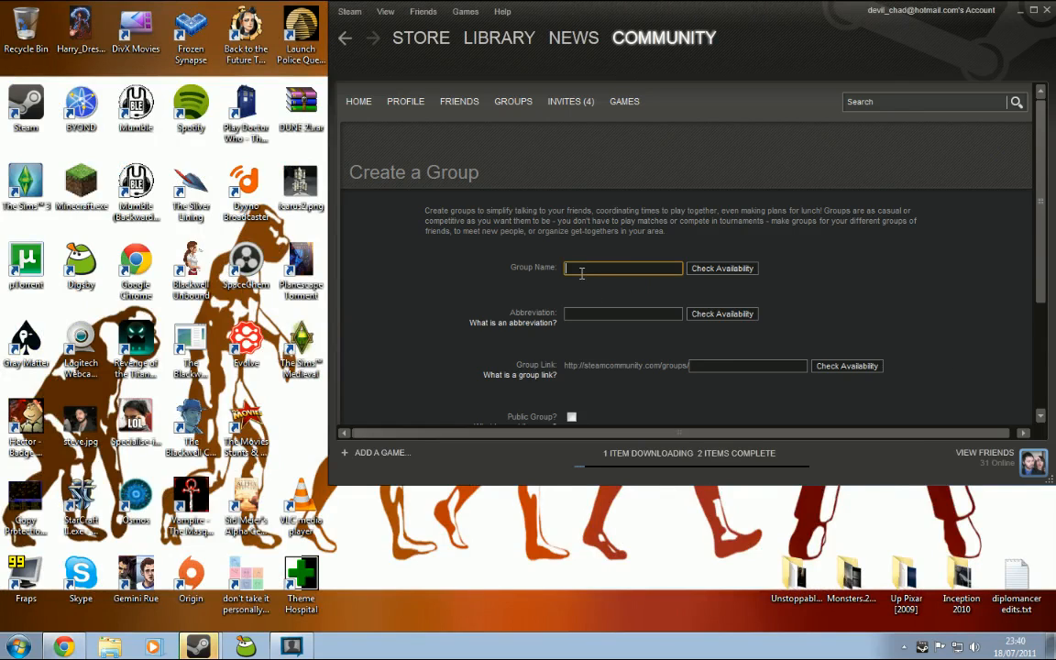
type("Steve's Streaming Funhouse")
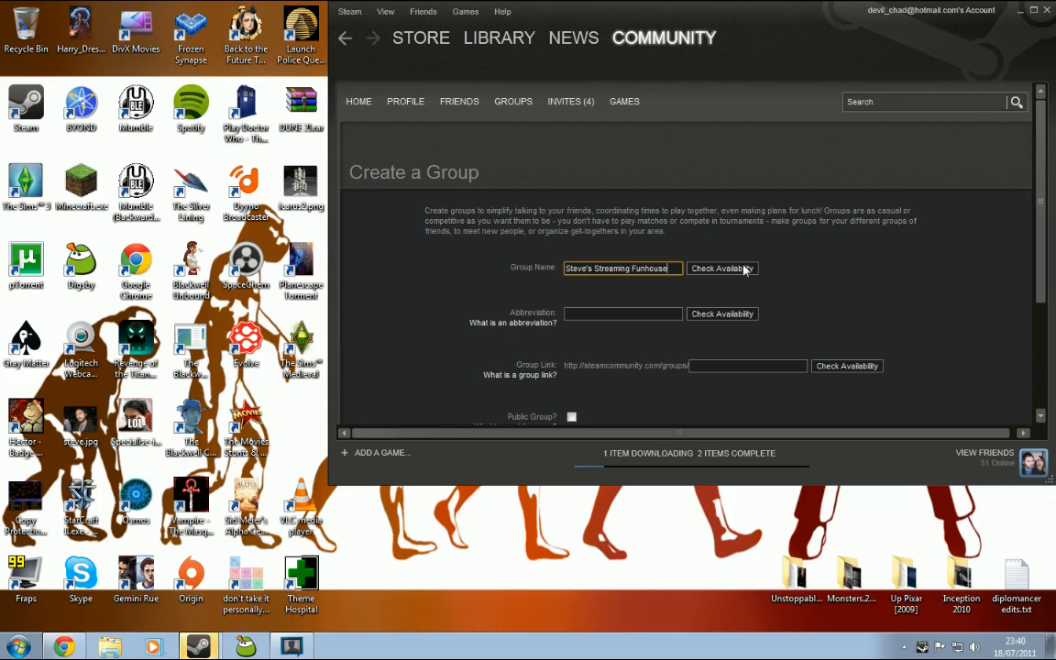
left_click(722, 268)
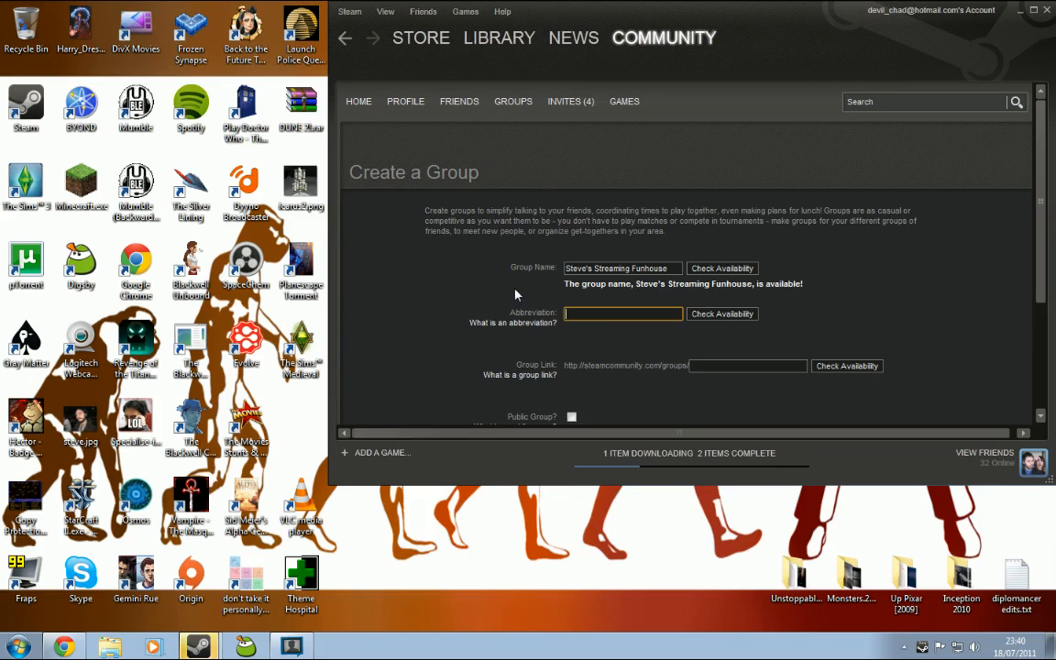
mouse_move(516, 339)
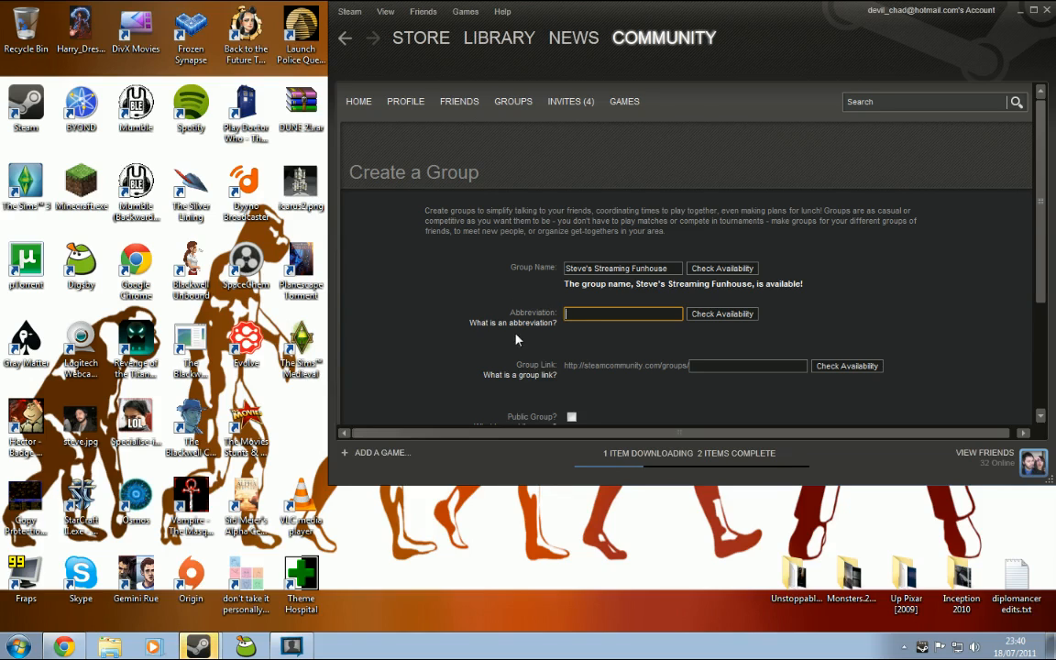
mouse_move(462, 260)
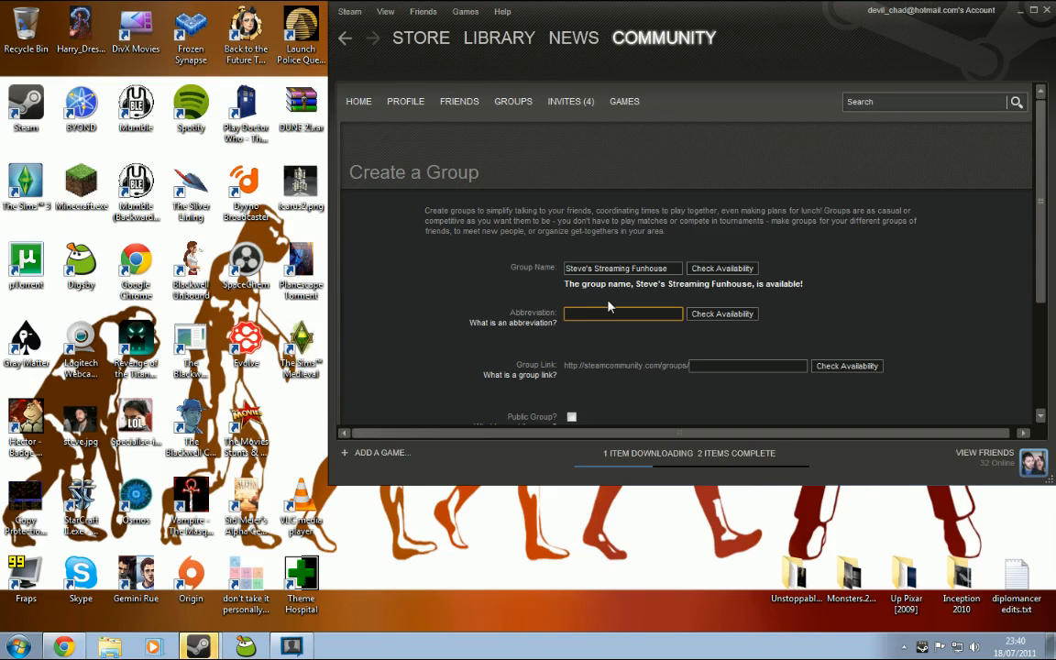
scroll("down", 3)
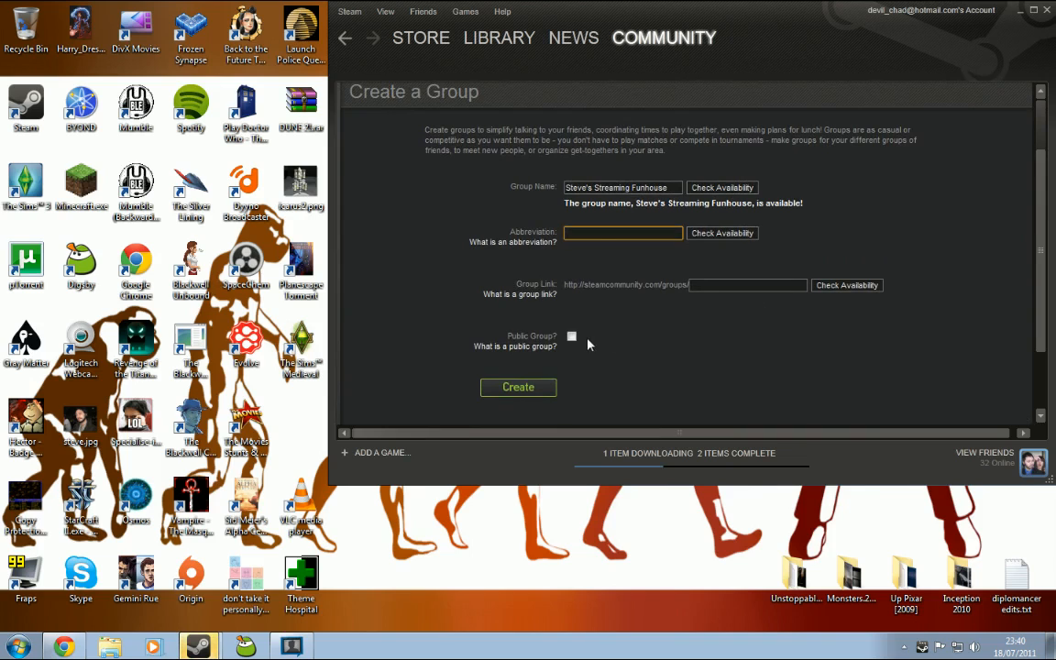
Step: Give the group the link 'stevesstreamingfunhouse' and confirm it is available
left_click(572, 337)
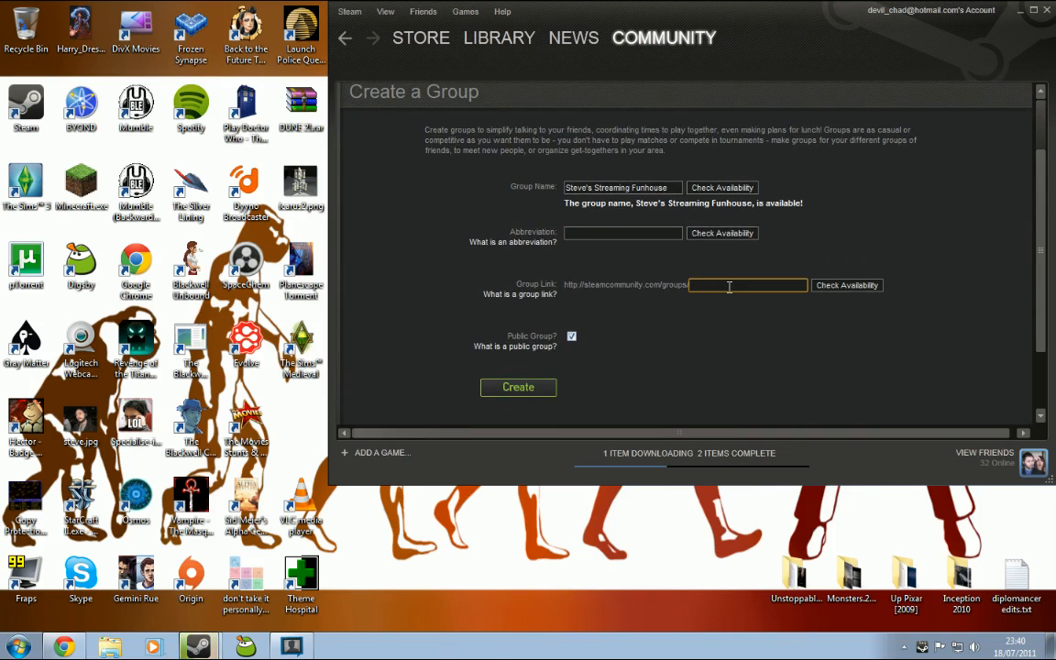
type("stevestreamingfunhouse")
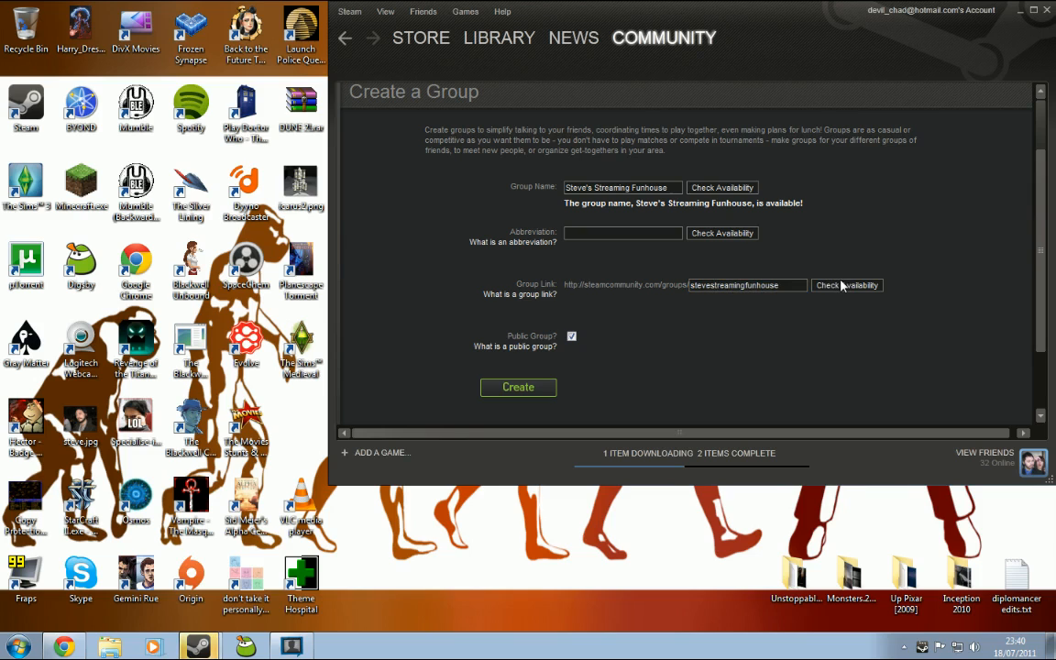
left_click(847, 286)
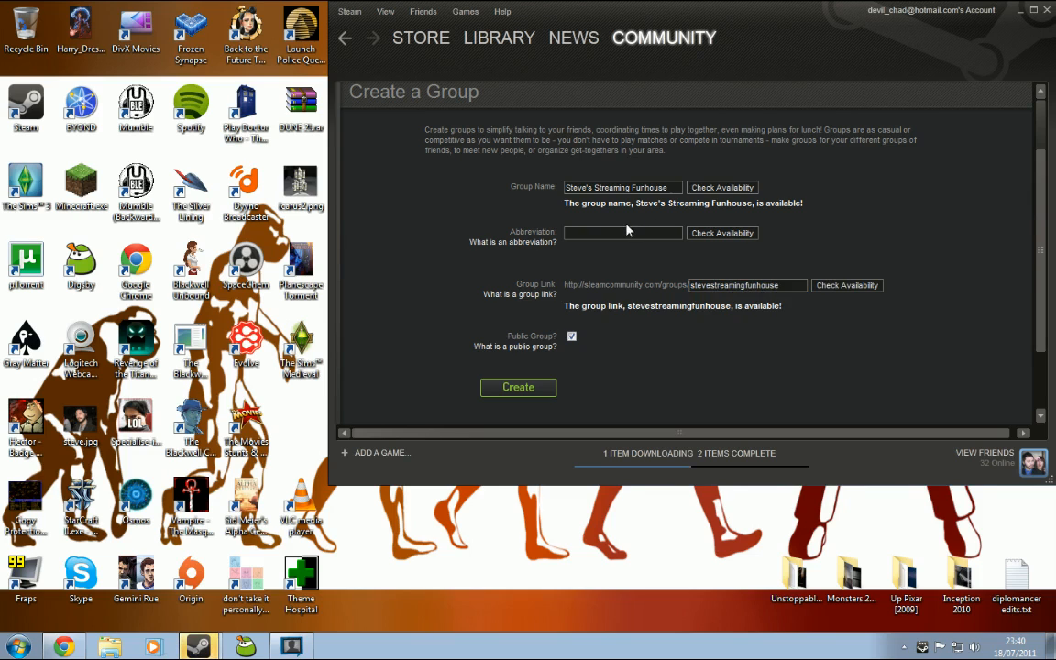
Step: Set the abbreviation 'STB Funhouse', confirm it is OK, and submit the form
left_click(623, 231)
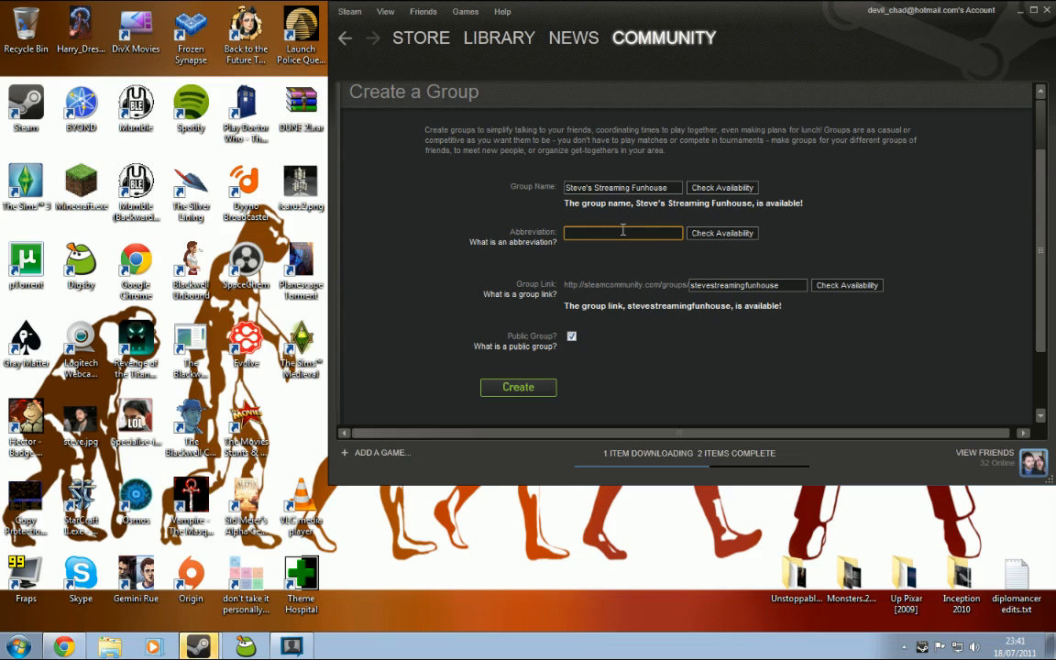
type("STB Funhouse")
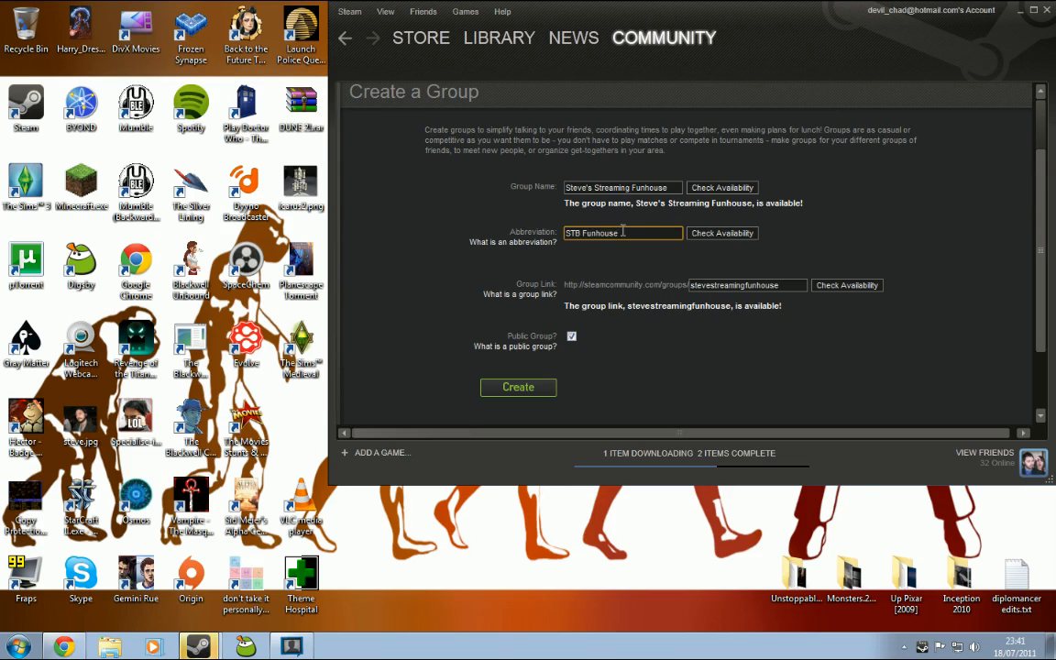
left_click(722, 232)
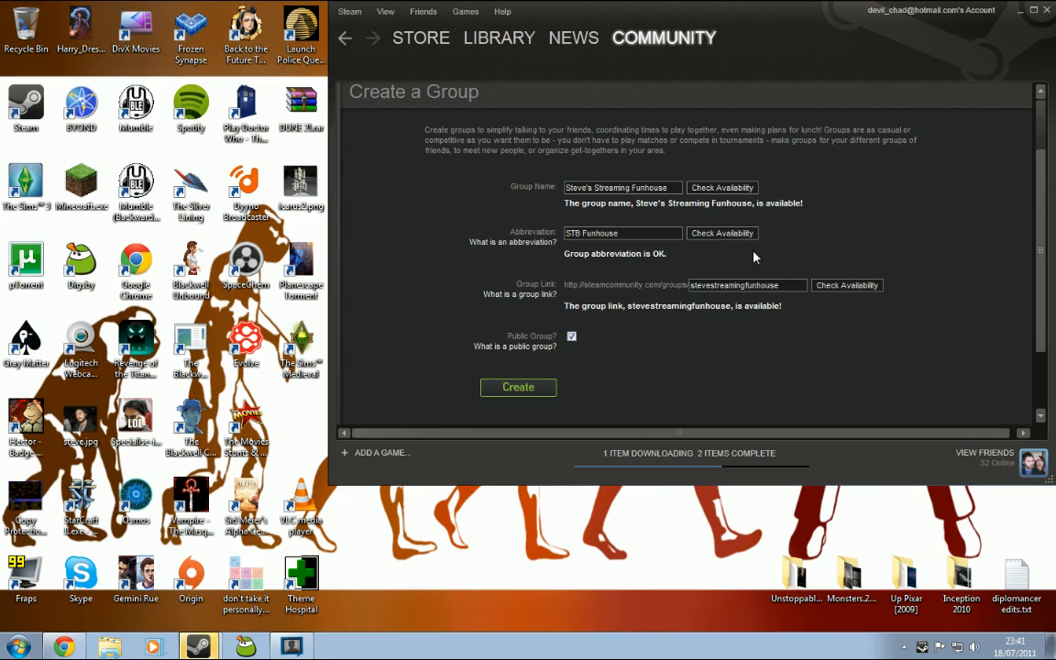
mouse_move(521, 388)
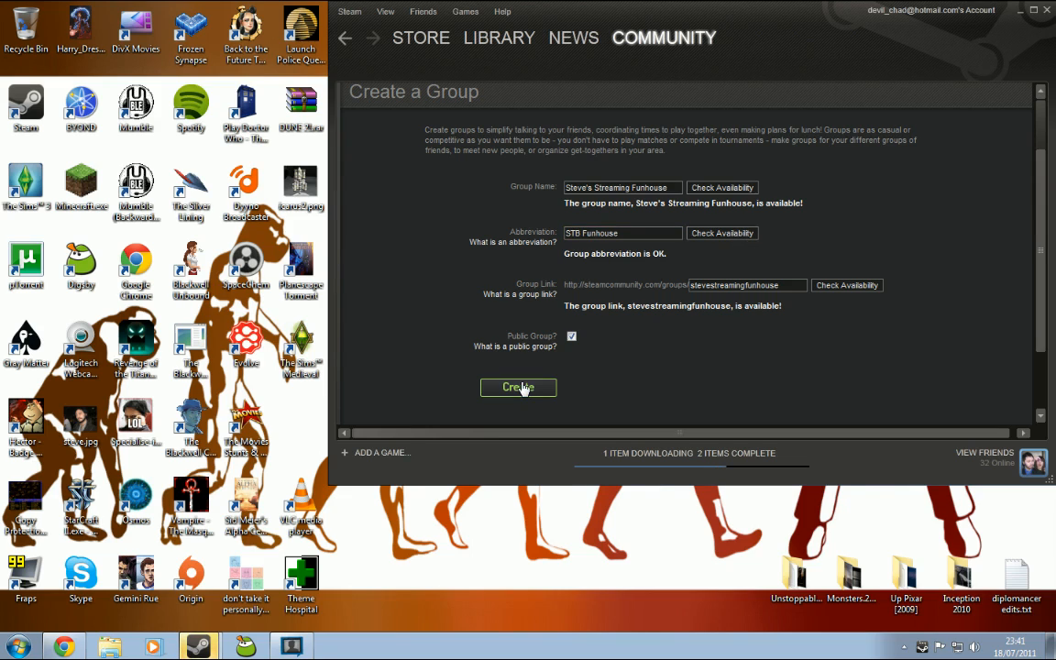
left_click(517, 389)
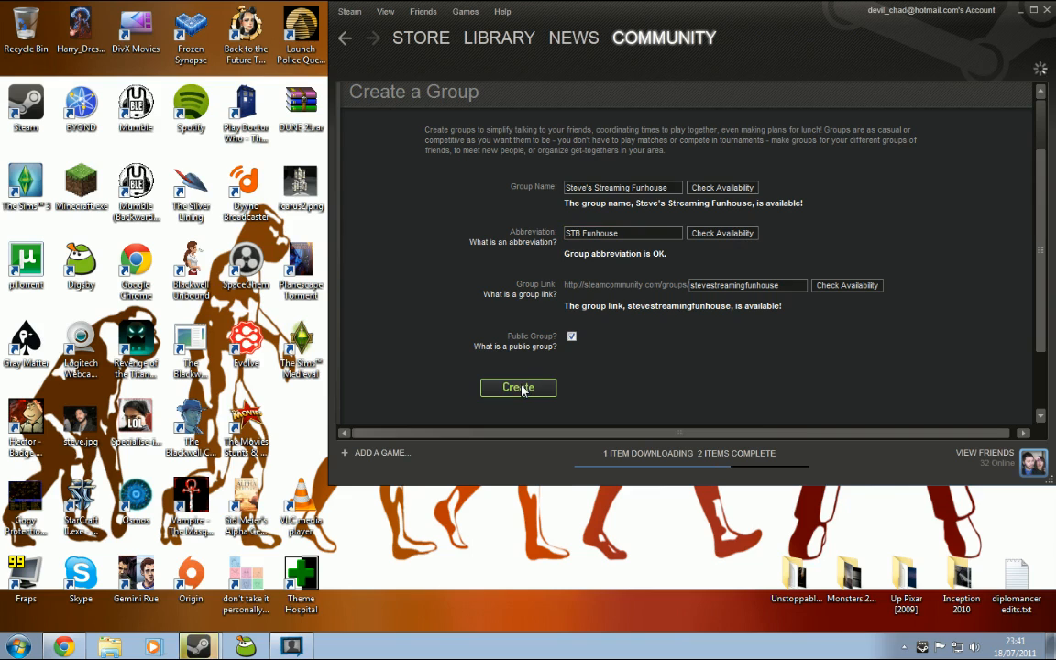
Step: Submit the form to reach the group creation confirmation summary
left_click(517, 388)
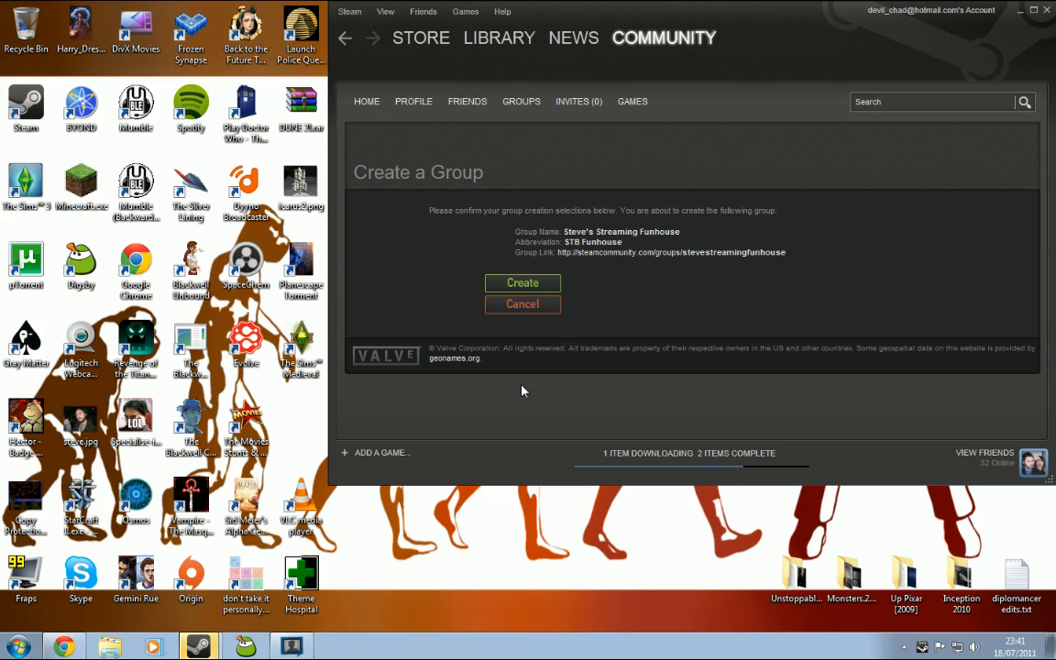
mouse_move(618, 272)
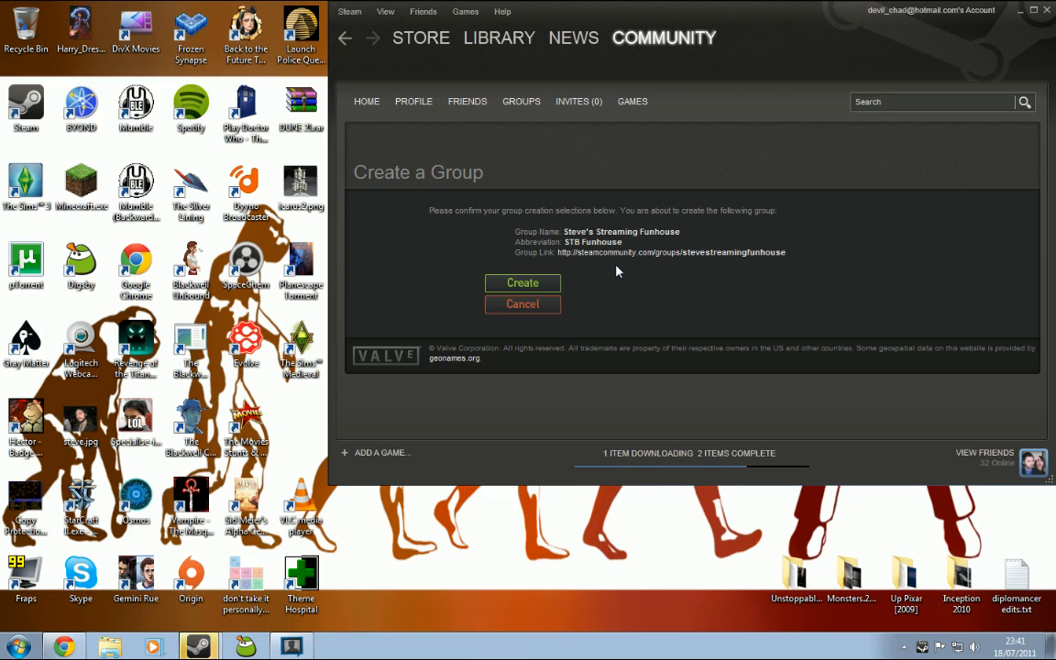
mouse_move(521, 282)
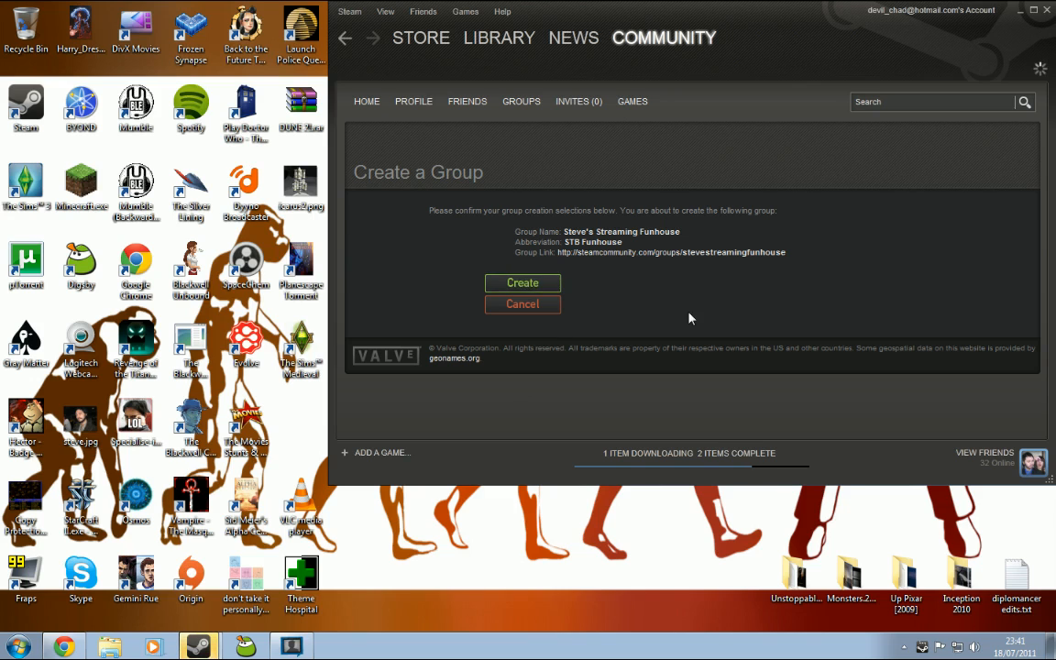
Step: Confirm creating the group and set United Kingdom as its country on the admin profile
left_click(522, 282)
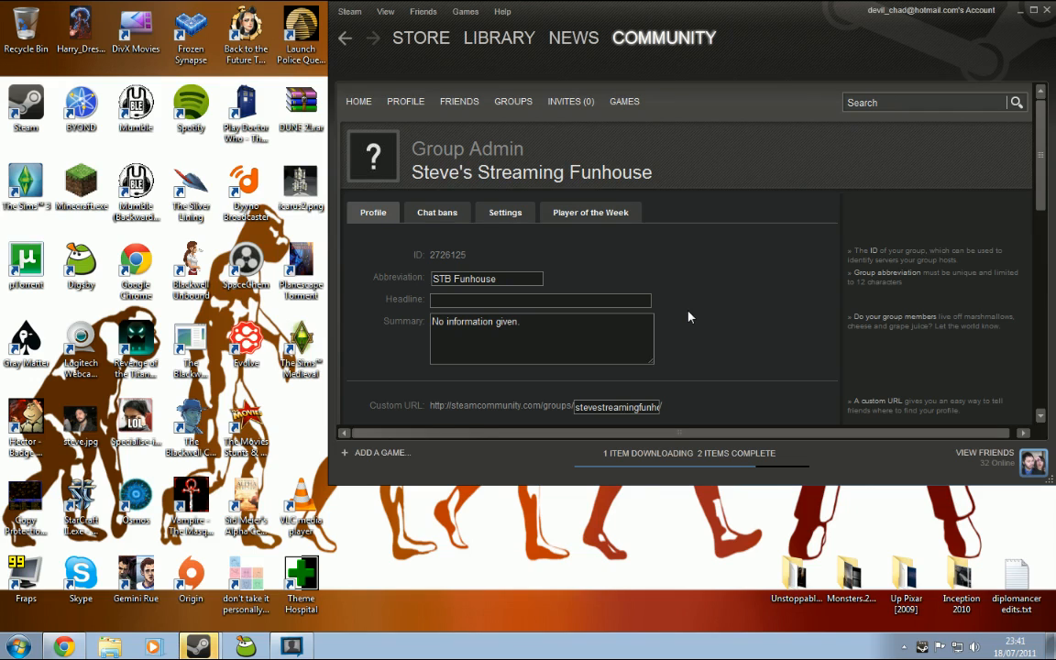
mouse_move(689, 286)
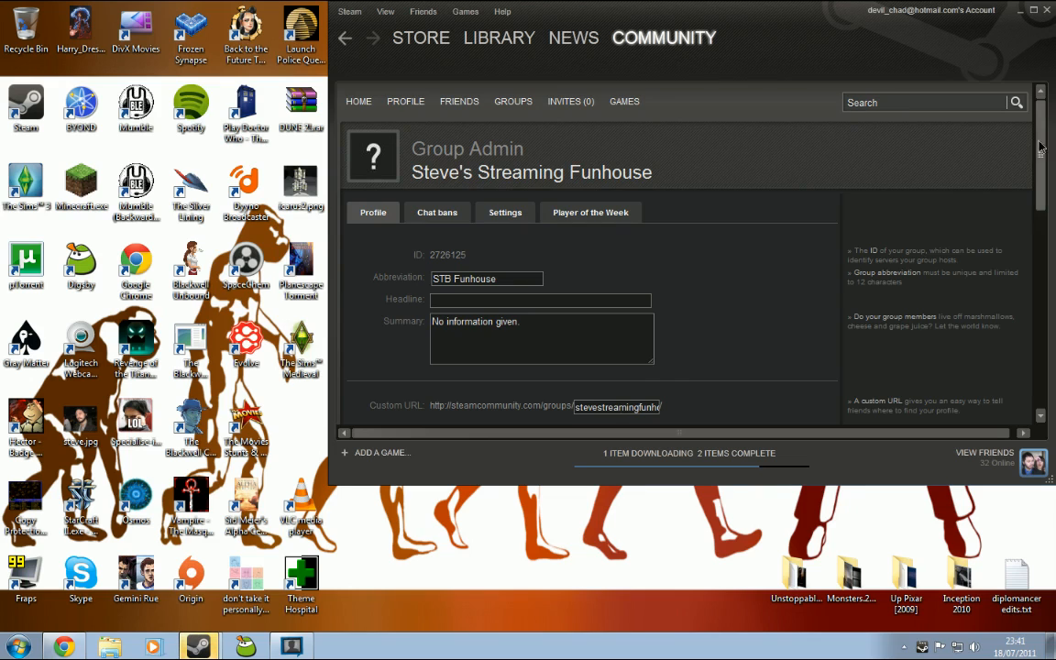
scroll("down", 3)
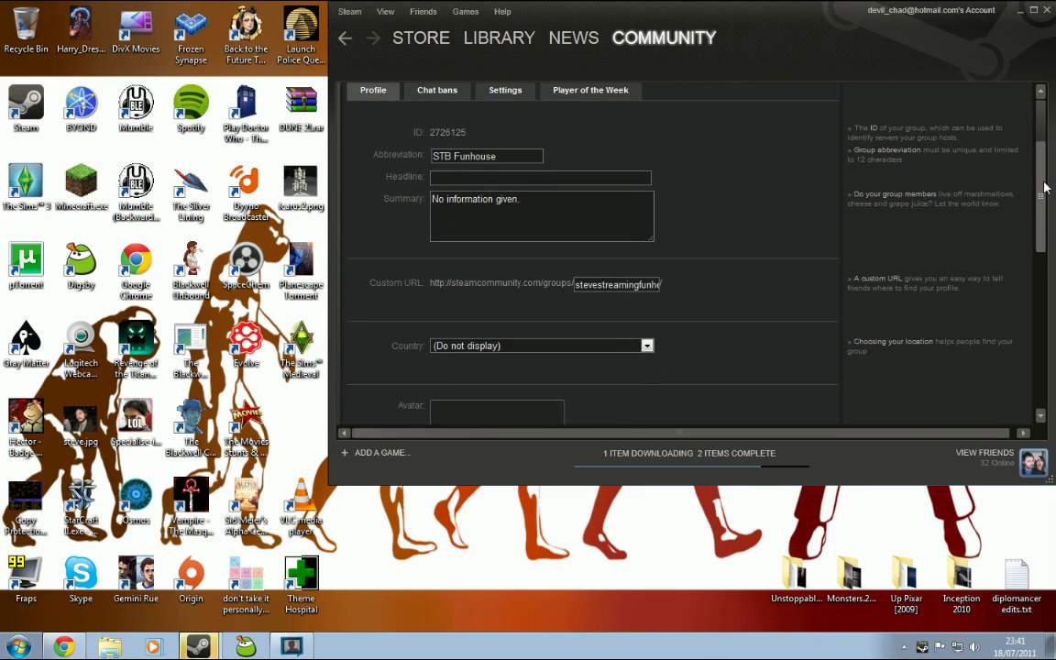
scroll("down", 3)
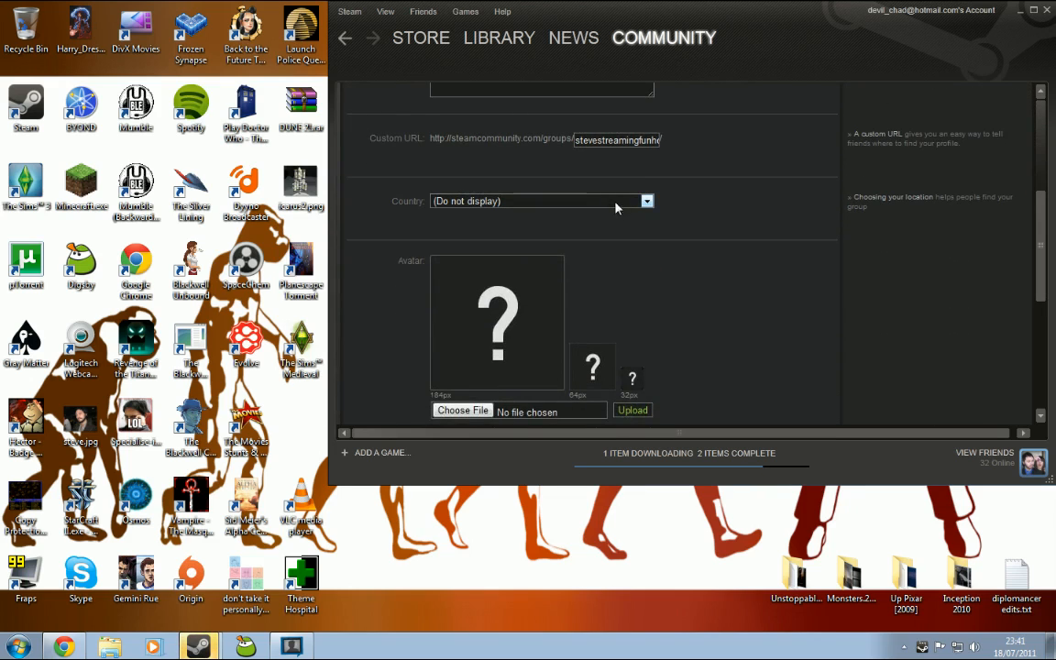
left_click(646, 199)
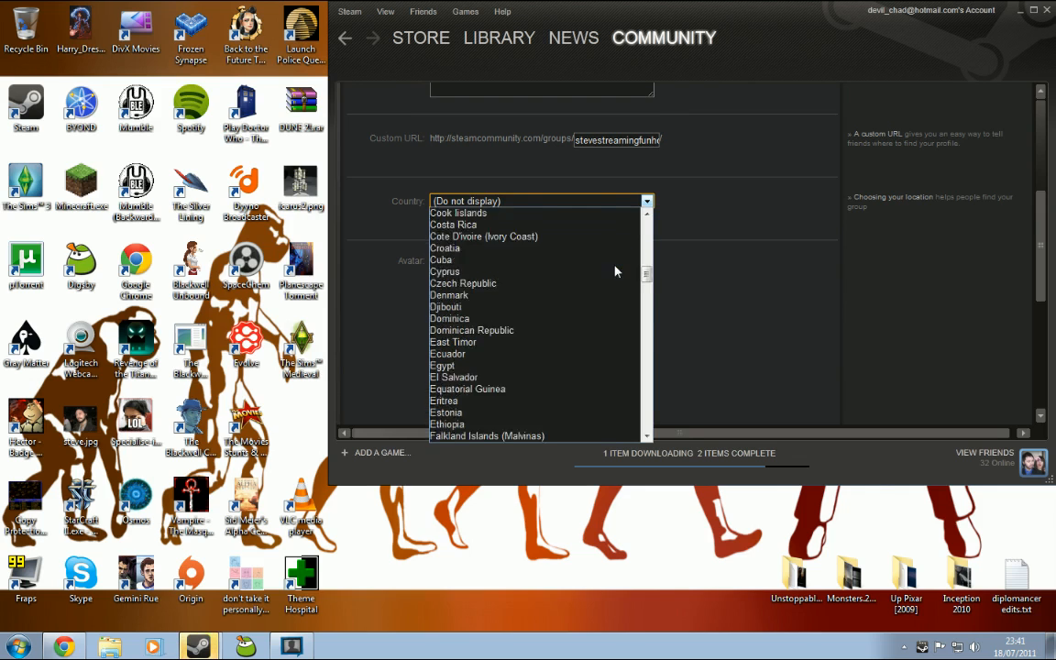
scroll("down", 3)
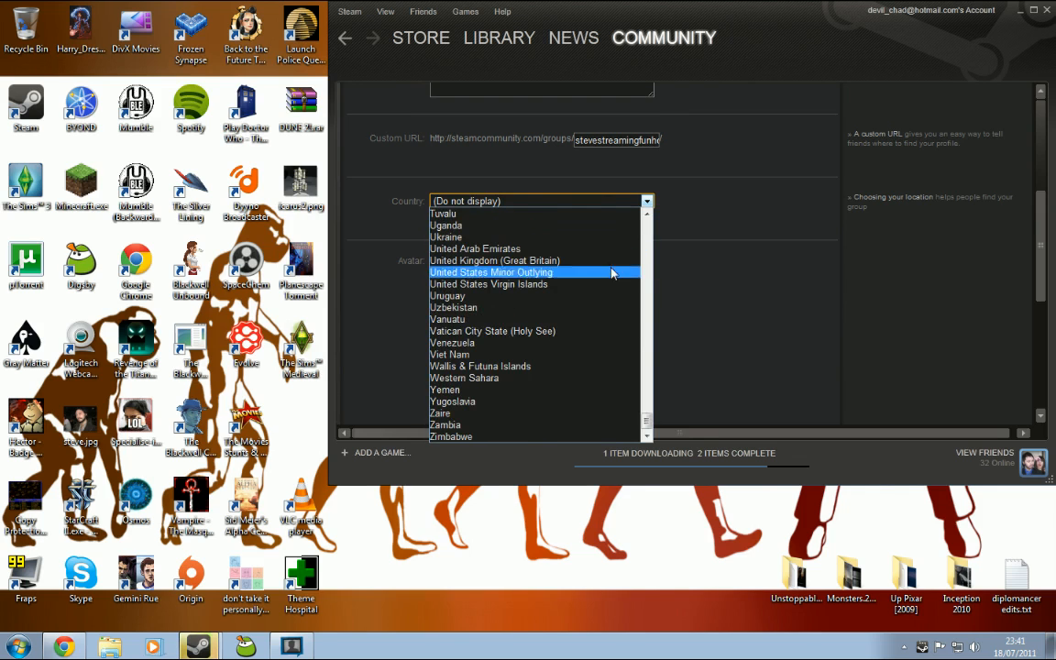
mouse_move(513, 260)
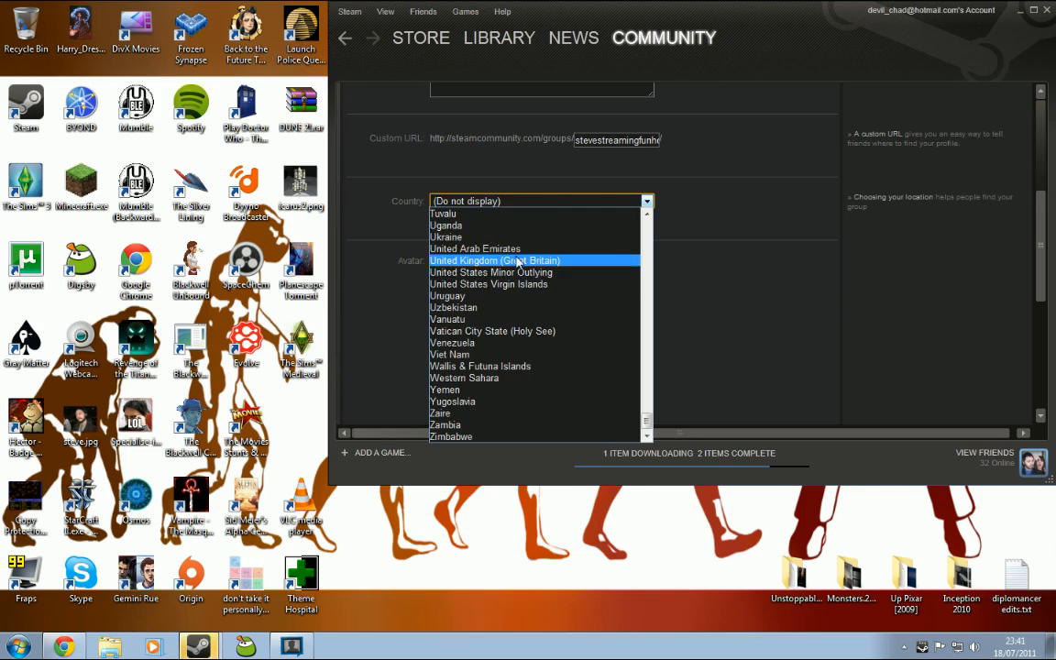
left_click(495, 260)
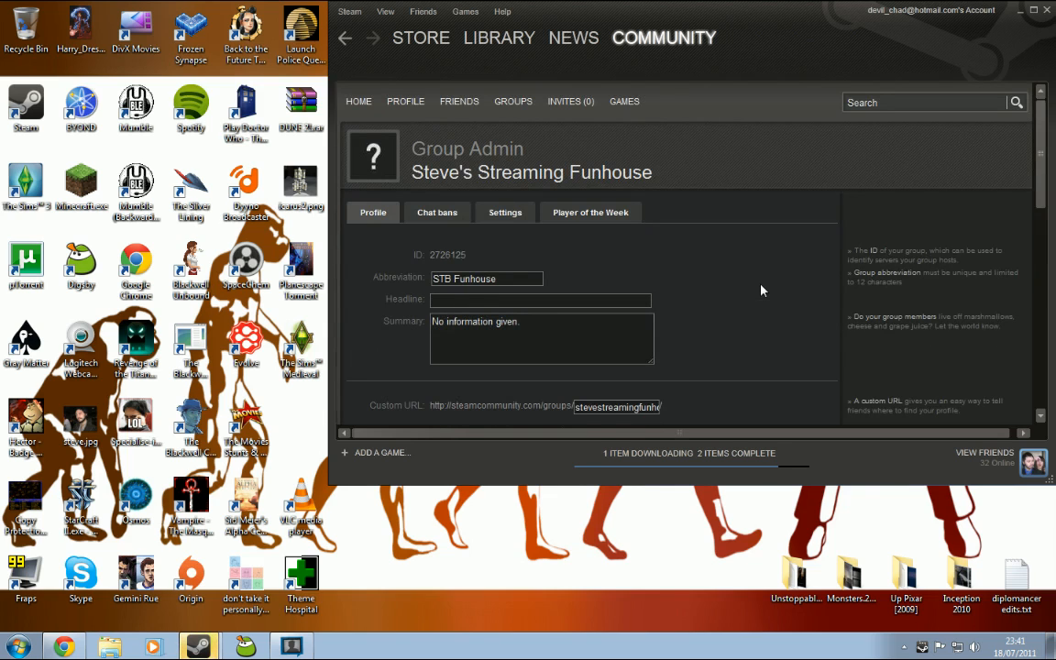
mouse_move(553, 282)
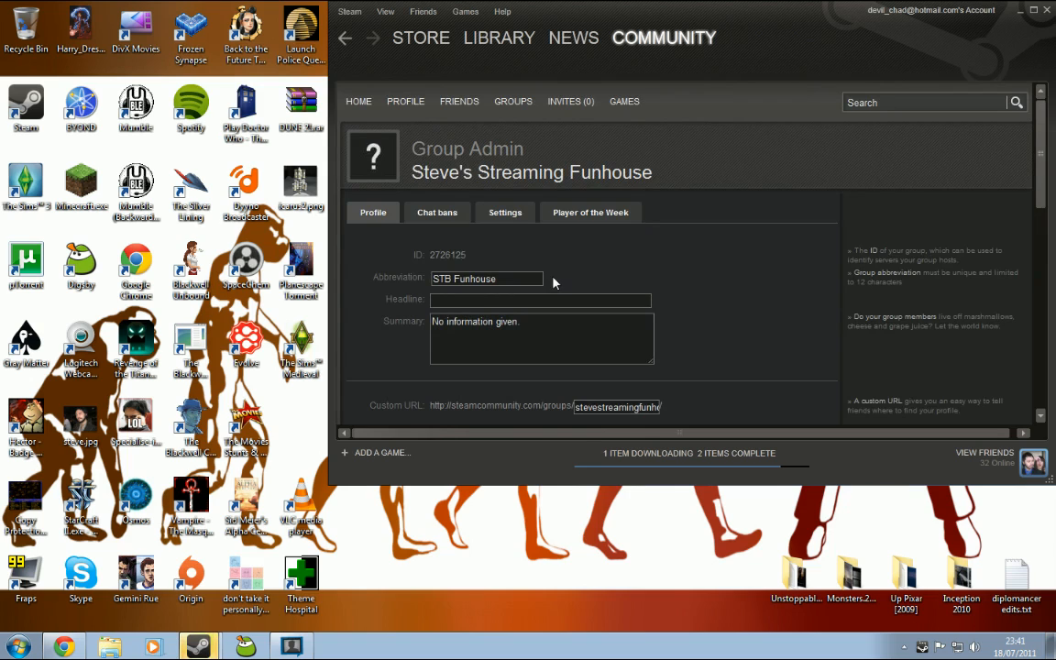
left_click(539, 301)
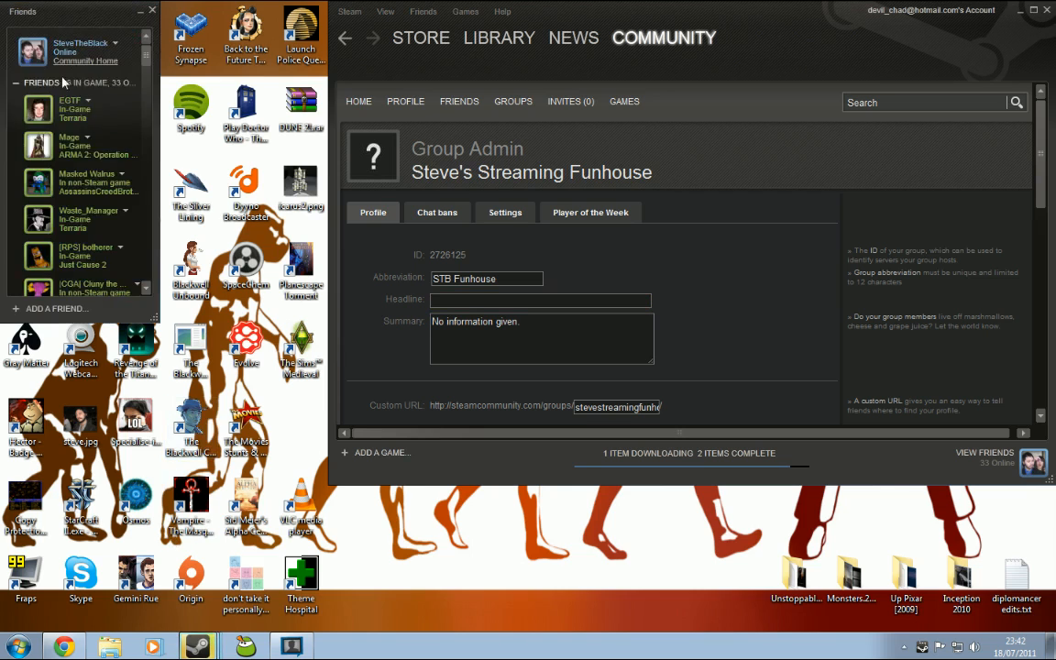
scroll("down", 3)
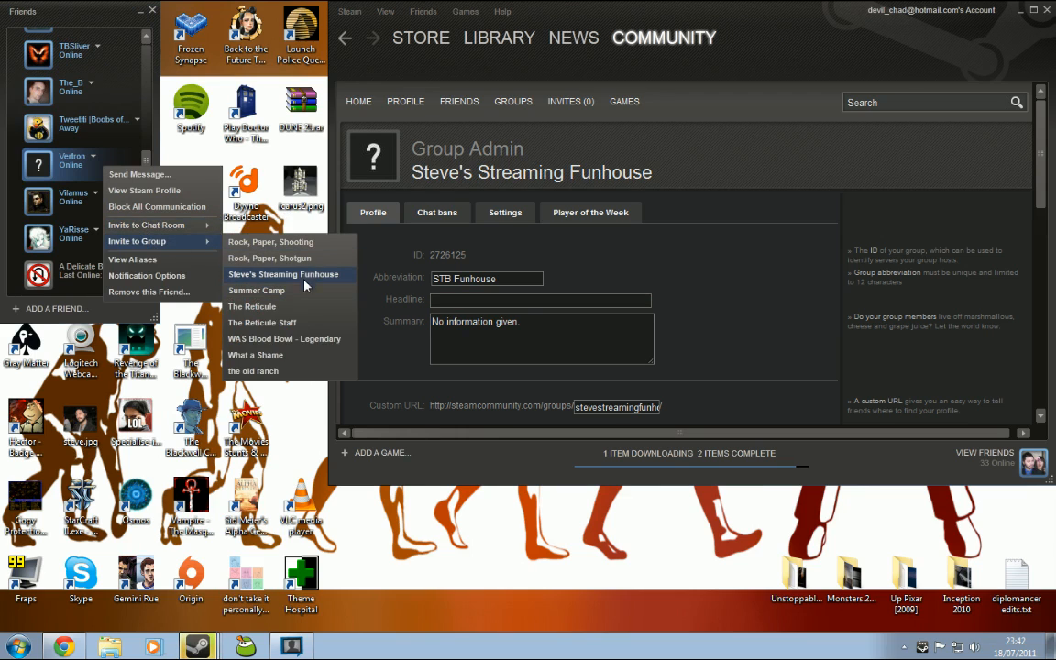
left_click(282, 275)
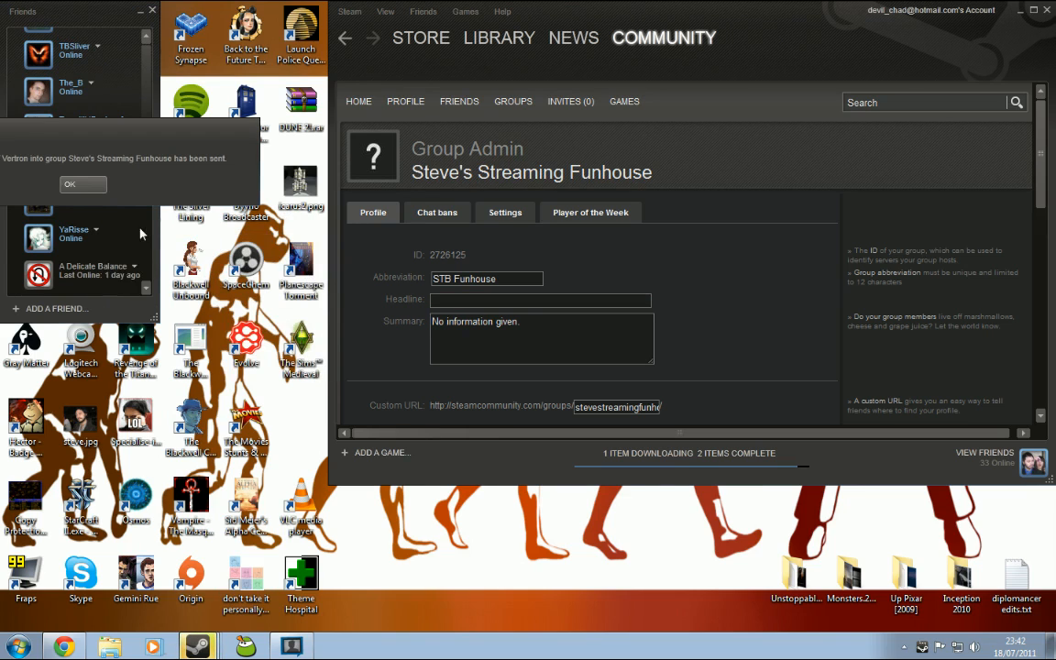
left_click(69, 183)
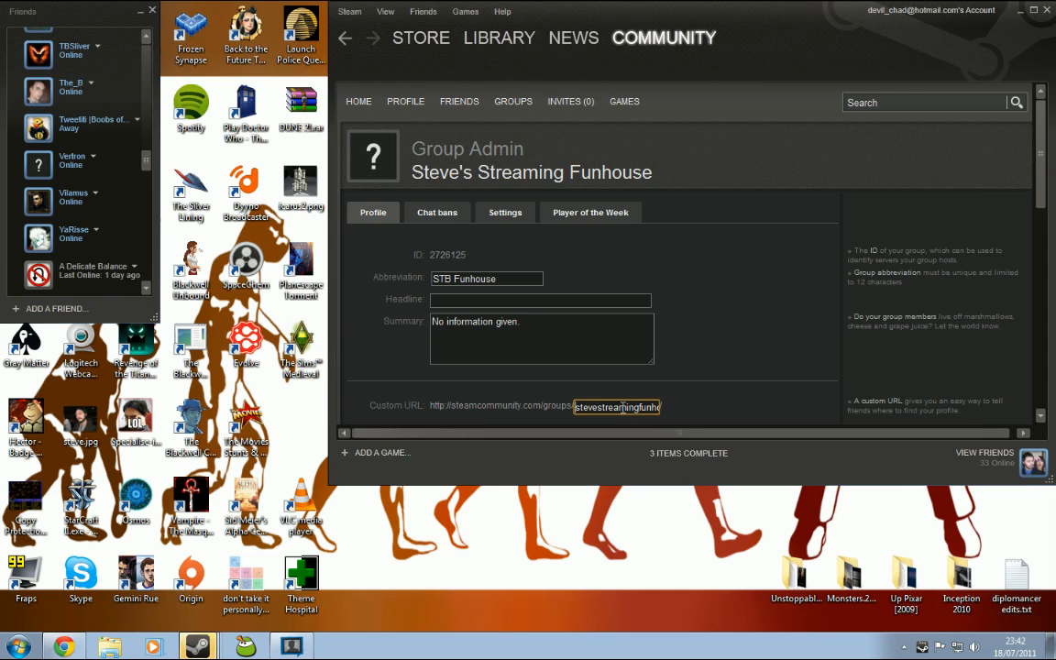
triple_click(615, 407)
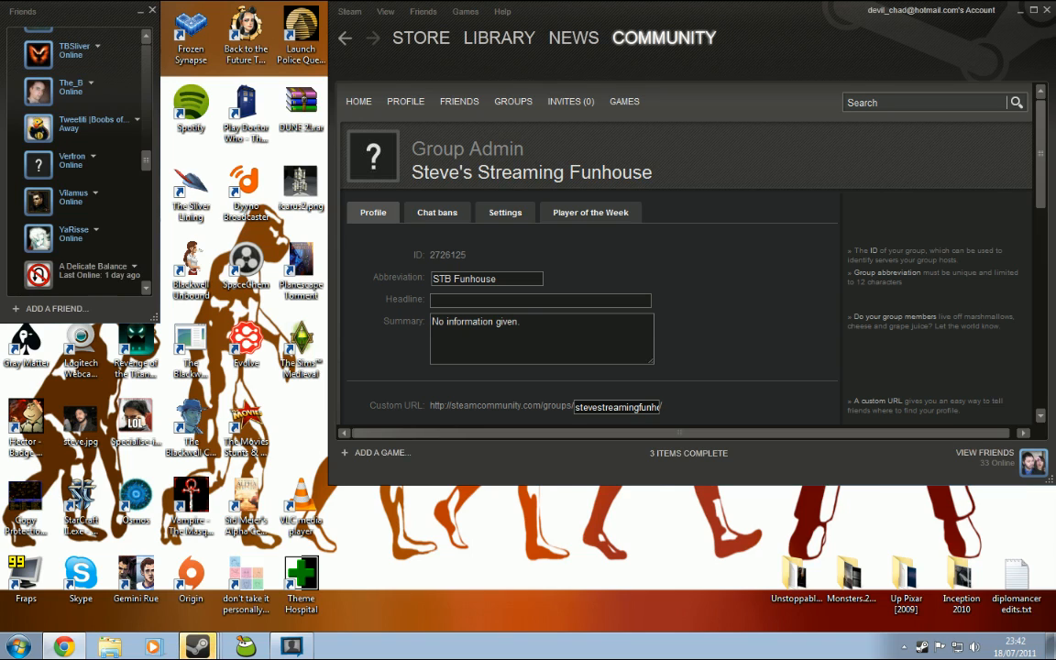
left_click(511, 278)
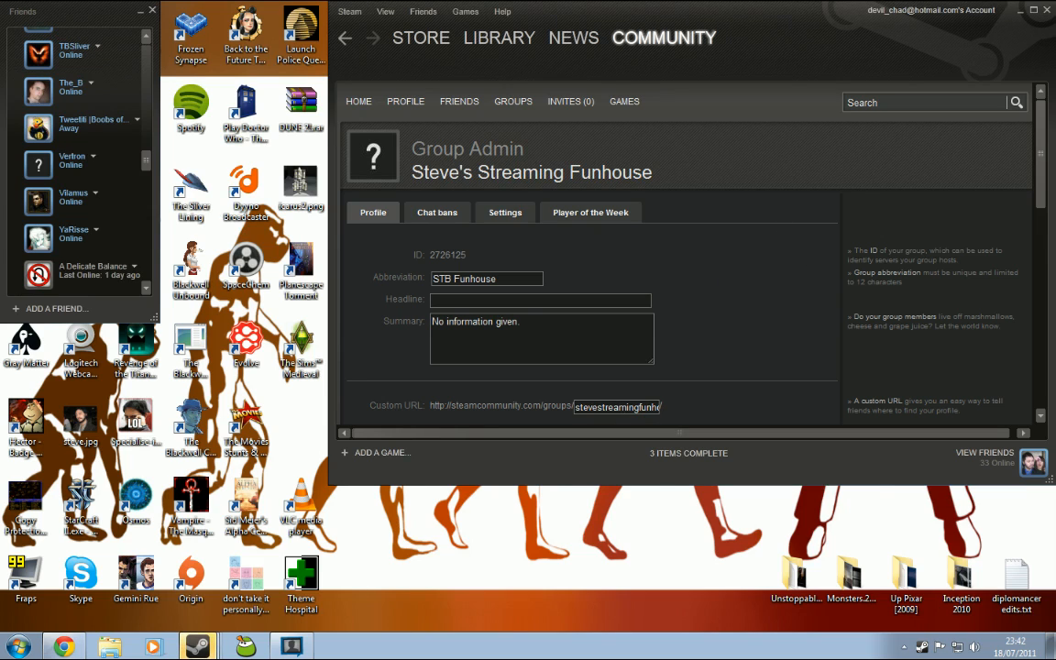
mouse_move(481, 240)
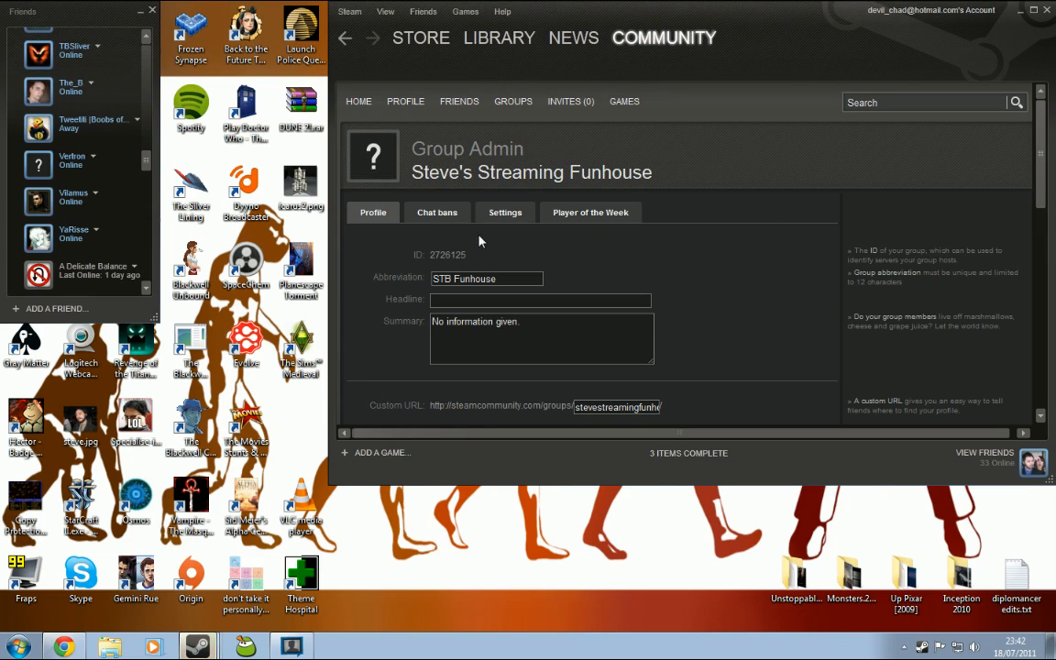
Step: Review the group's permission settings, scrolling through the public-group member permissions list
left_click(506, 213)
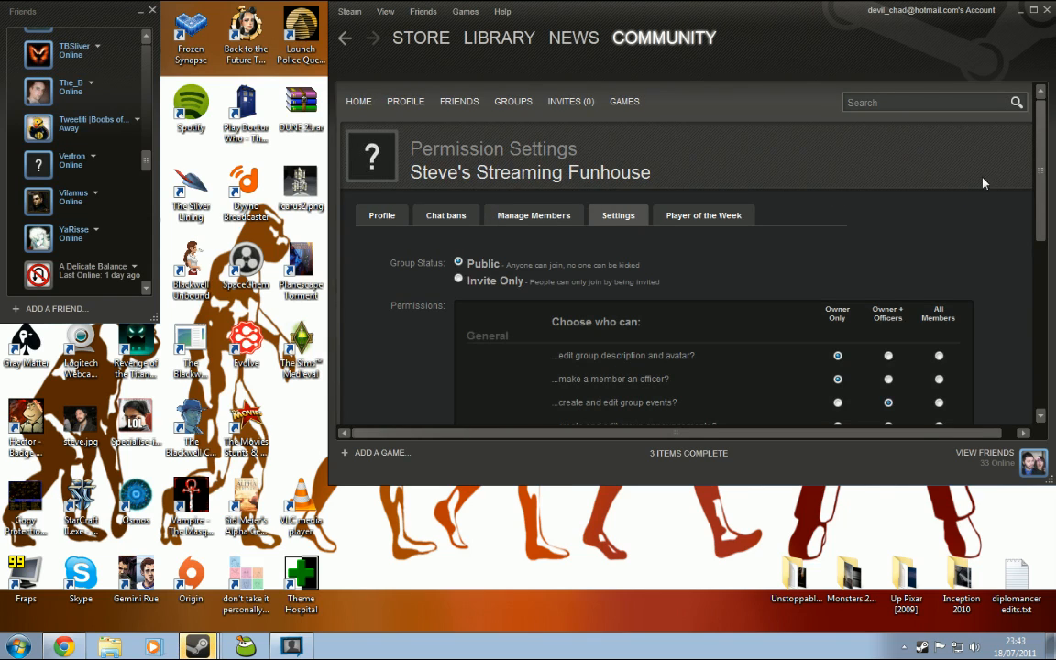
mouse_move(1034, 168)
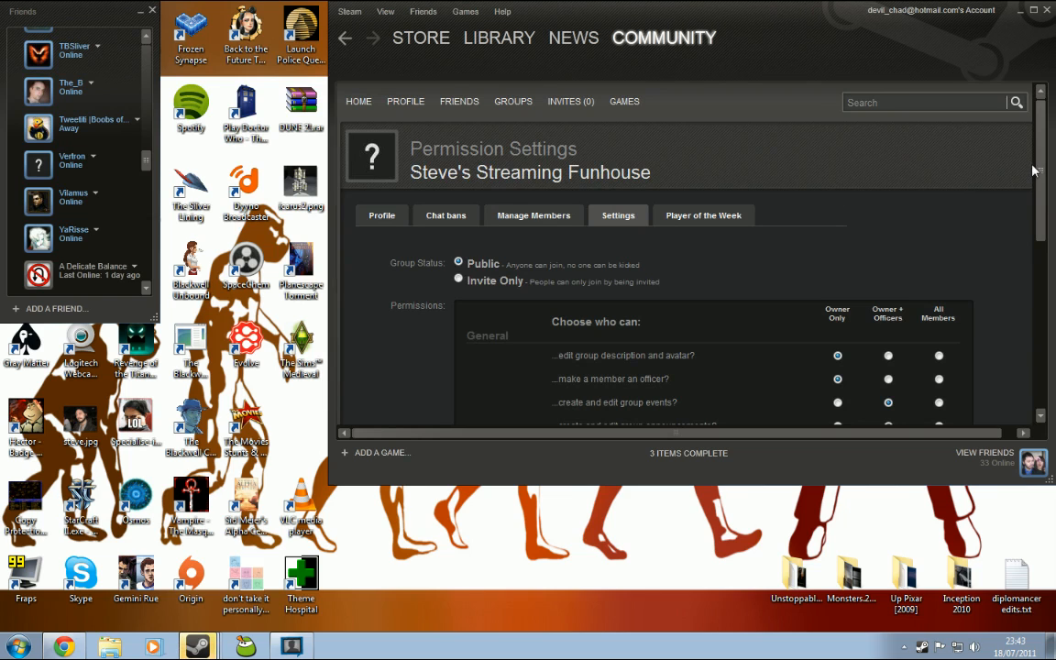
scroll("down", 3)
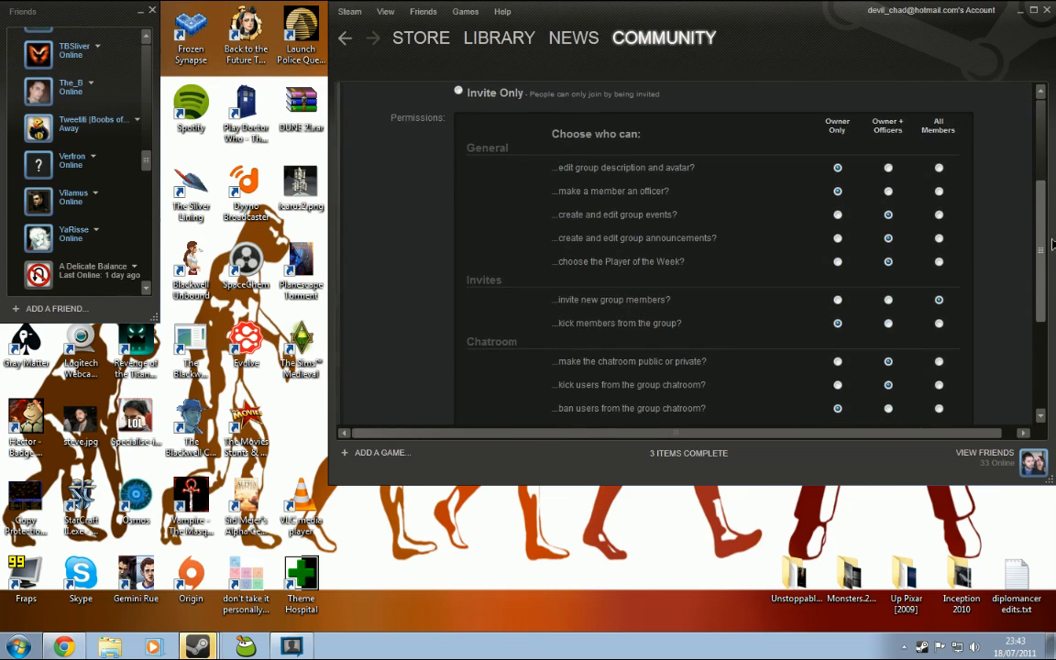
scroll("down", 3)
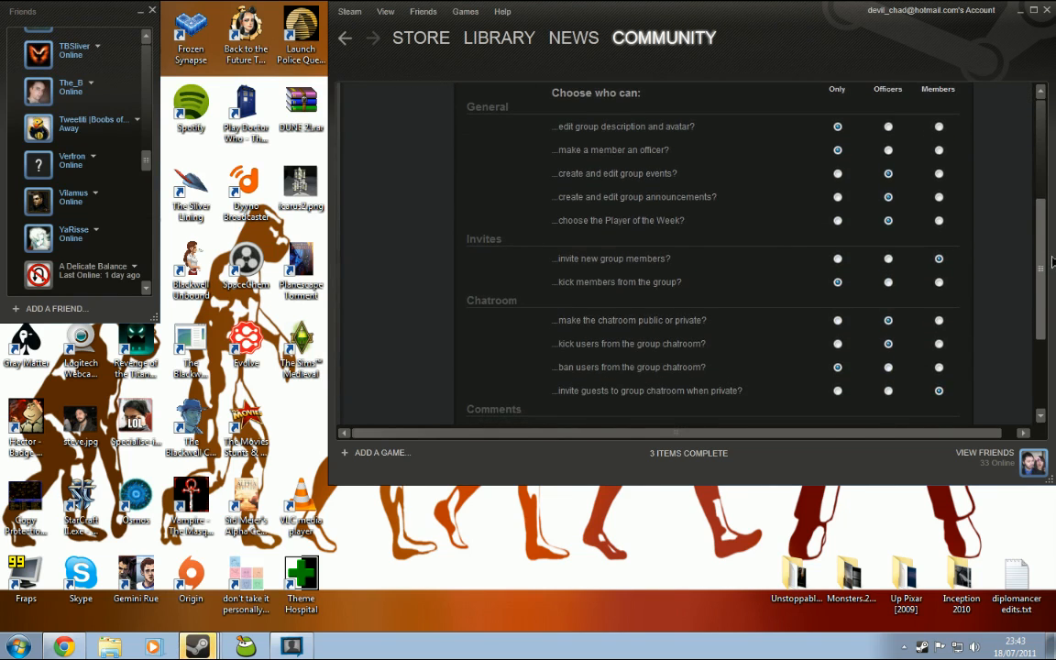
scroll("down", 3)
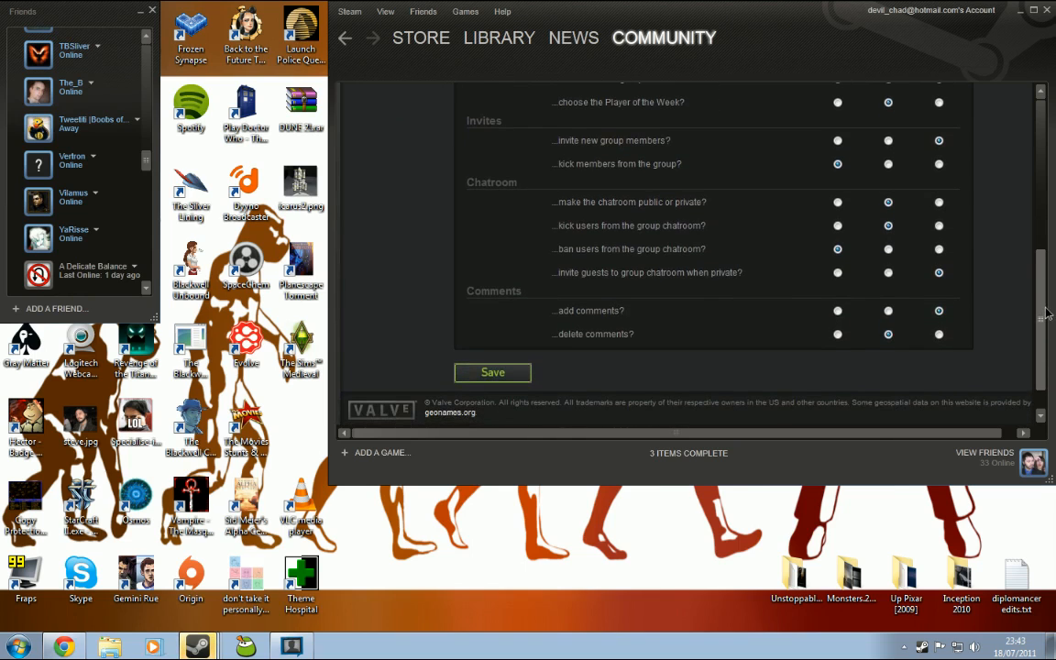
scroll("down", 3)
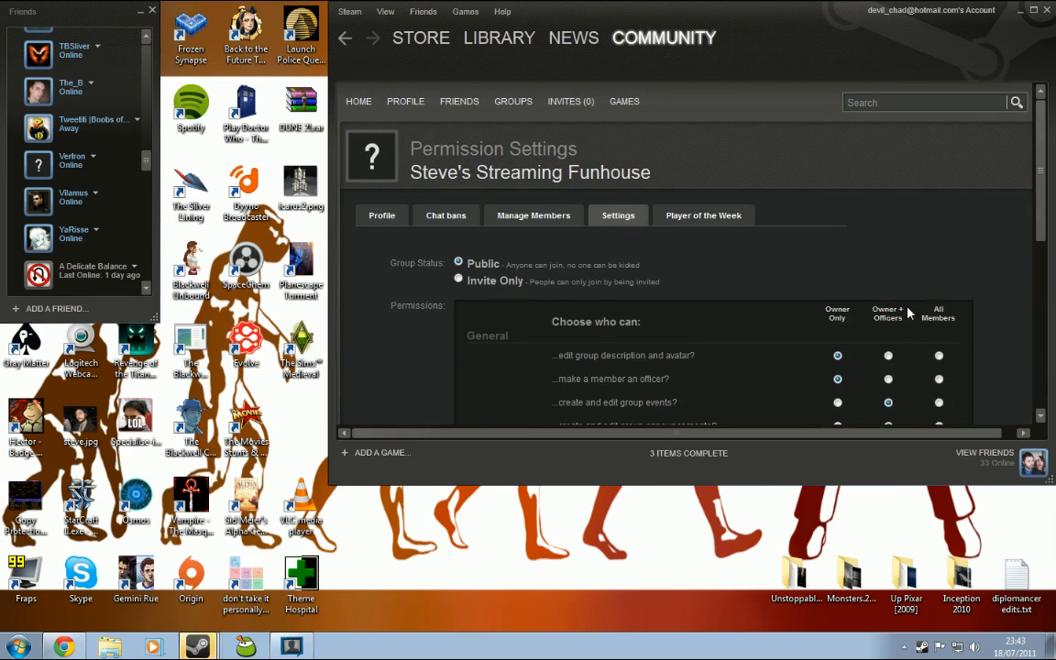
mouse_move(420, 99)
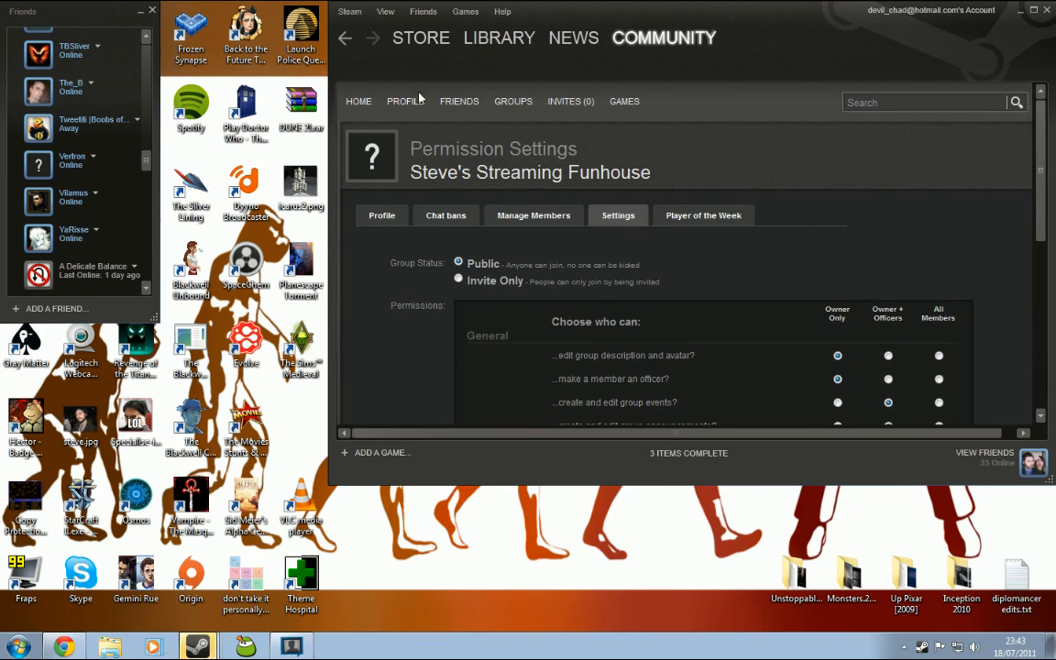
mouse_move(381, 216)
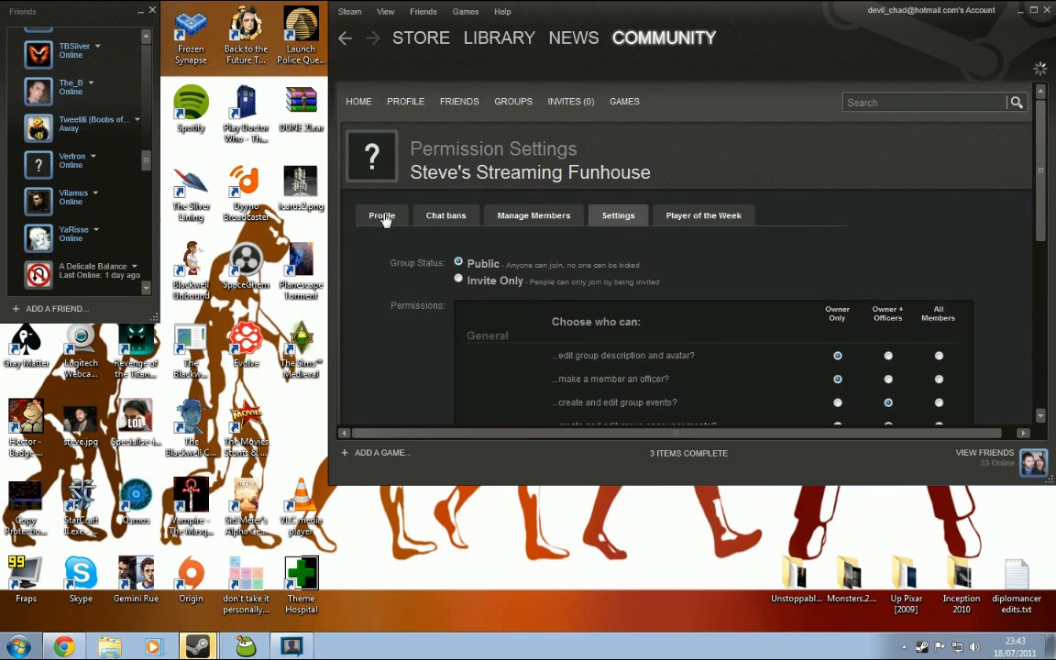
Step: Set the group headline to "SteveTheBlack streams games, ya know." on the Profile page
left_click(381, 214)
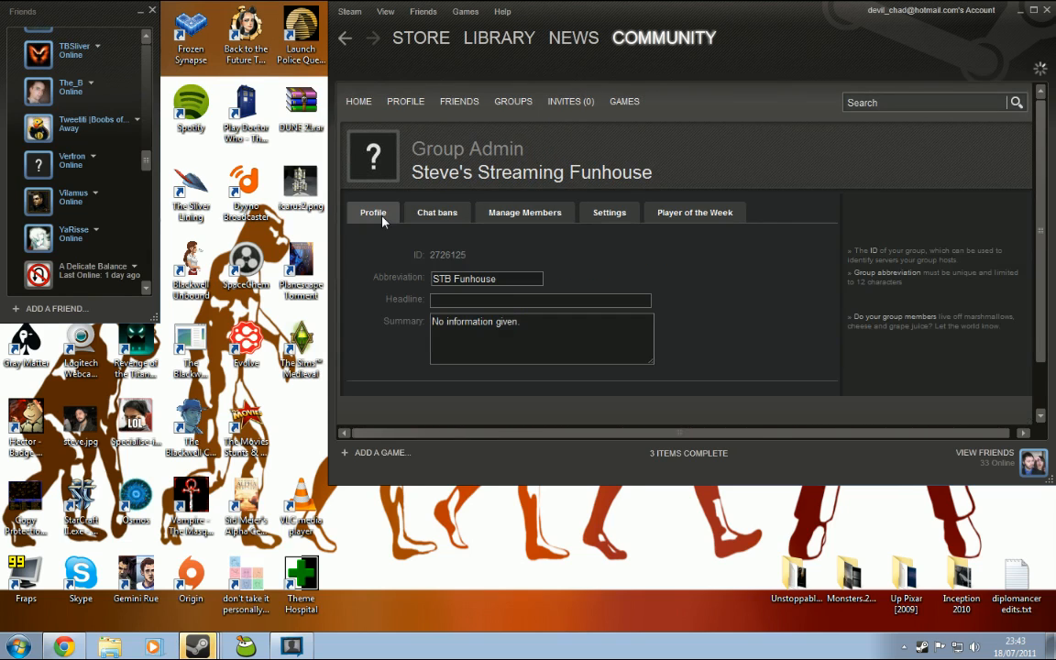
left_click(540, 300)
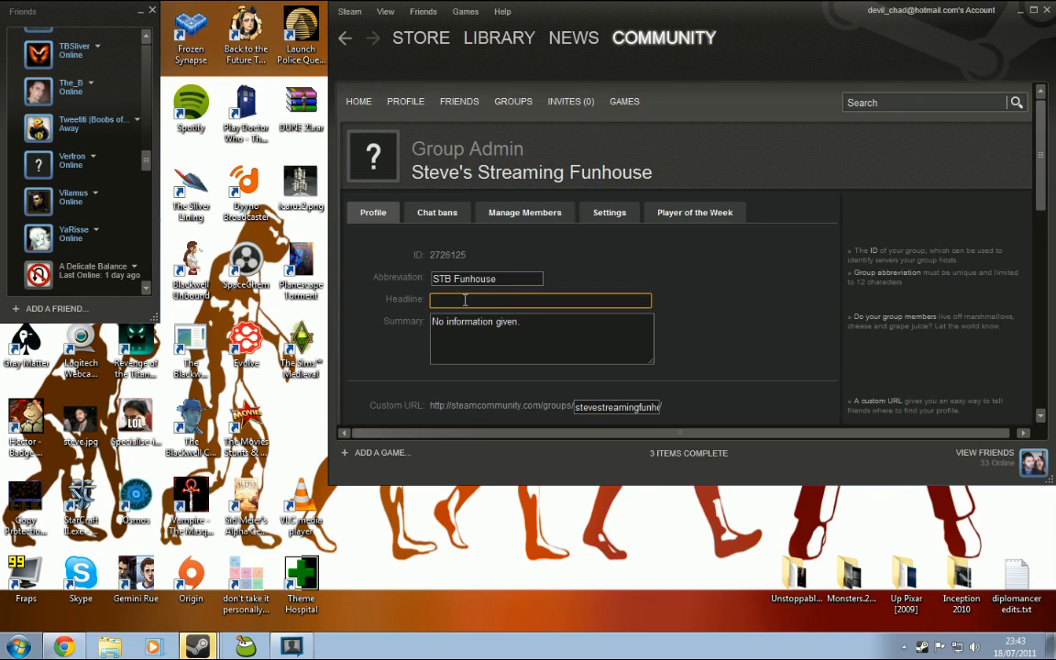
type("SteveTheBlack")
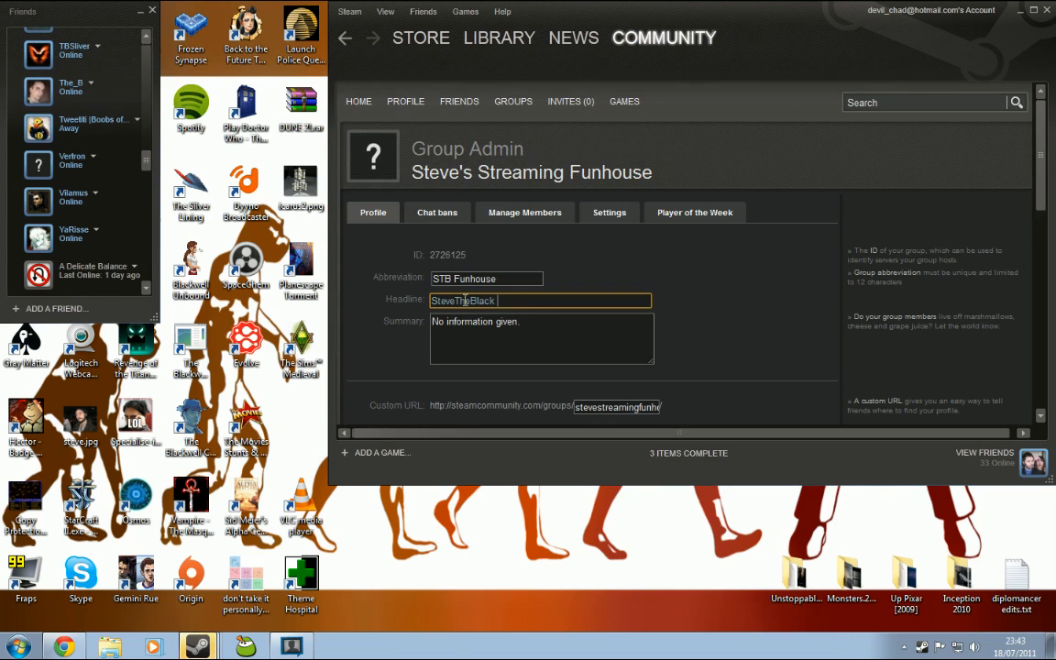
type("streams games")
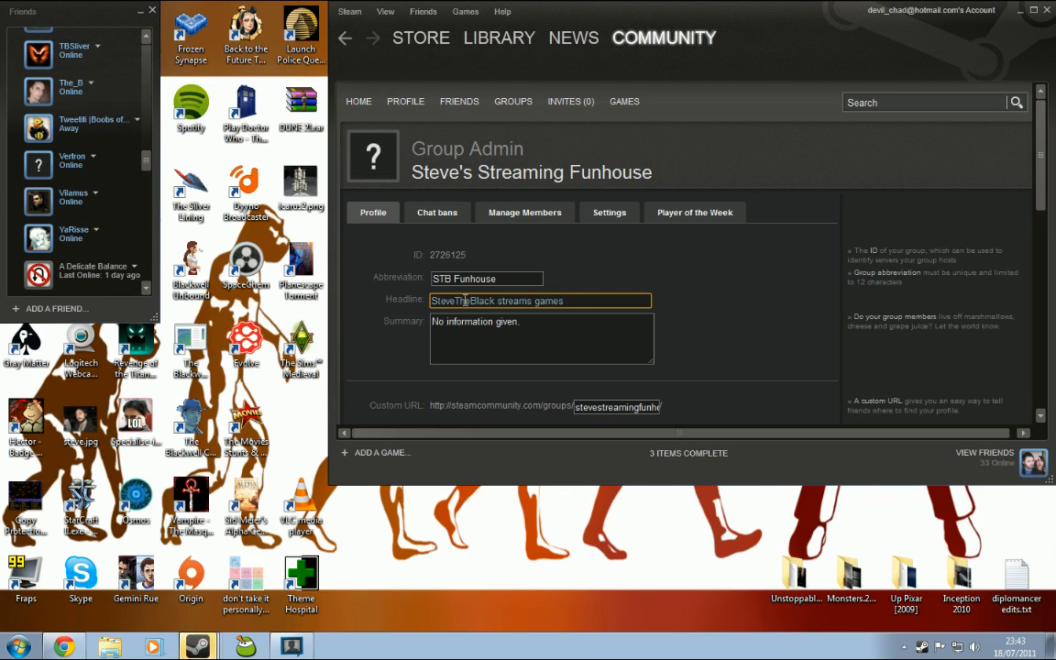
type(", ya know.")
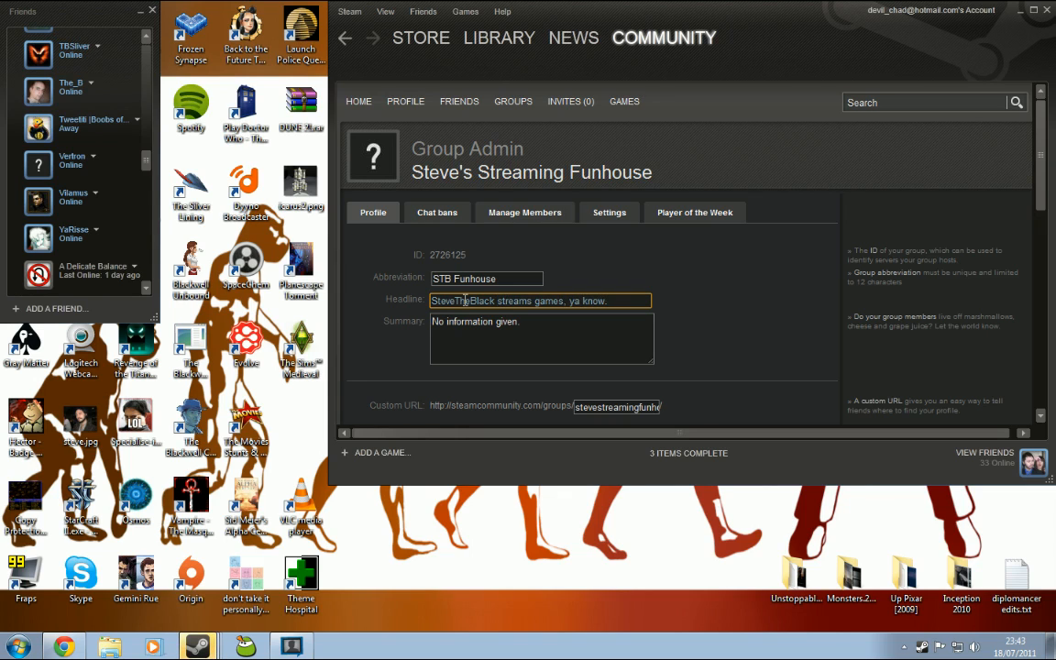
Step: Select the Summary box's placeholder text so it can be replaced
left_click(535, 330)
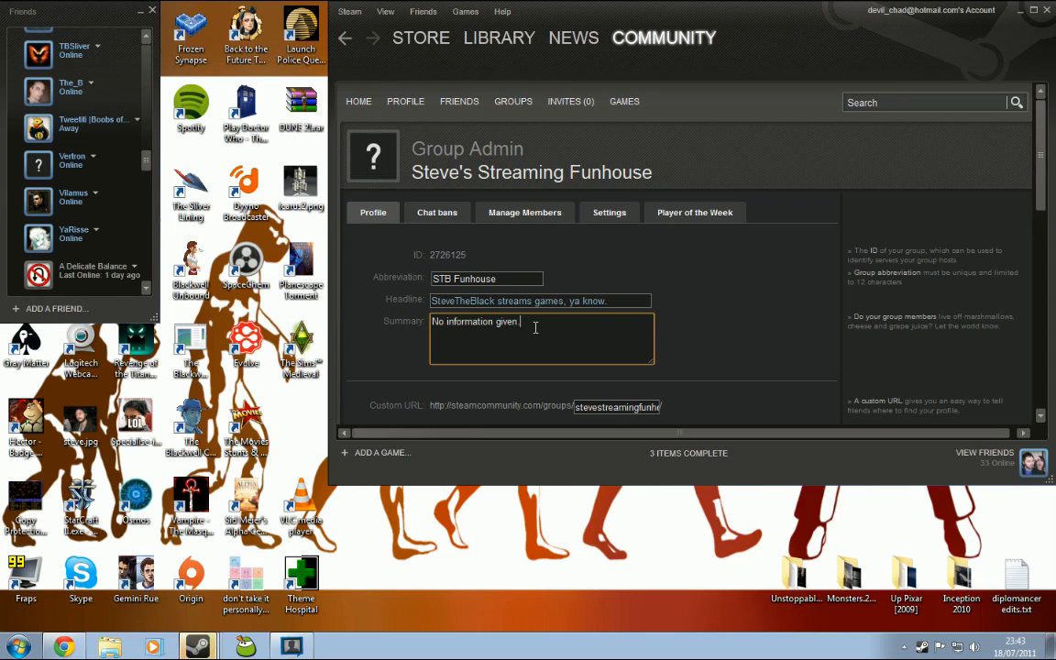
key("ctrl+a")
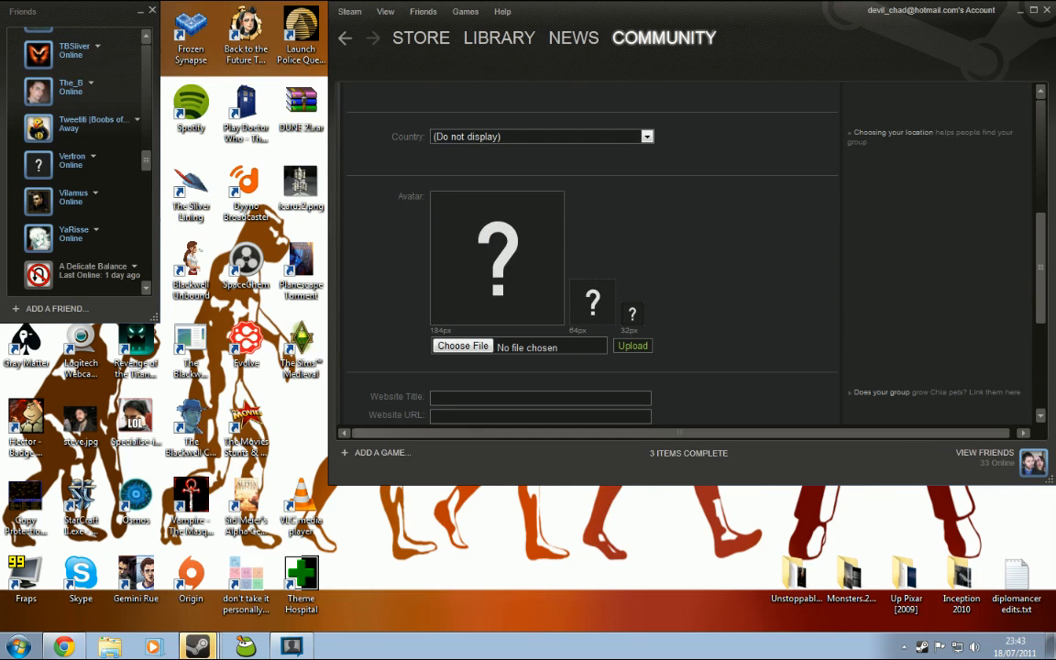
Step: Title the group's first website link "The stream"
left_click(539, 398)
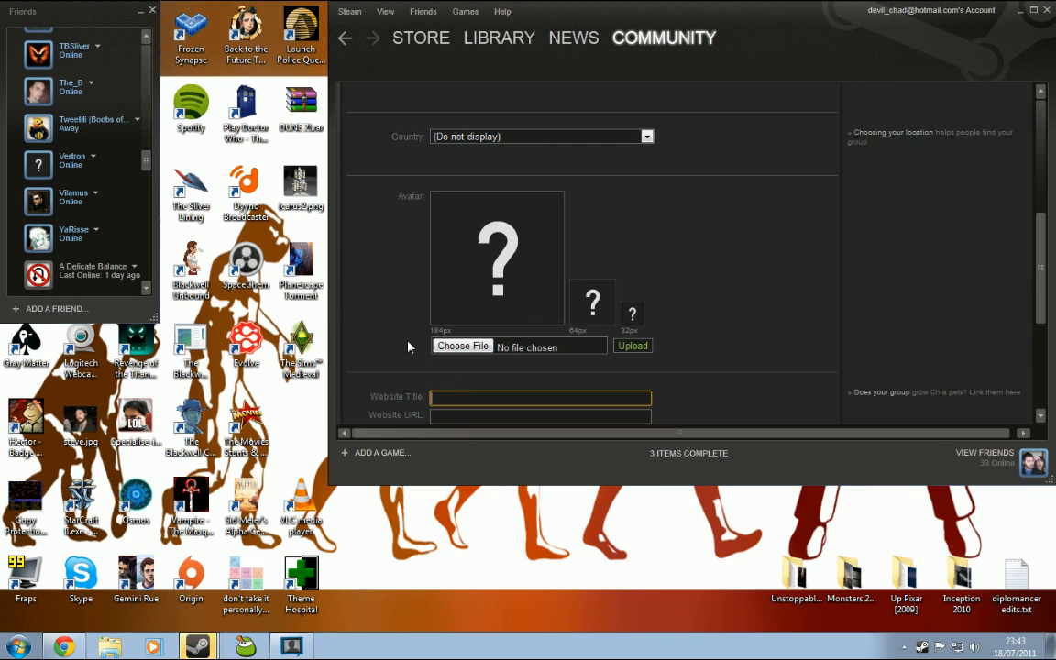
type("1")
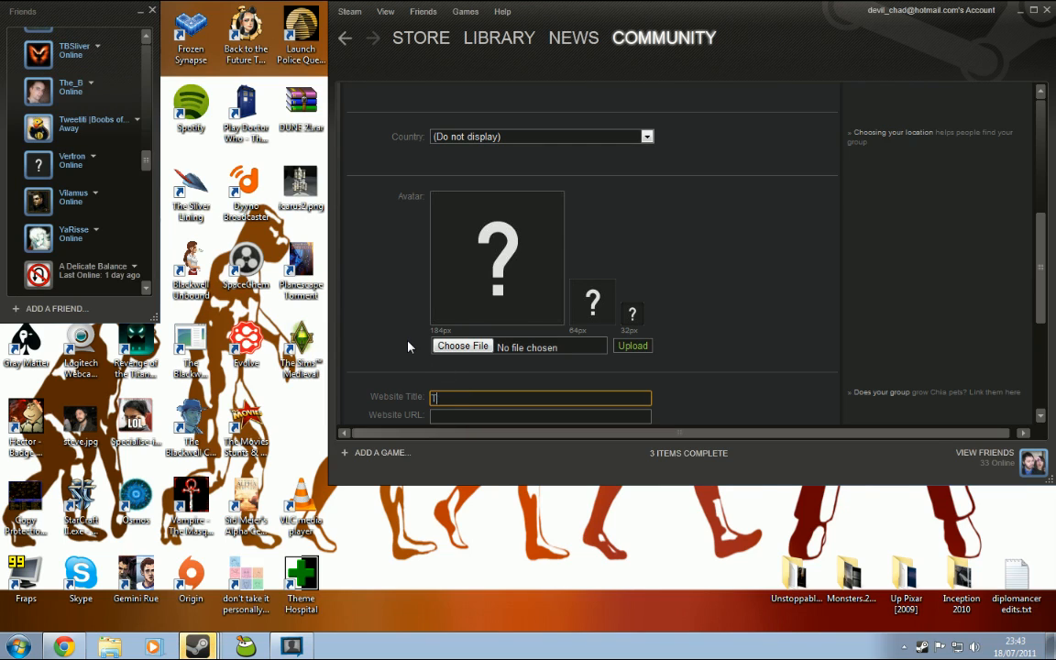
type("he stream")
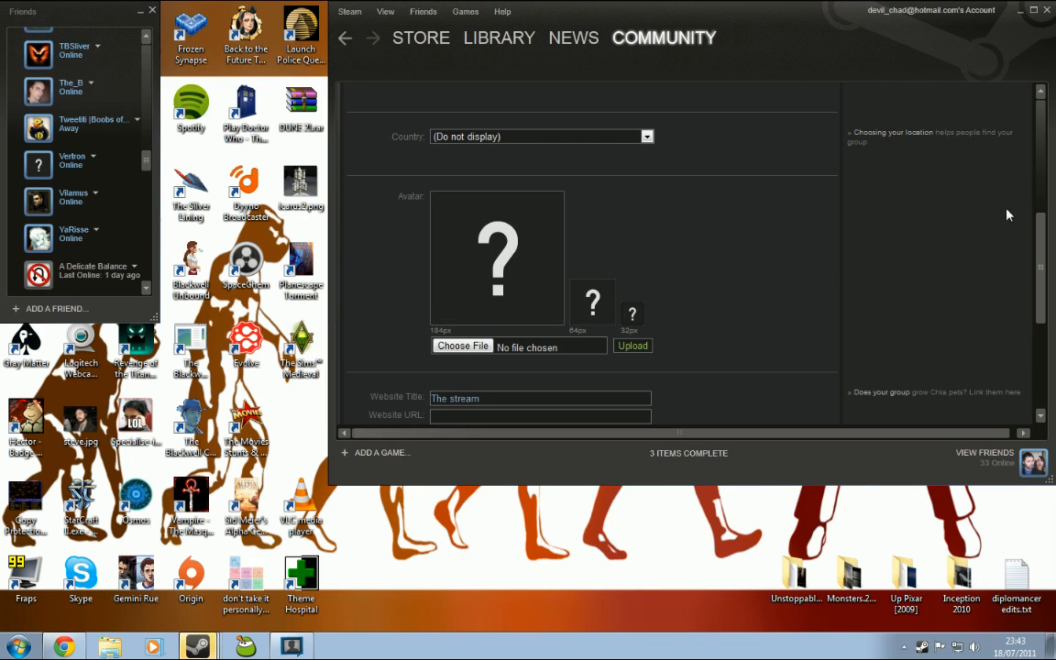
scroll("down", 3)
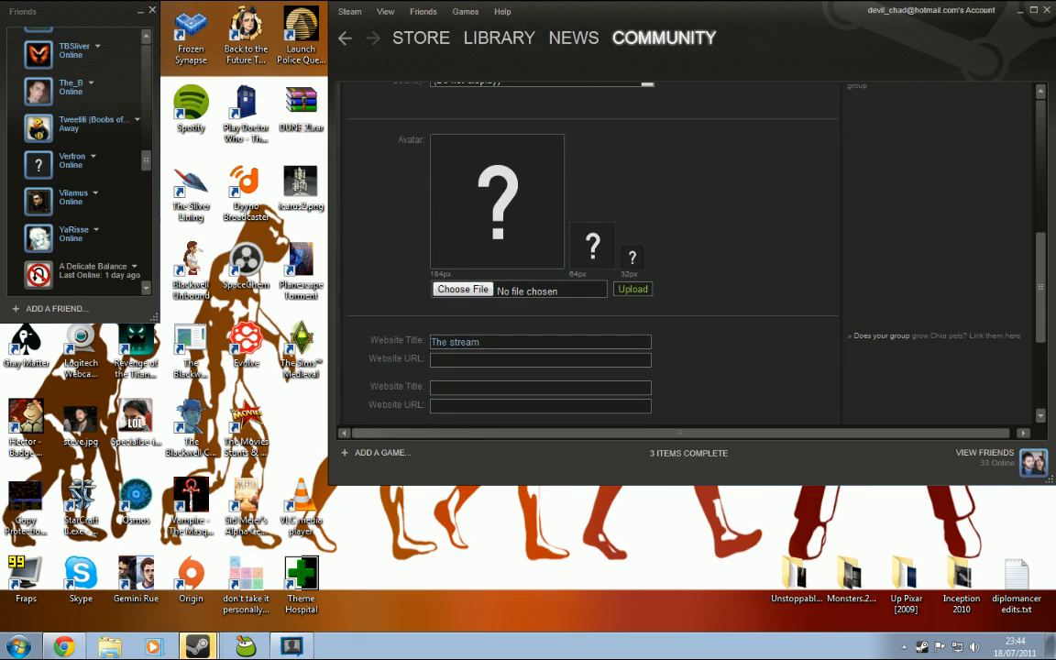
left_click(539, 359)
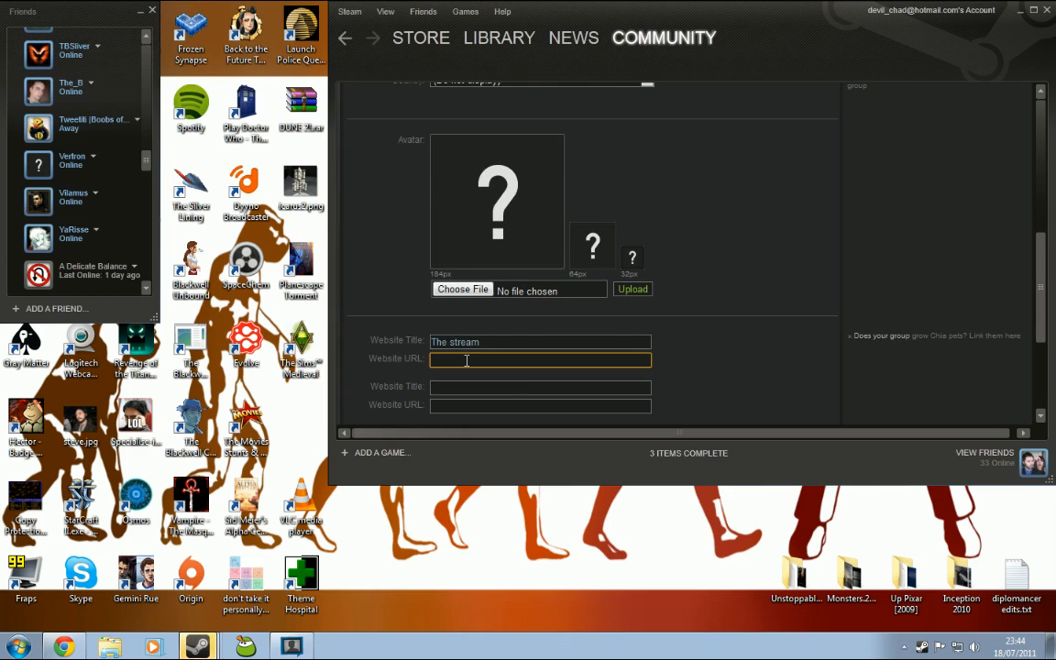
type("http://")
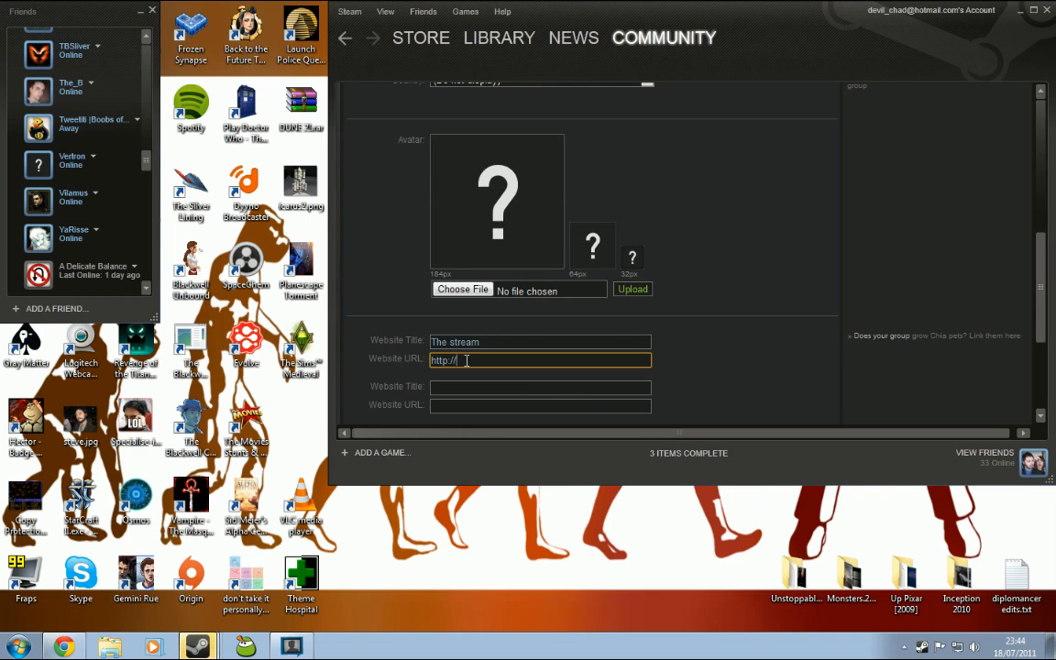
type("www.stev")
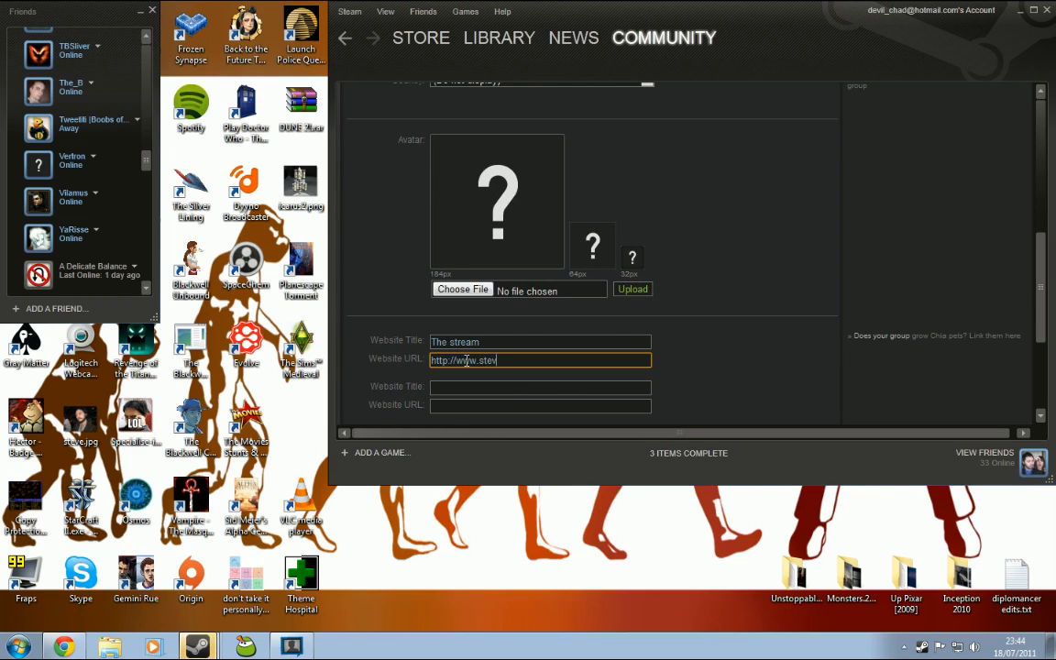
key("Backspace")
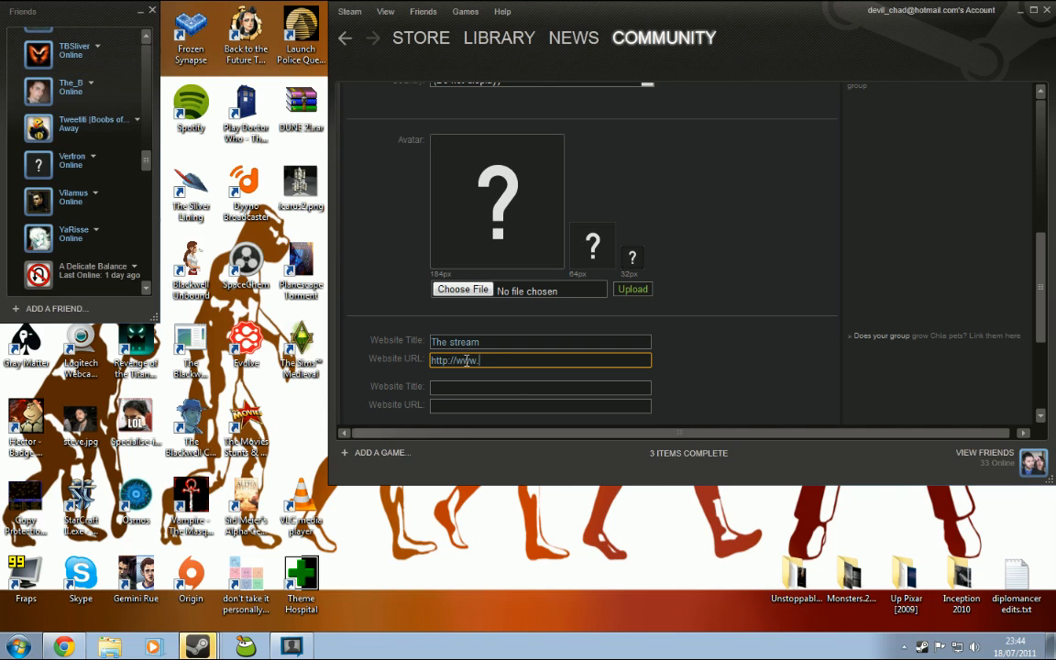
type("justintv")
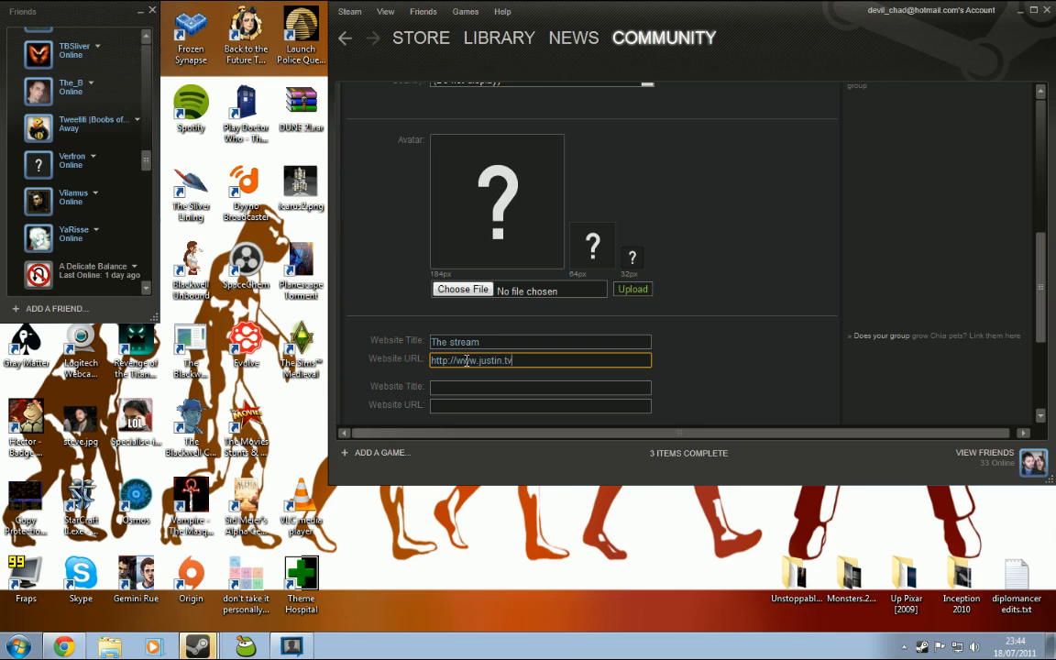
type("/stevetheblack")
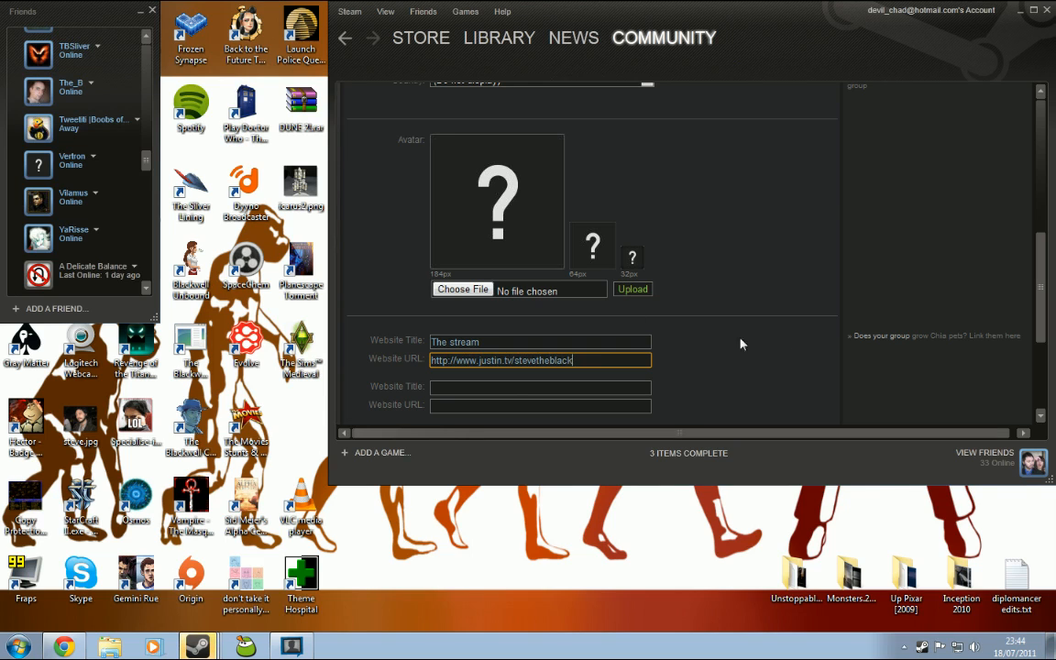
scroll("down", 3)
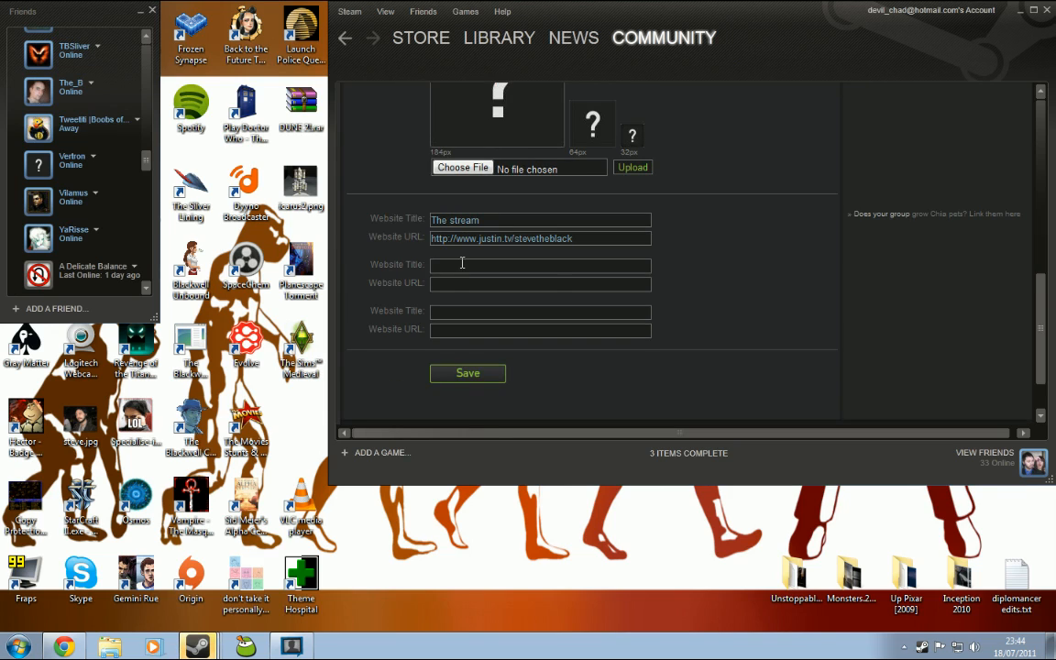
type("Steve's")
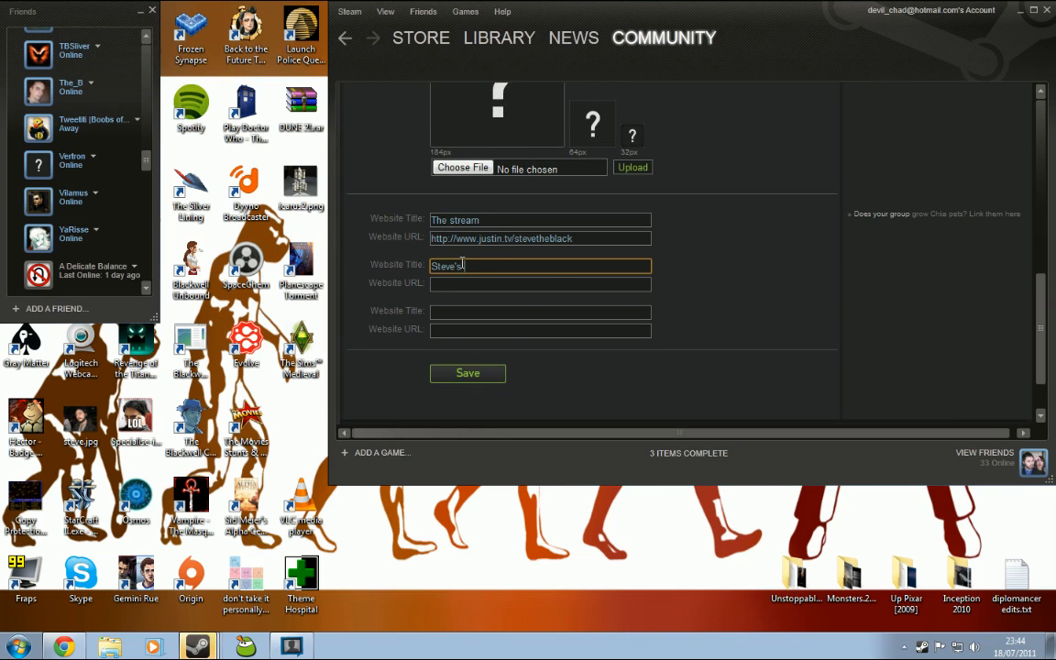
type("twitter")
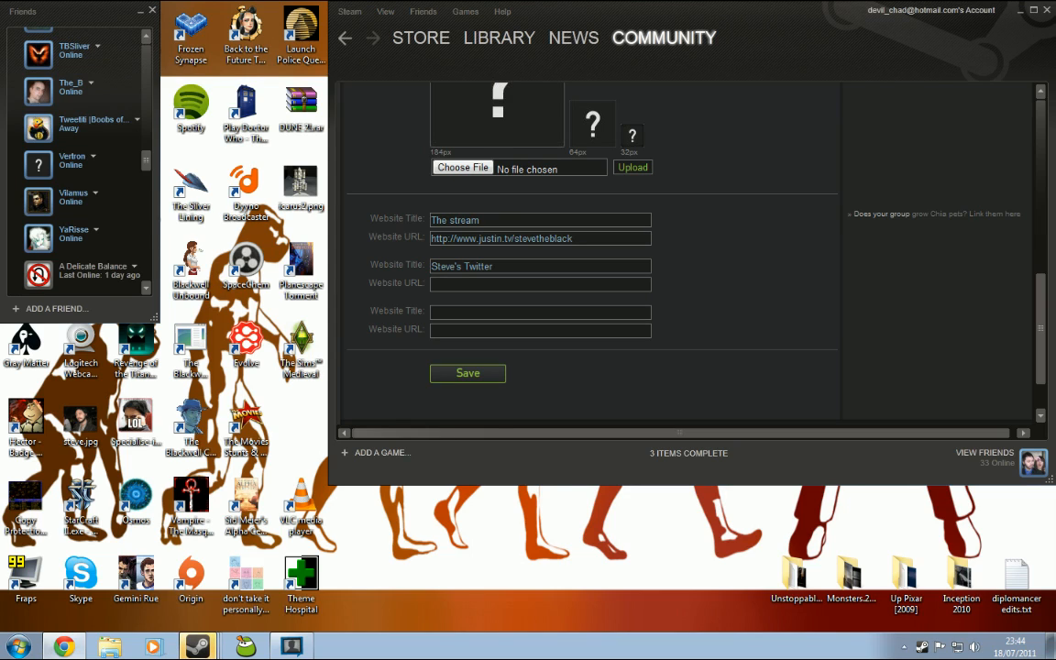
mouse_move(825, 176)
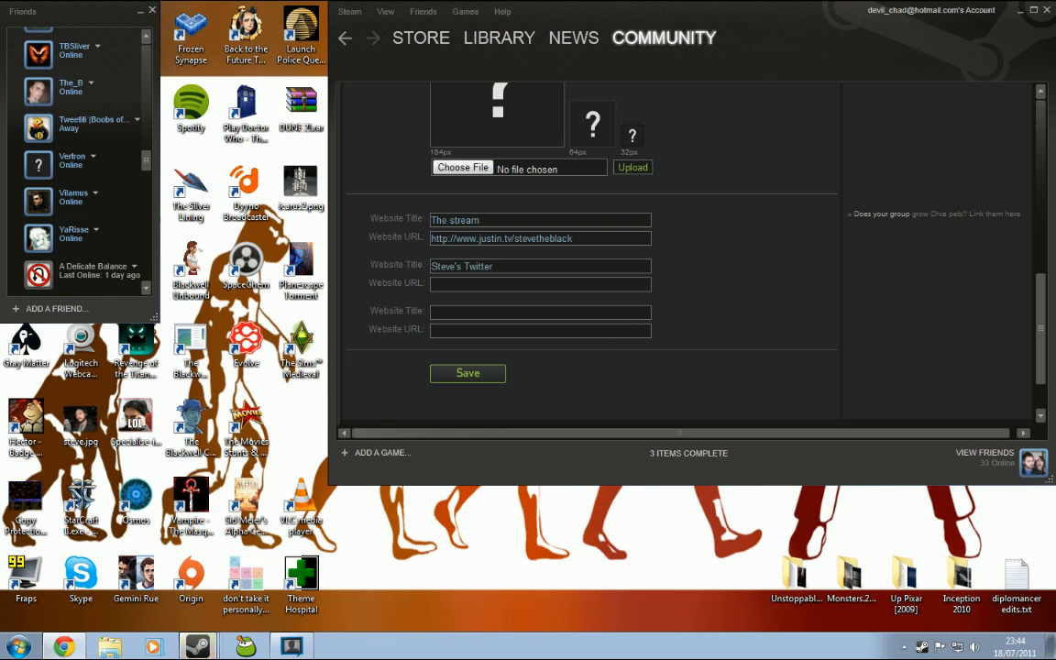
mouse_move(488, 301)
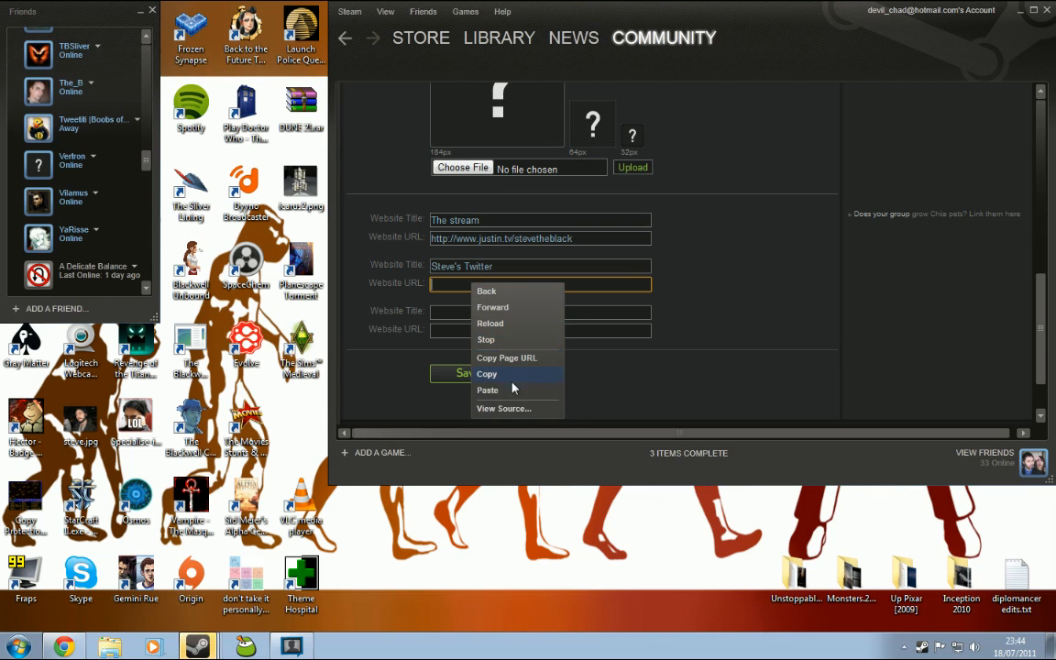
left_click(487, 389)
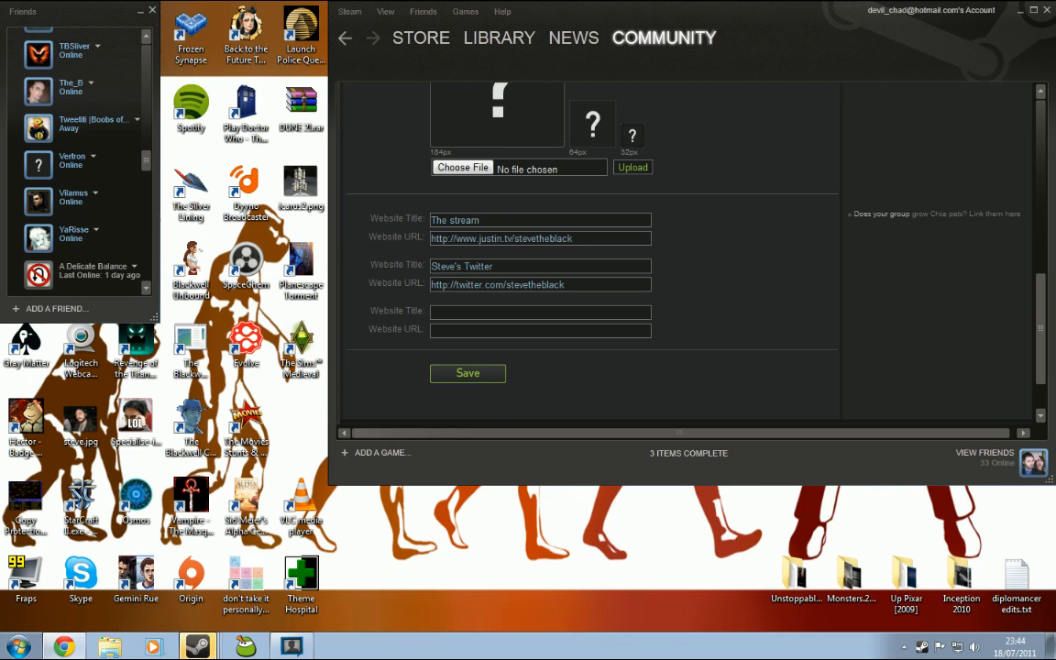
mouse_move(728, 352)
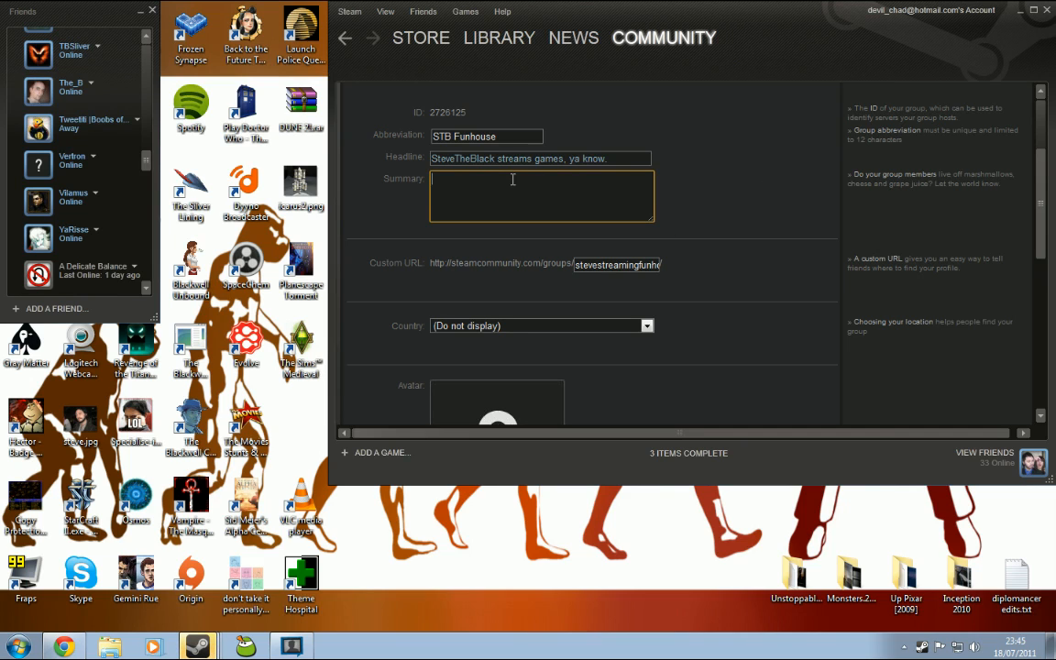
Step: Write a summary inviting people to join the group to be notified whenever Steve streams
scroll("down", 3)
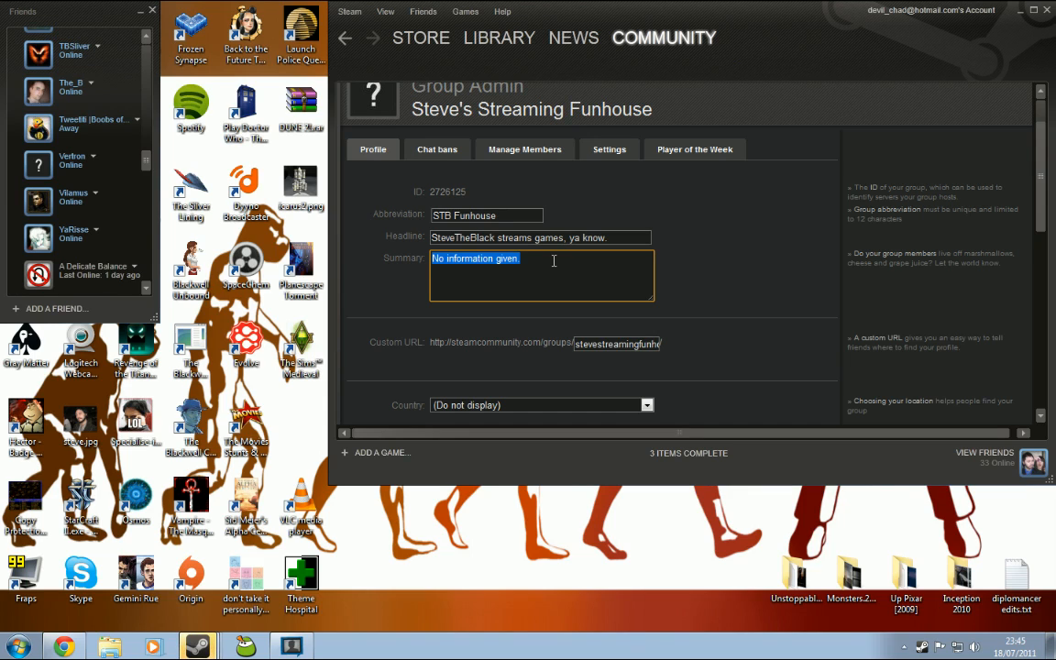
type("Join this group and you shall")
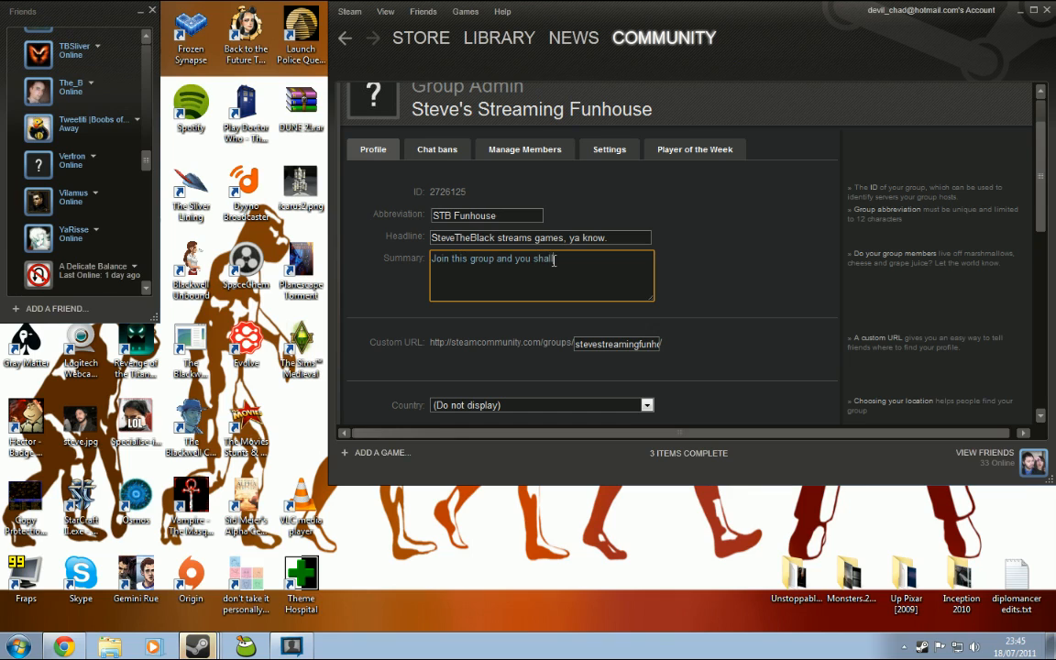
type("be notified wh")
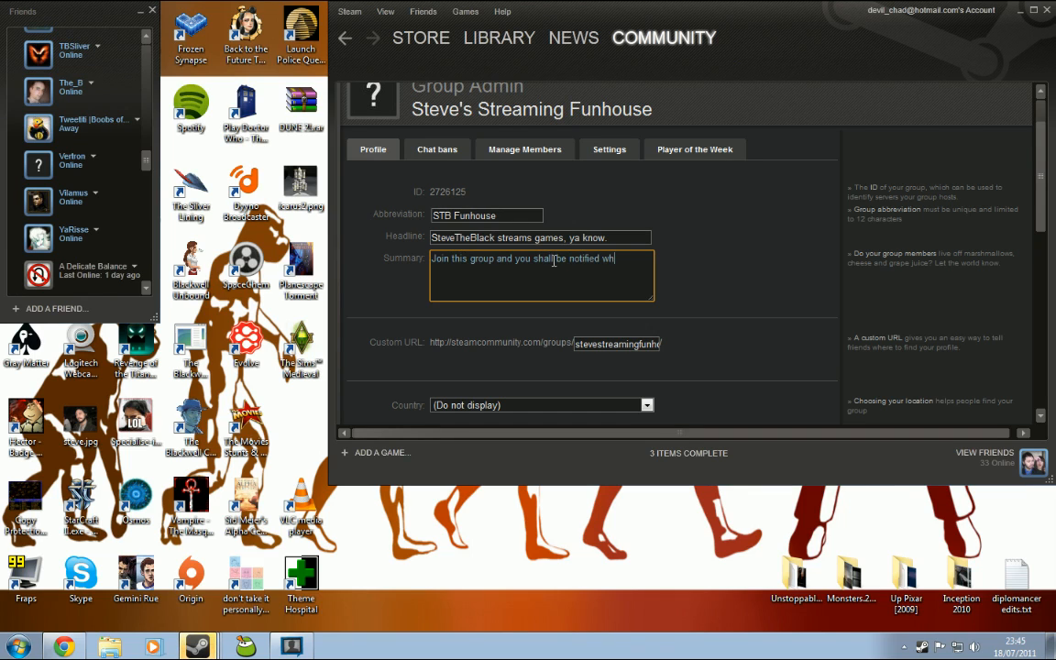
type("enever Steve is about to stream something.")
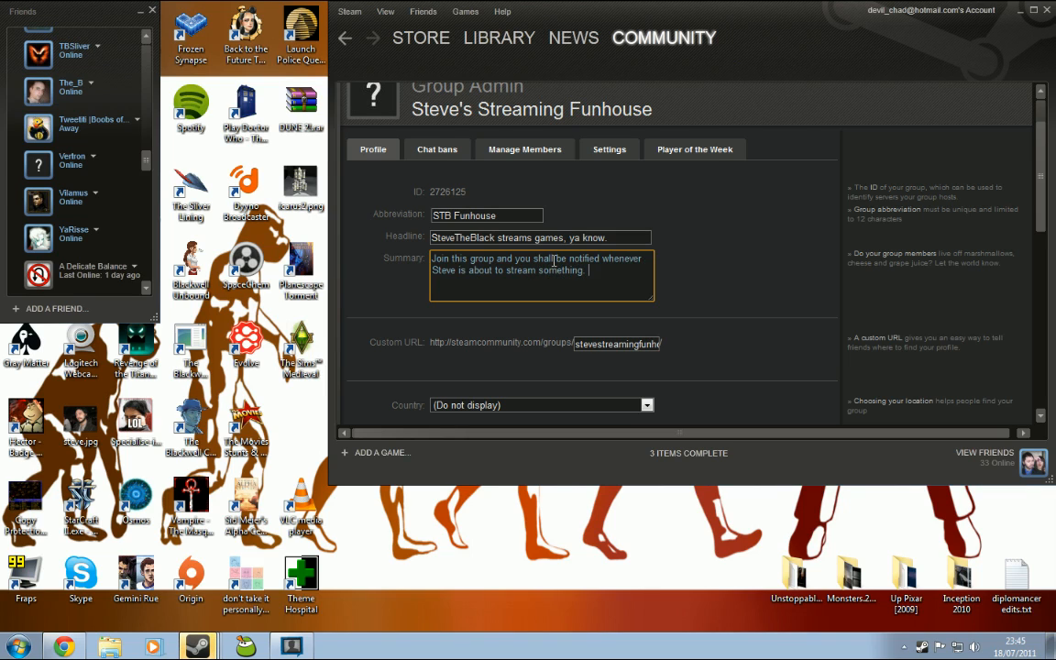
type("Saves hav")
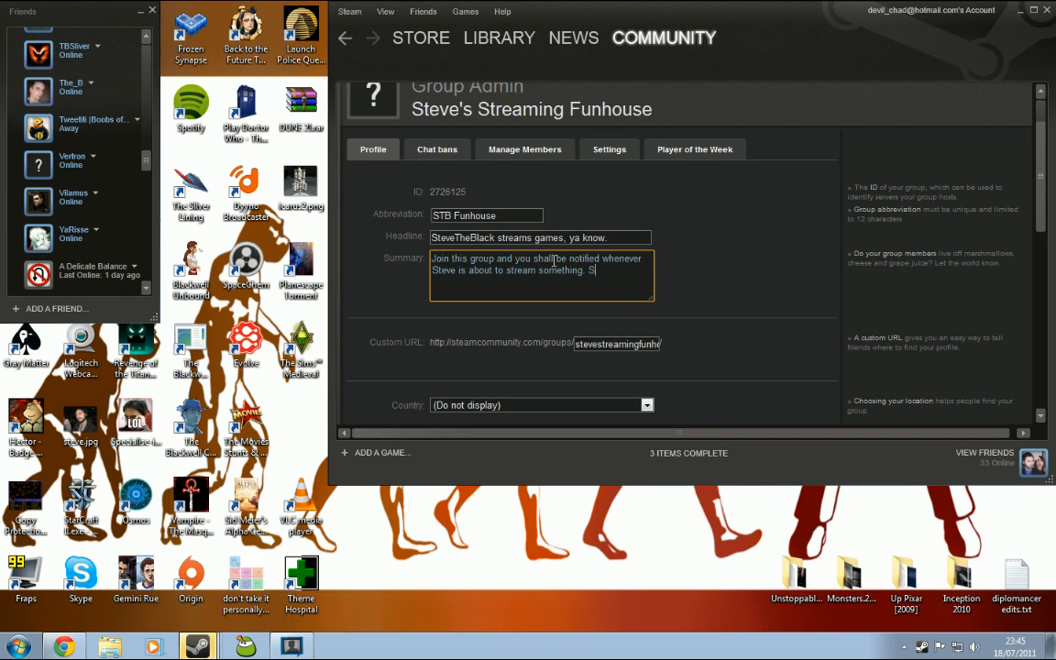
key("BackSpace")
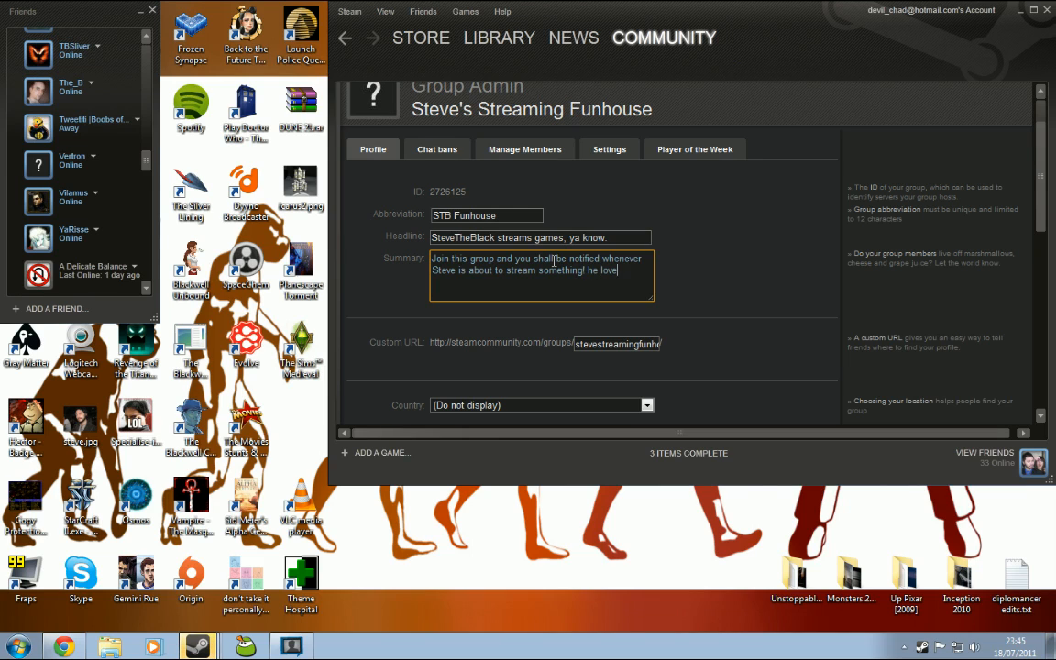
type("when you watch")
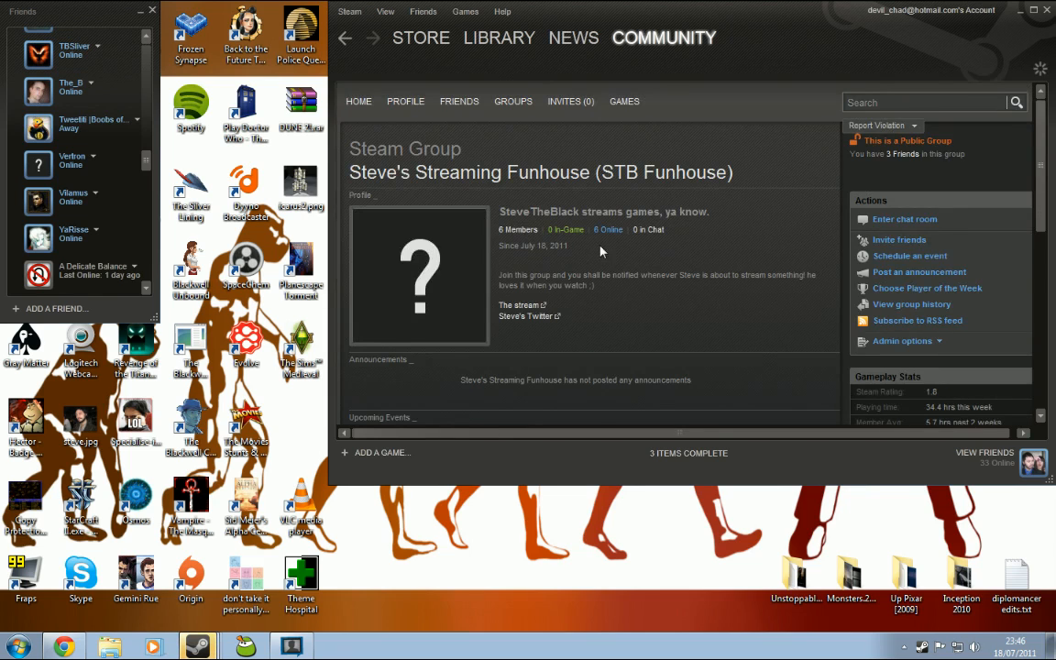
Step: Post the comment "Third" on the group page and scroll through the comments
scroll("down", 3)
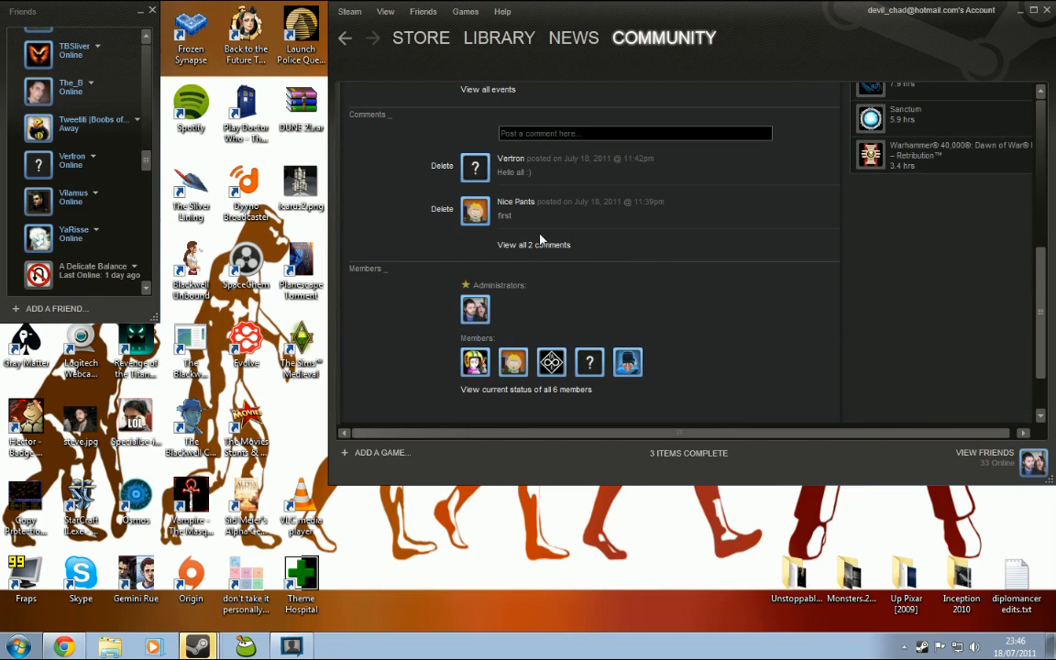
left_click(634, 132)
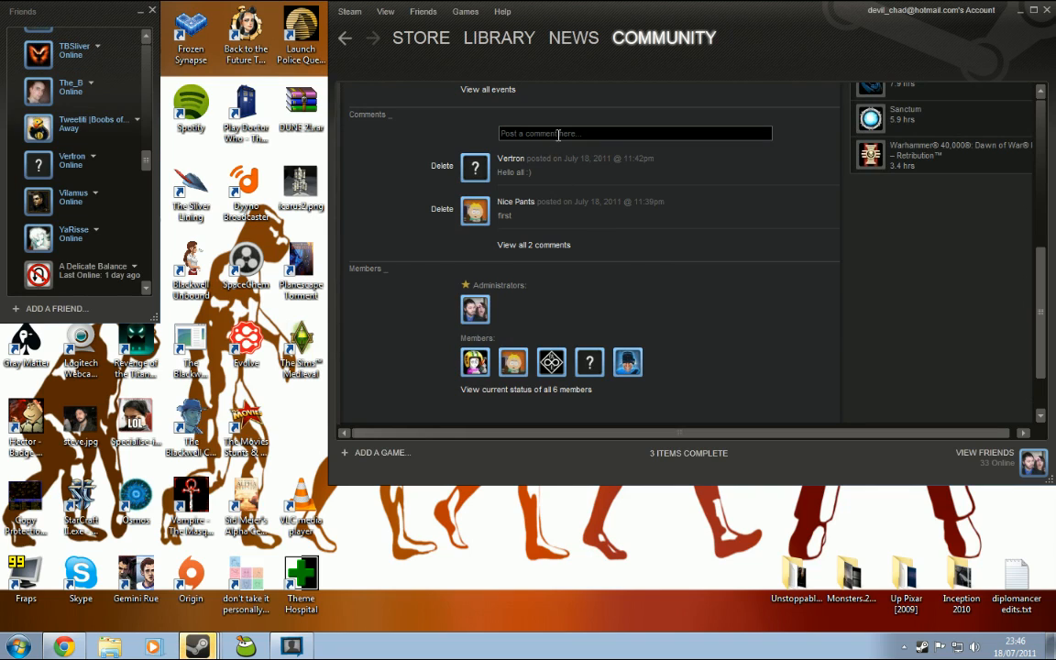
type("Third")
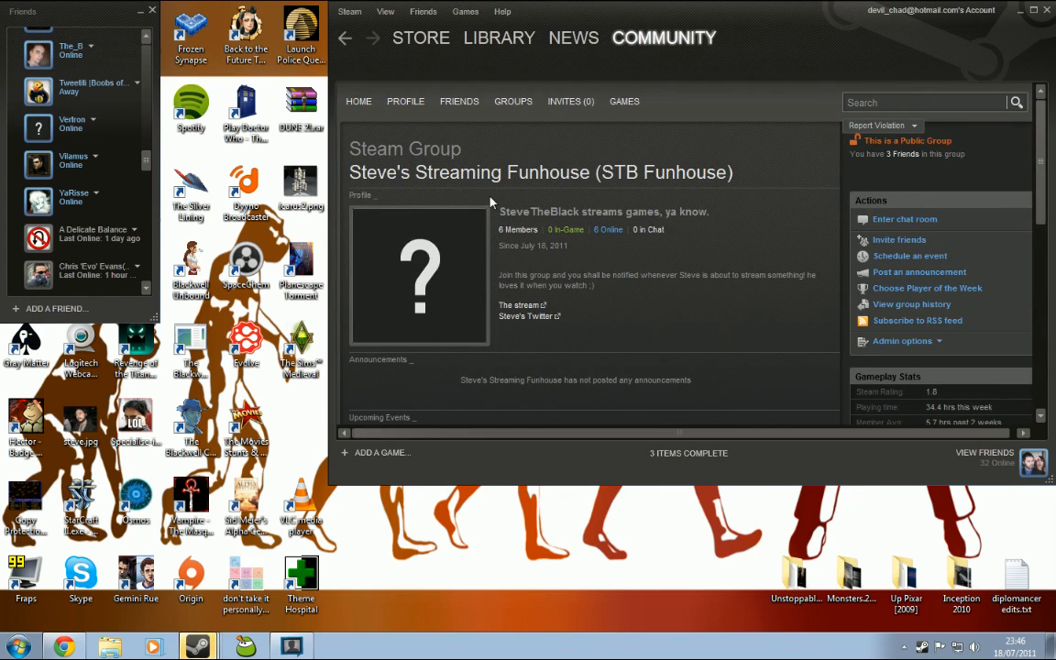
scroll("down", 3)
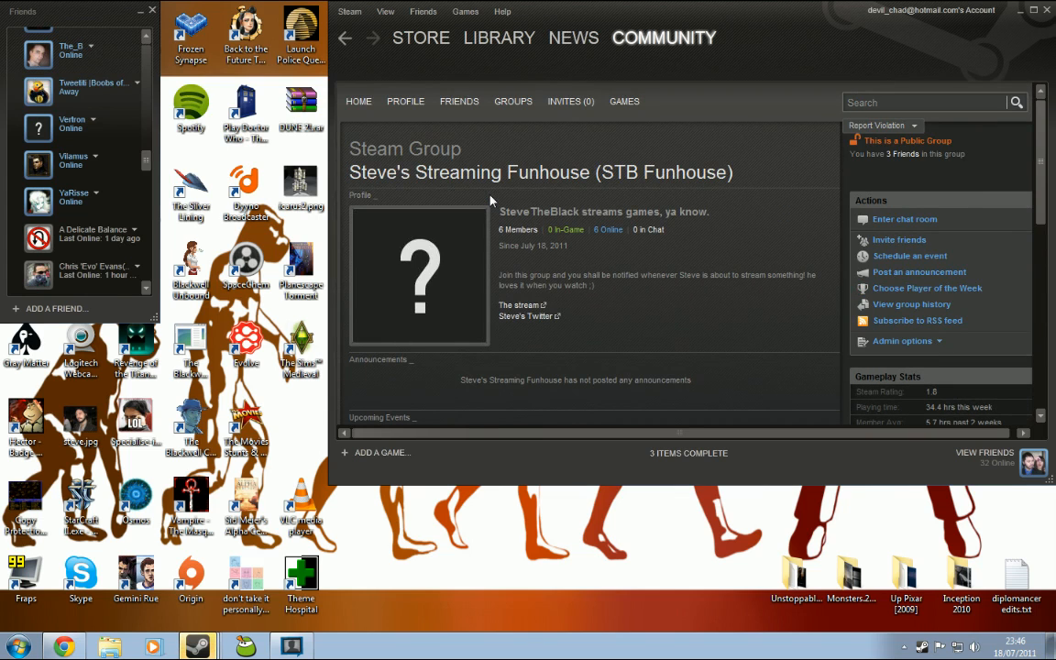
scroll("down", 3)
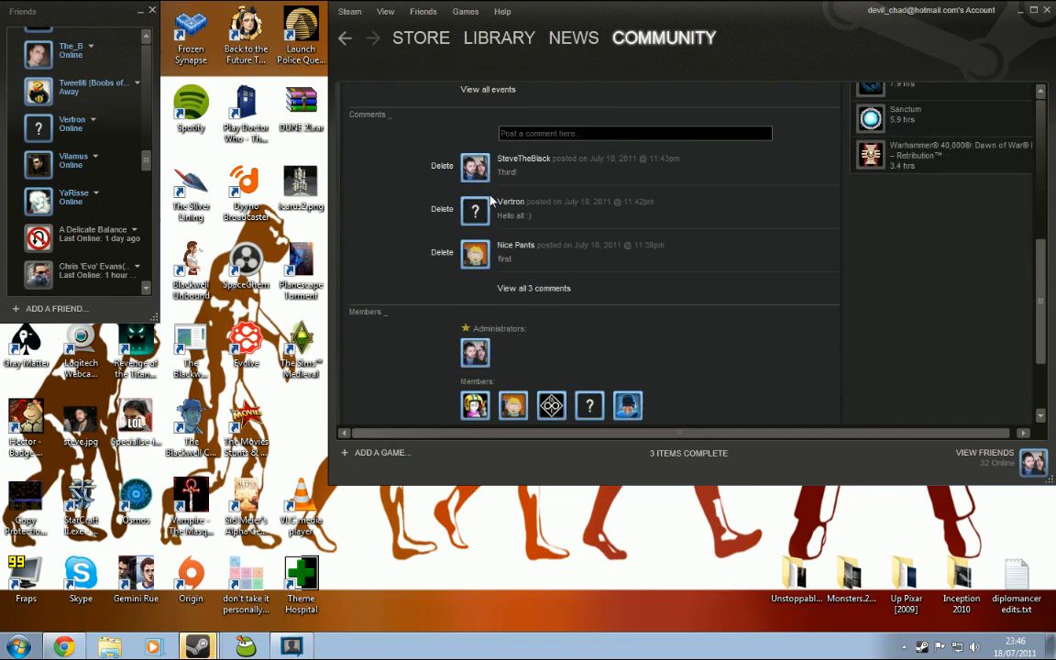
scroll("down", 3)
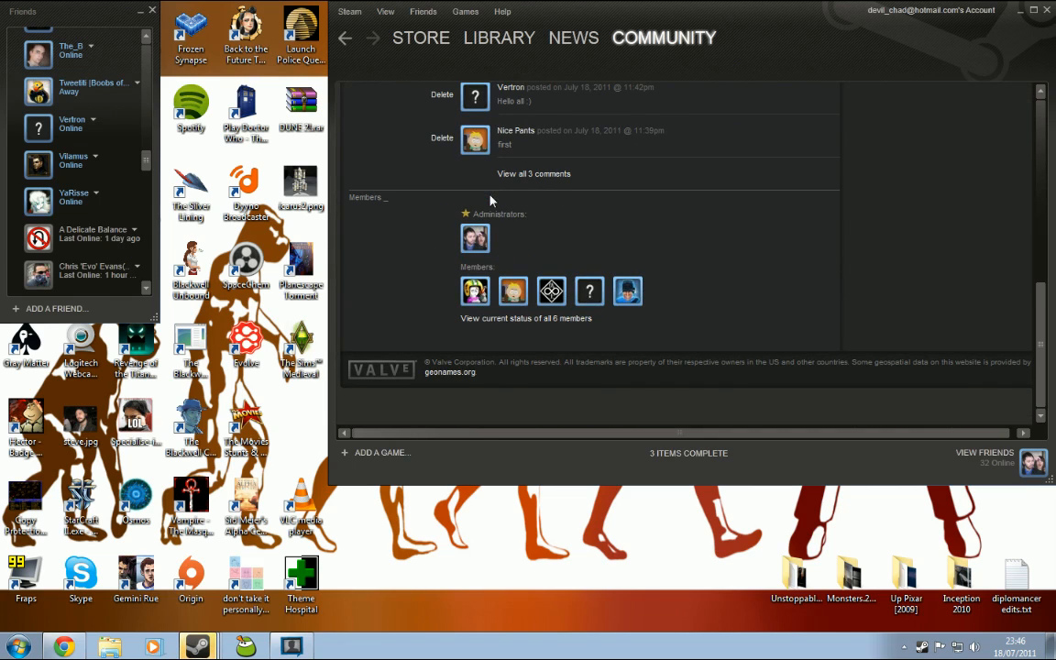